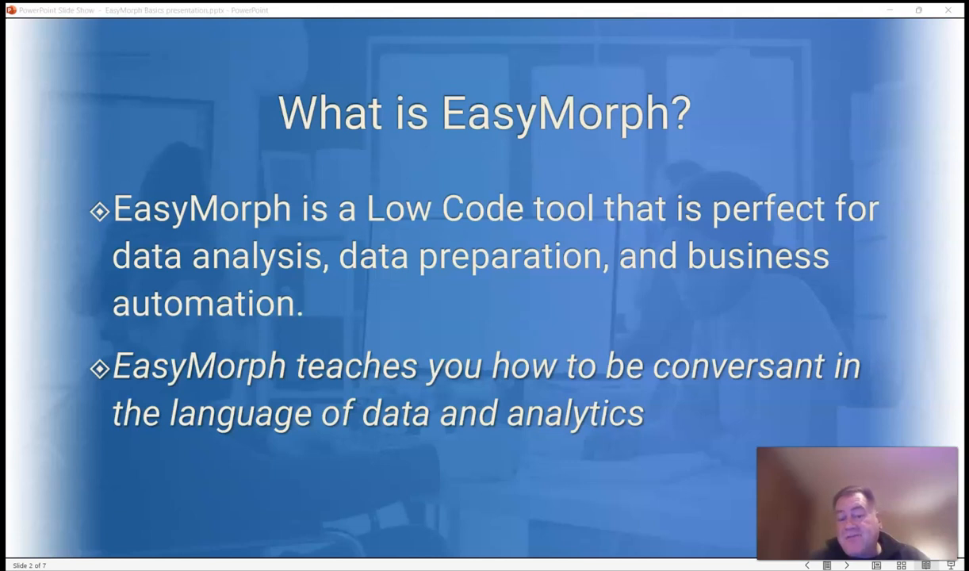
Browse the Examples list, then create a new blank EasyMorph project.
key(right)
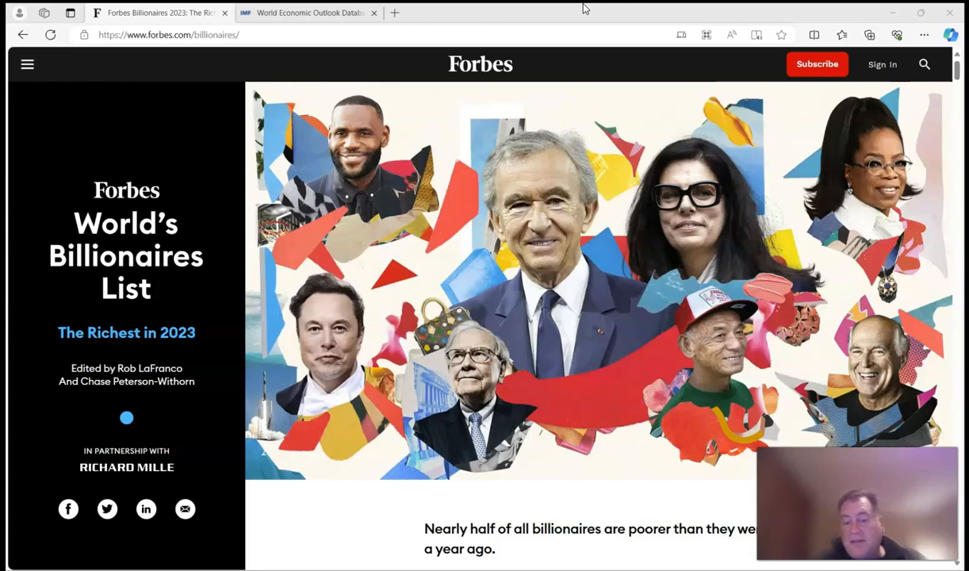
click(307, 13)
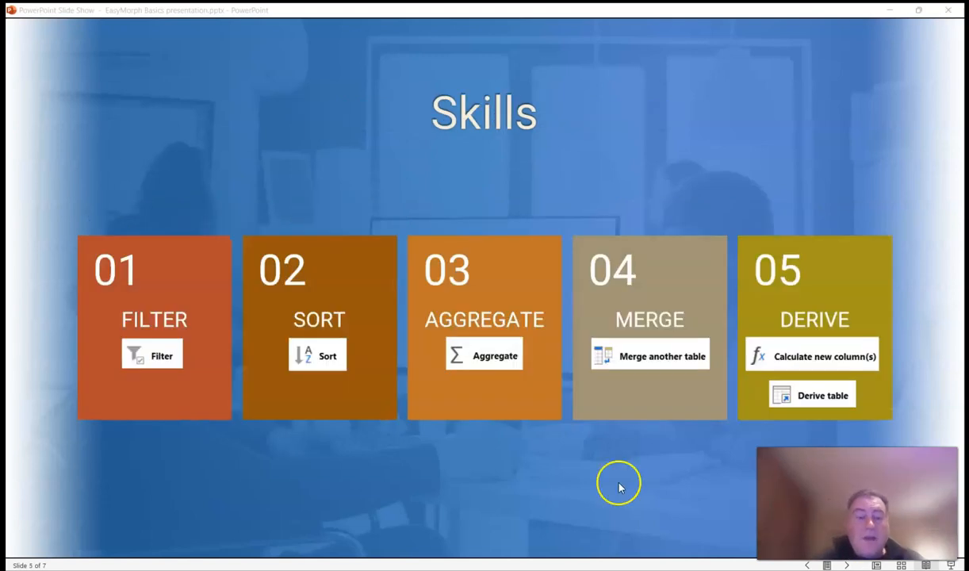
mouse_move(92, 333)
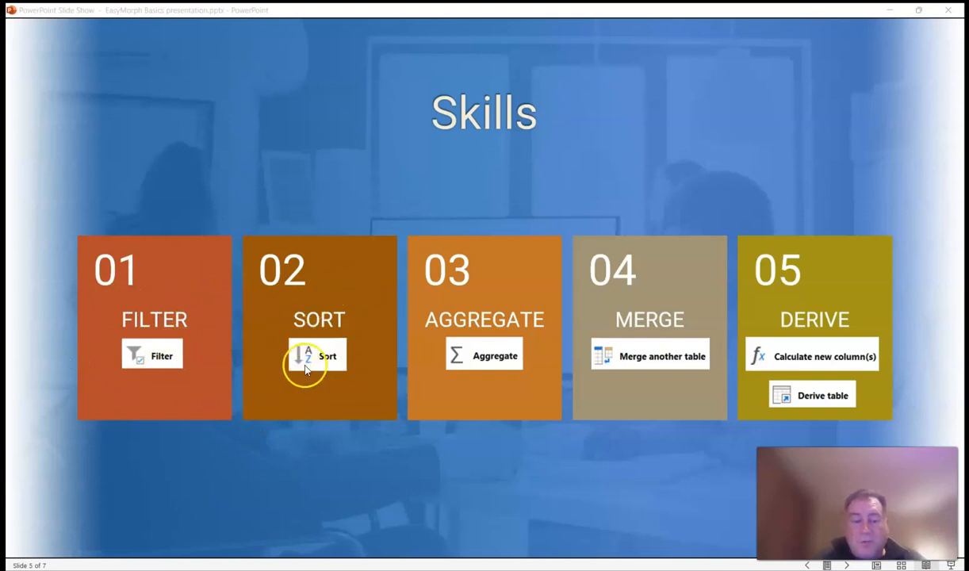
mouse_move(456, 395)
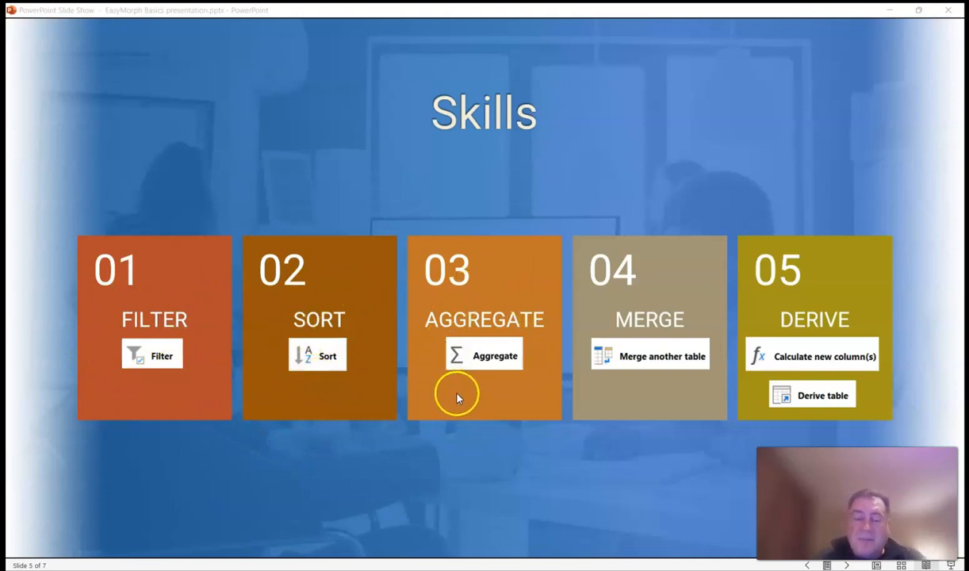
mouse_move(467, 399)
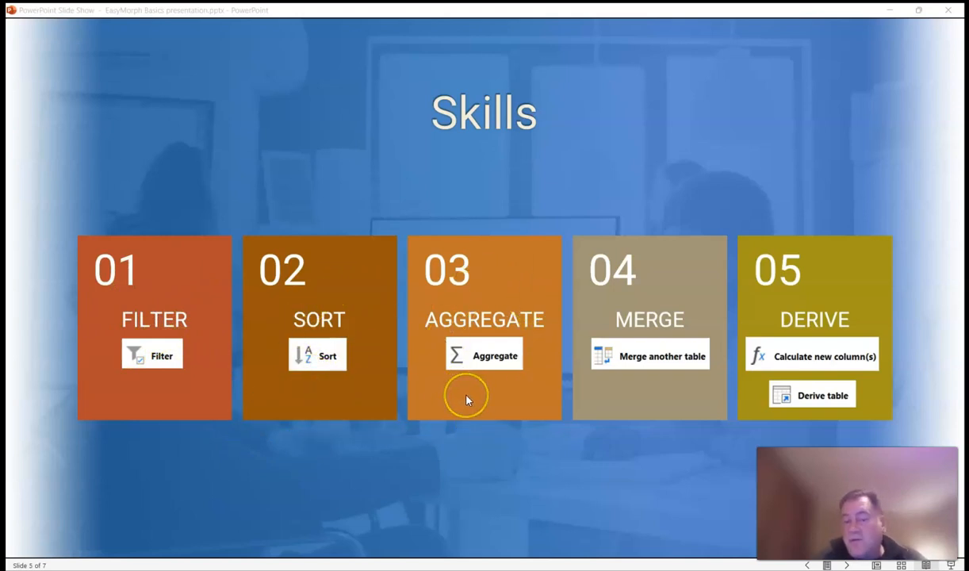
mouse_move(606, 444)
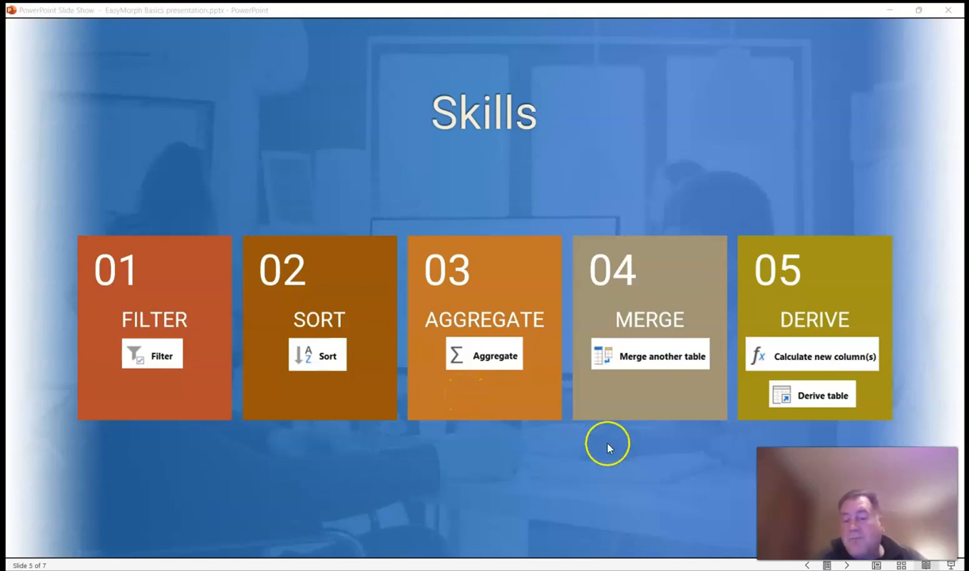
mouse_move(670, 287)
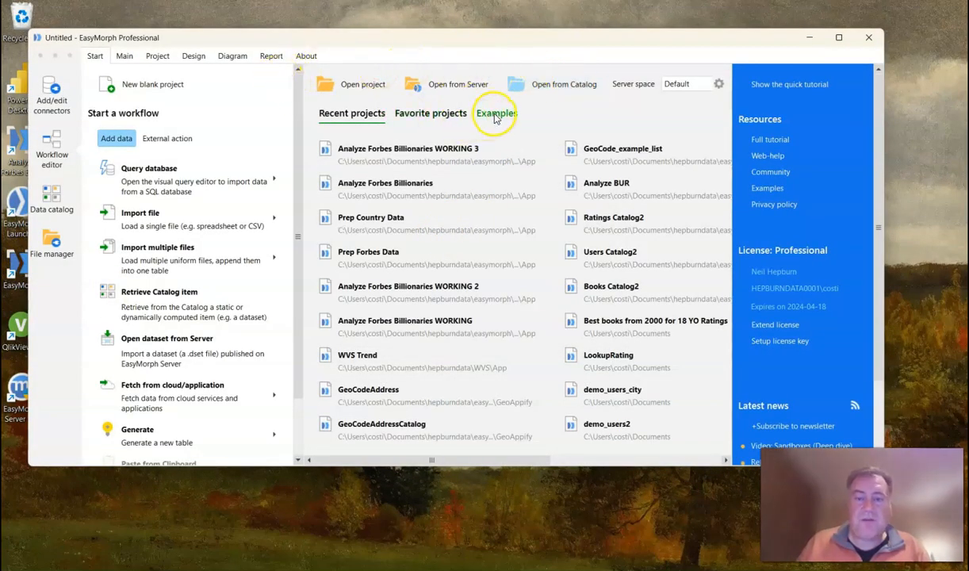
click(495, 113)
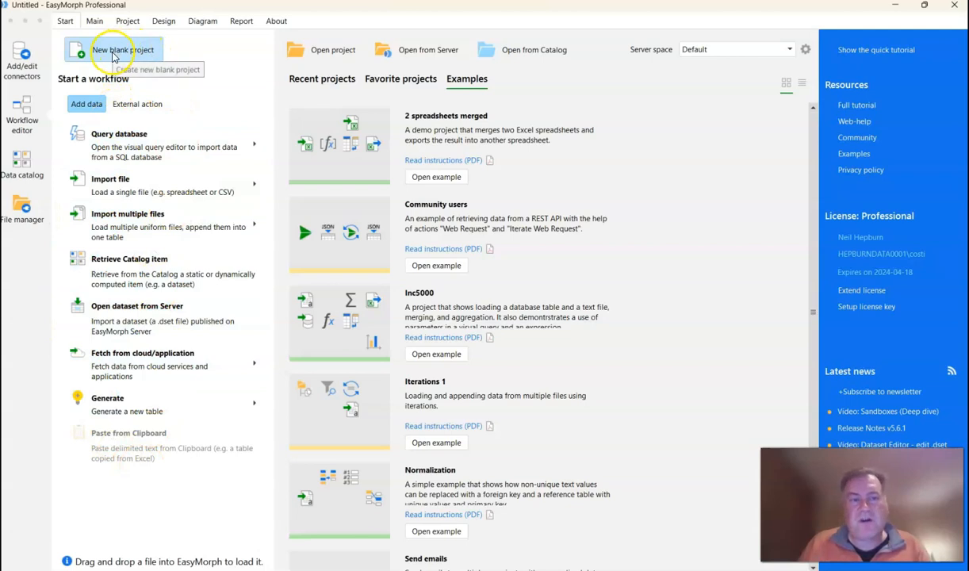
click(123, 49)
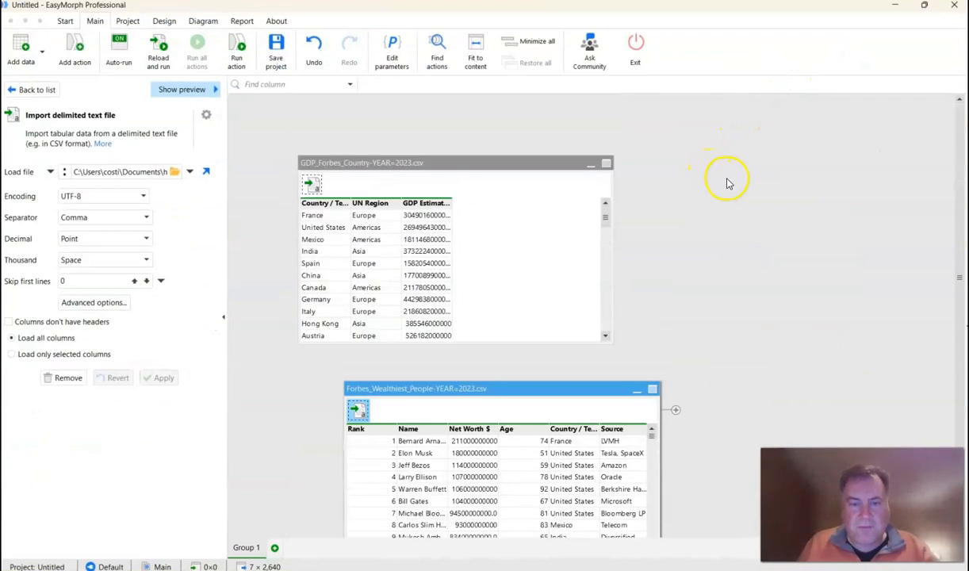
mouse_move(856, 278)
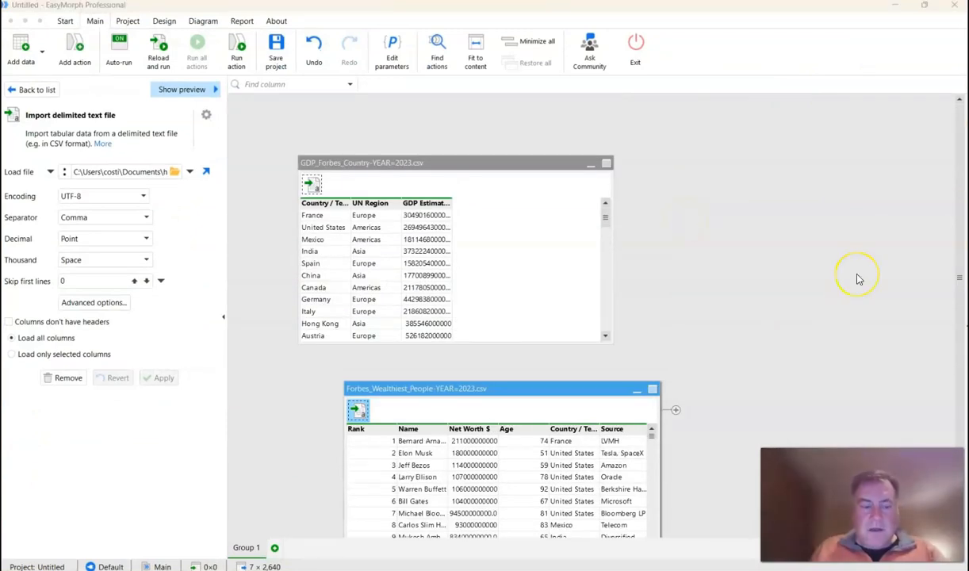
mouse_move(708, 163)
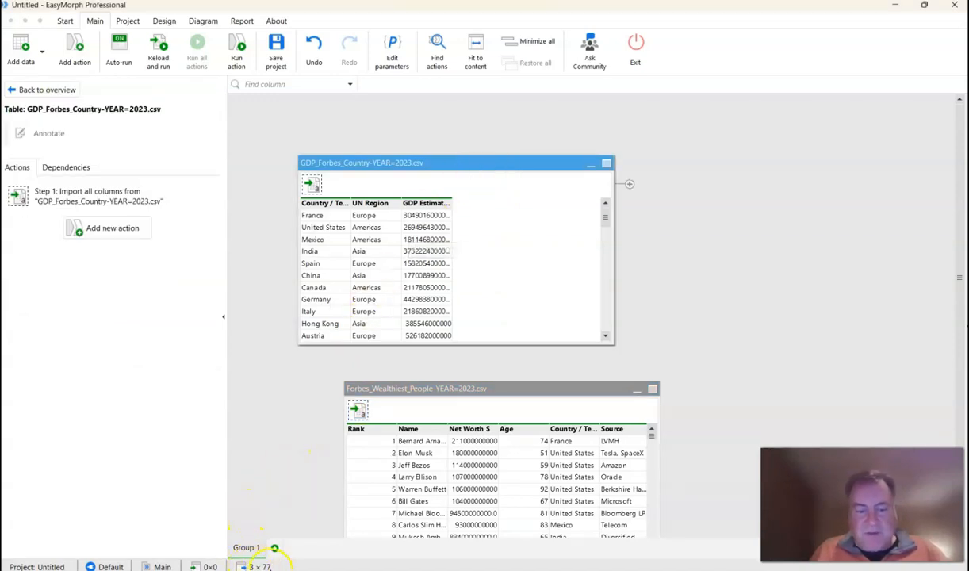
mouse_move(311, 184)
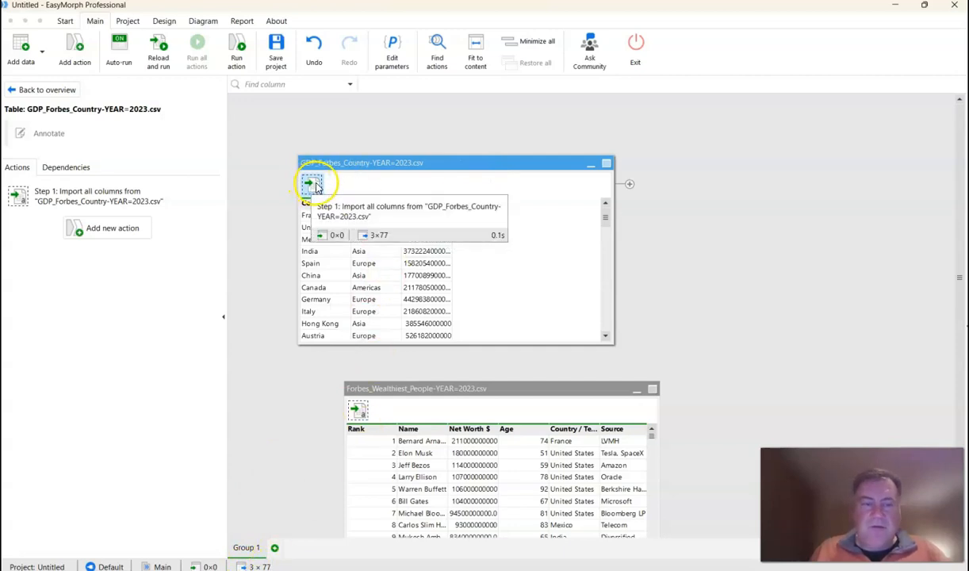
Review the GDP table's metadata (77 rows, three columns), then open GDP Estimate $ number formats.
right_click(312, 184)
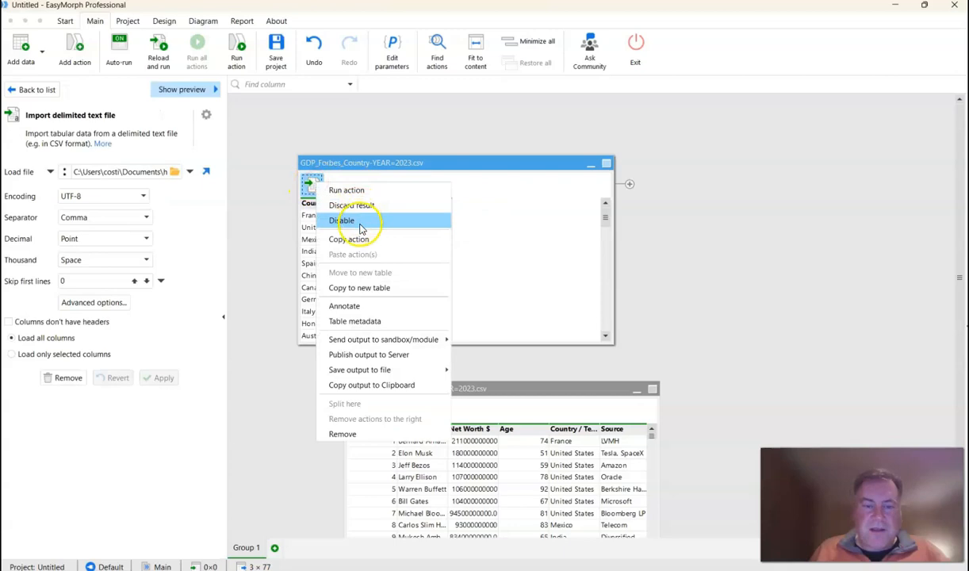
click(354, 321)
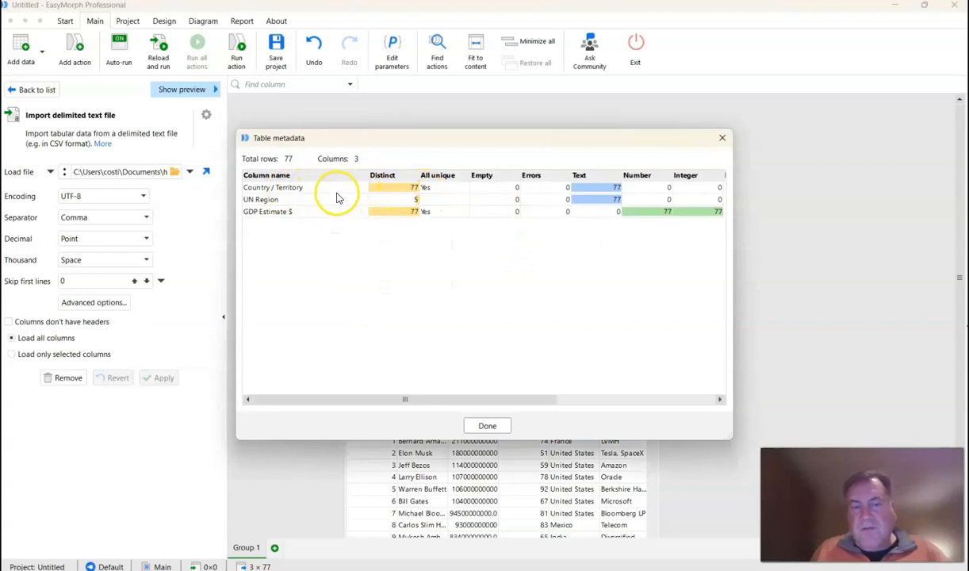
mouse_move(456, 188)
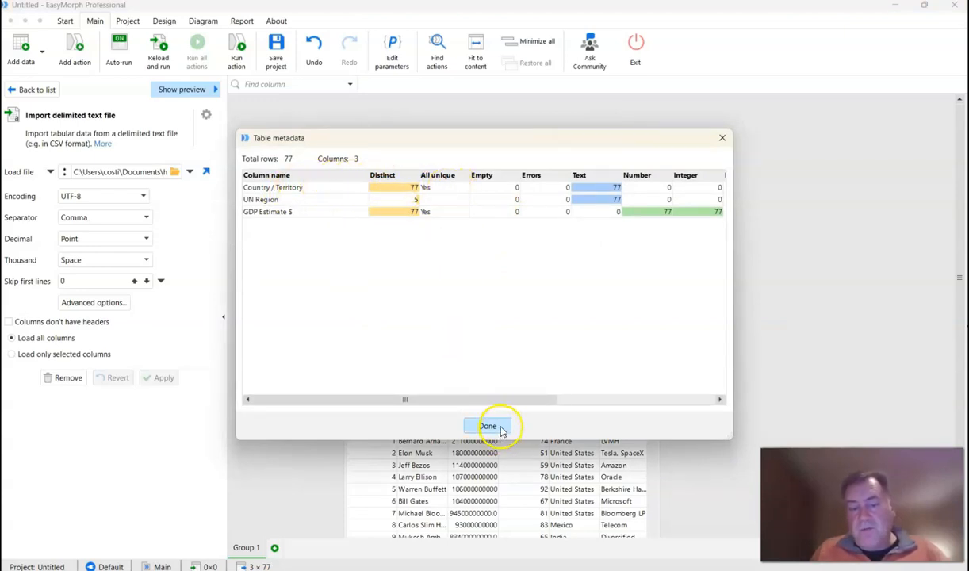
click(487, 426)
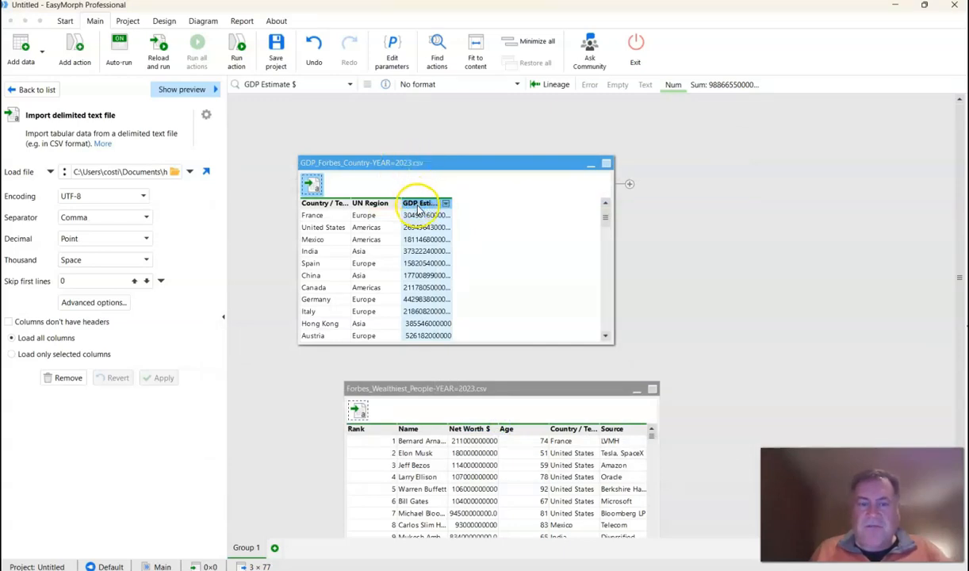
click(516, 84)
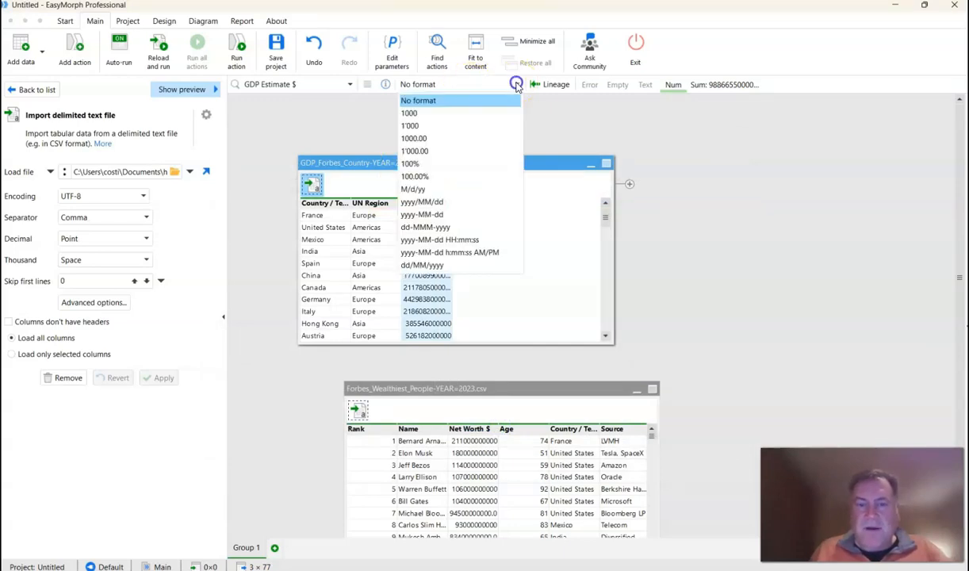
mouse_move(435, 128)
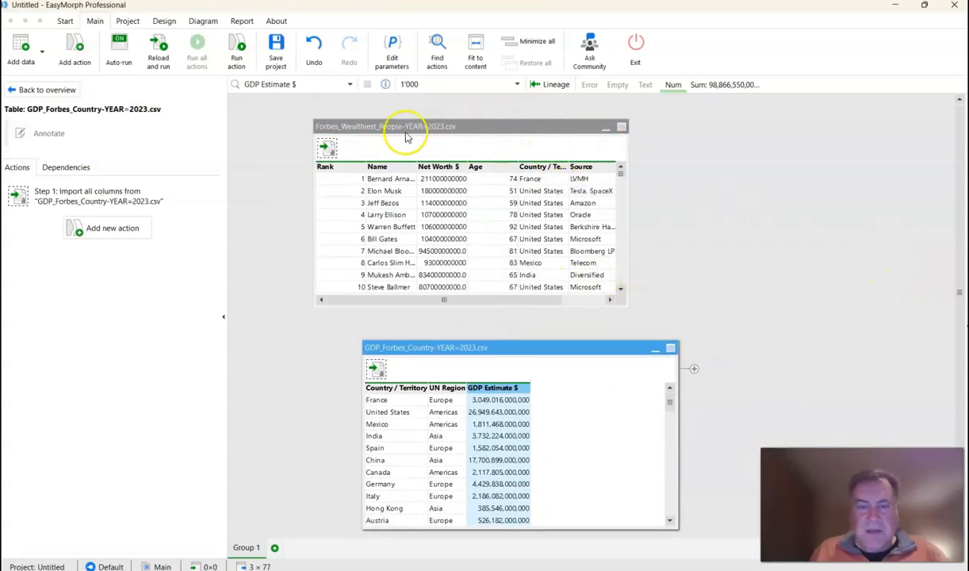
right_click(327, 148)
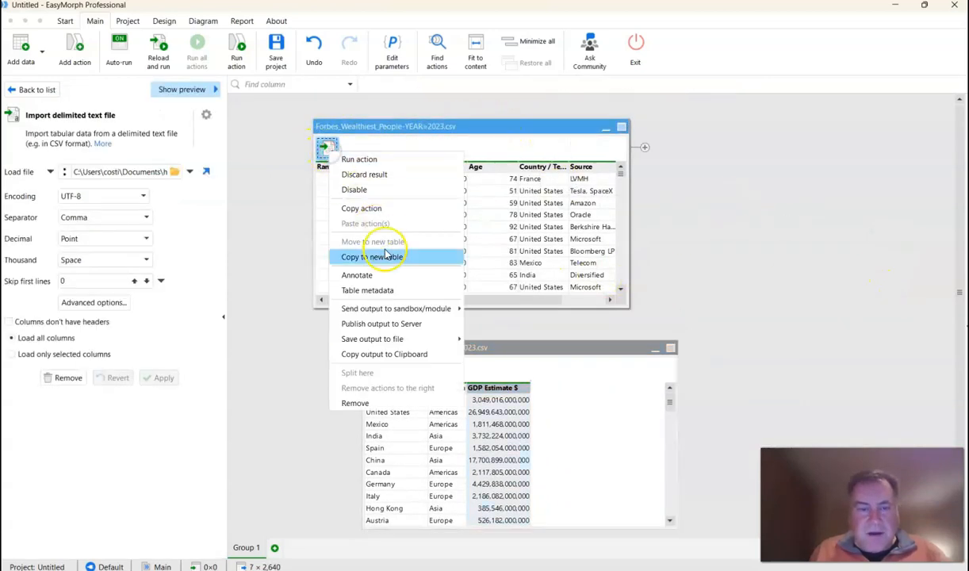
click(367, 289)
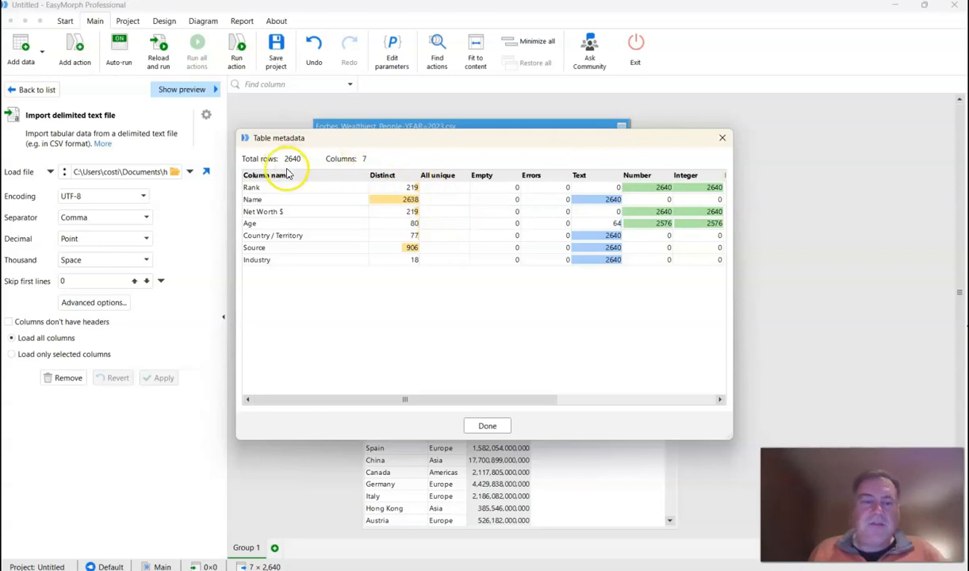
mouse_move(406, 208)
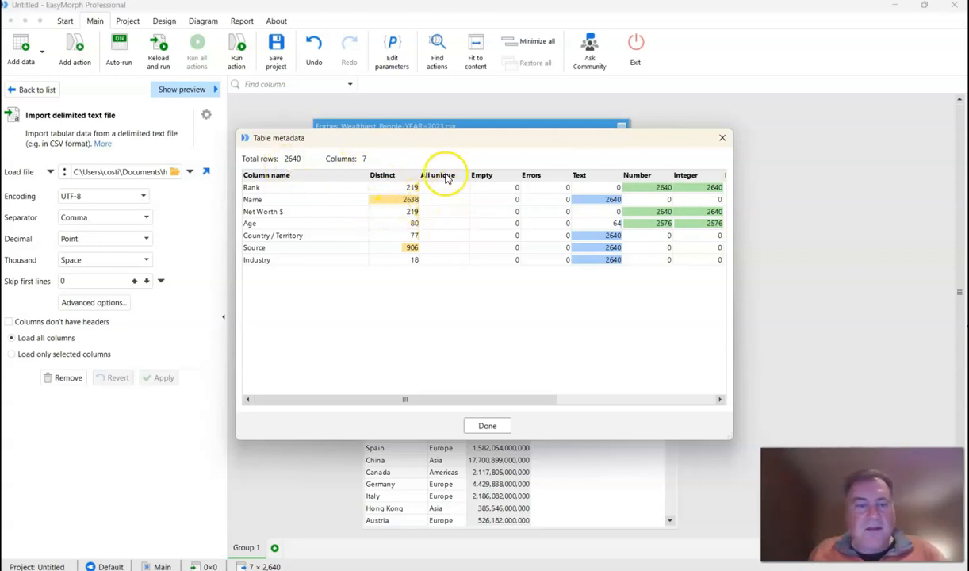
mouse_move(294, 162)
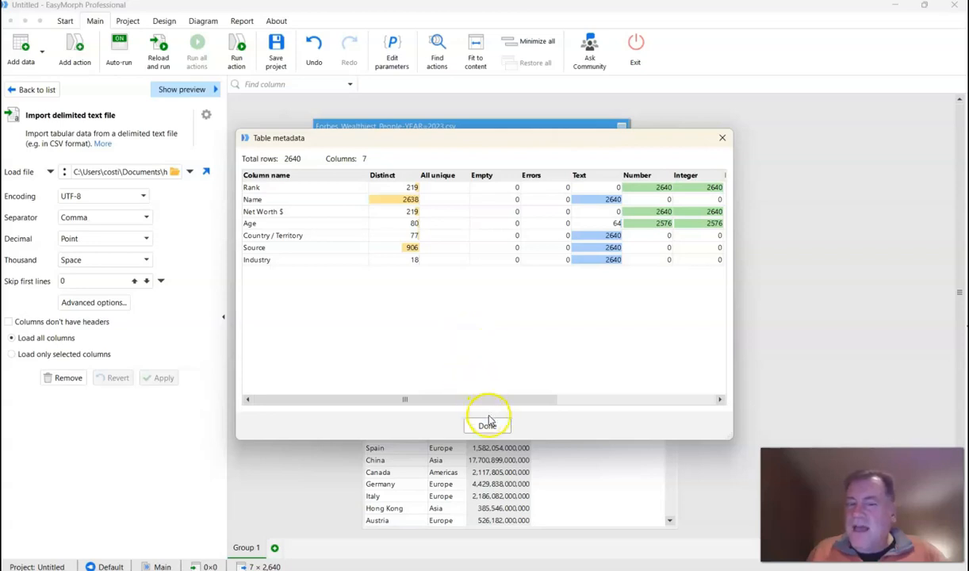
click(487, 426)
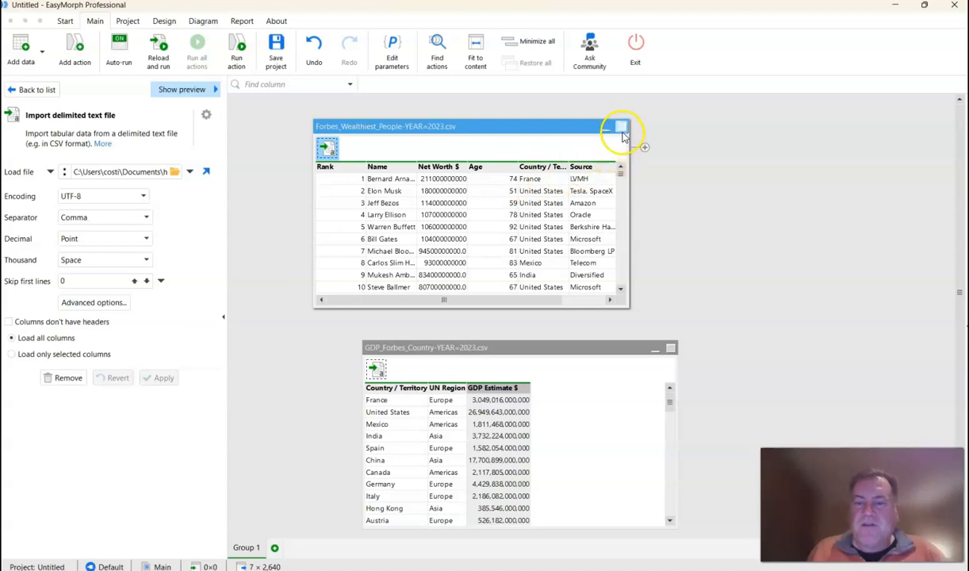
mouse_move(621, 127)
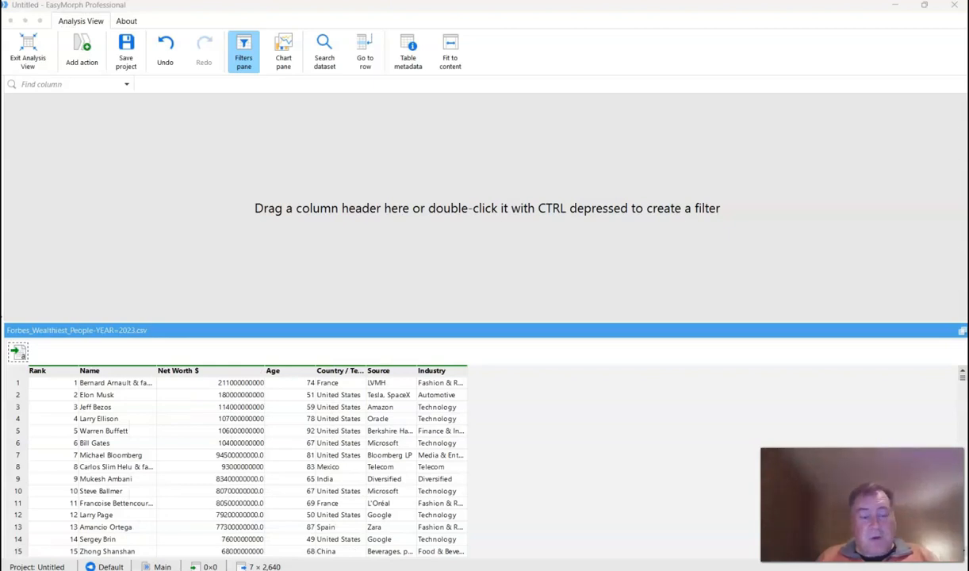
mouse_move(161, 272)
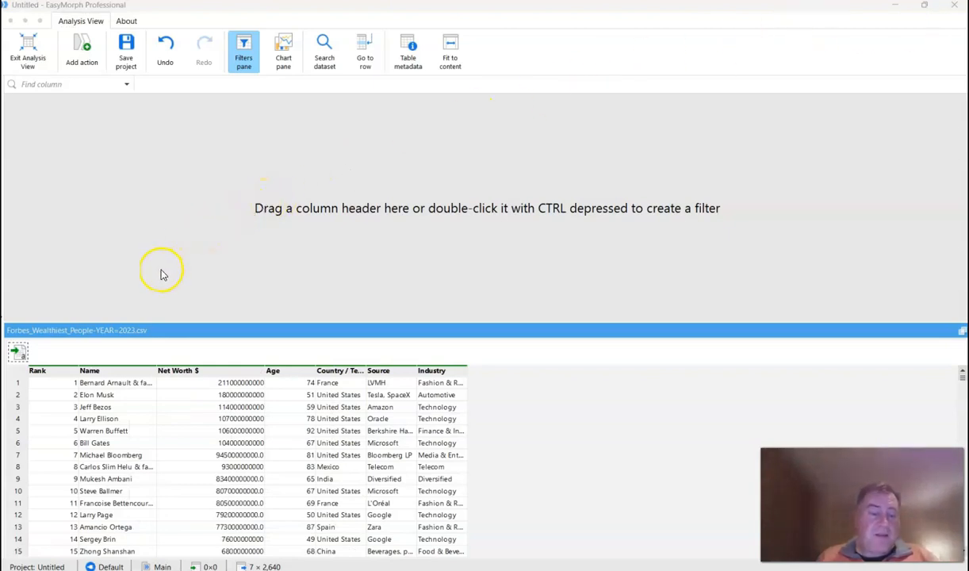
Add Name and Country / Territory filter lists, sorting countries by Count descending.
click(178, 371)
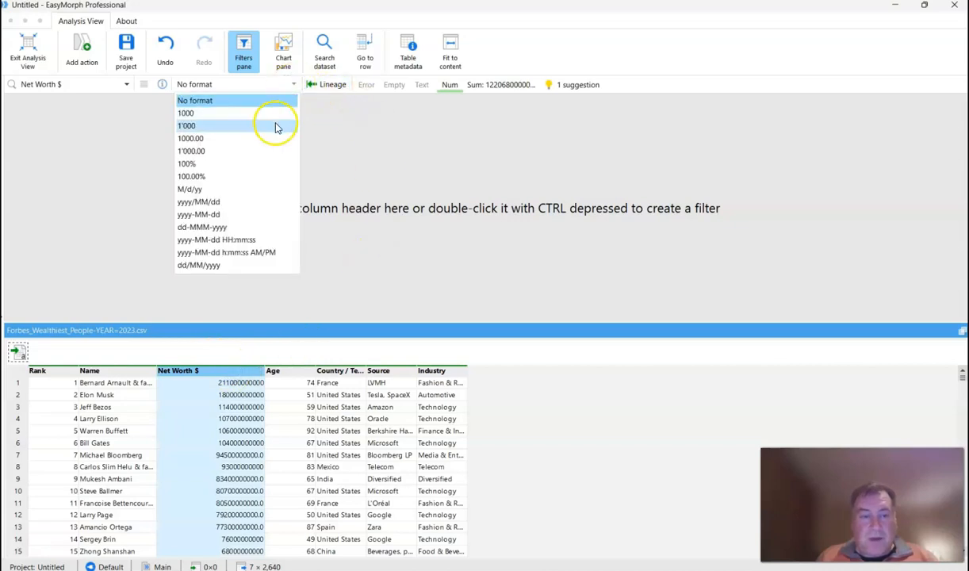
click(187, 126)
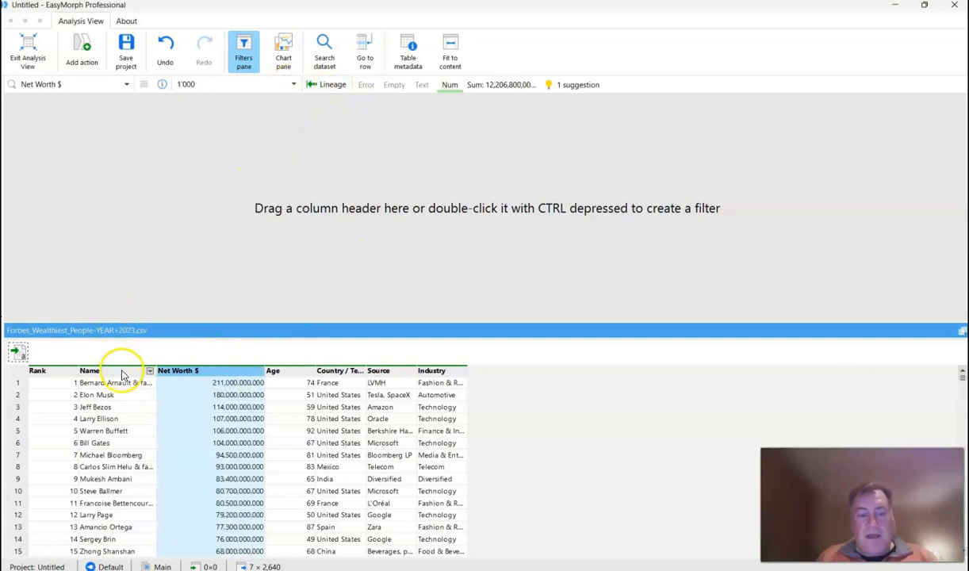
click(90, 371)
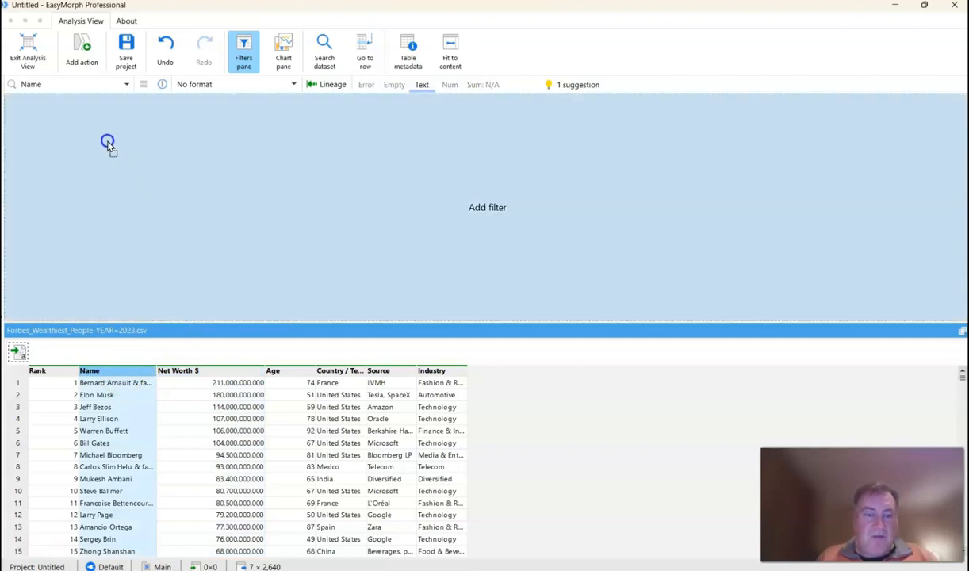
click(107, 143)
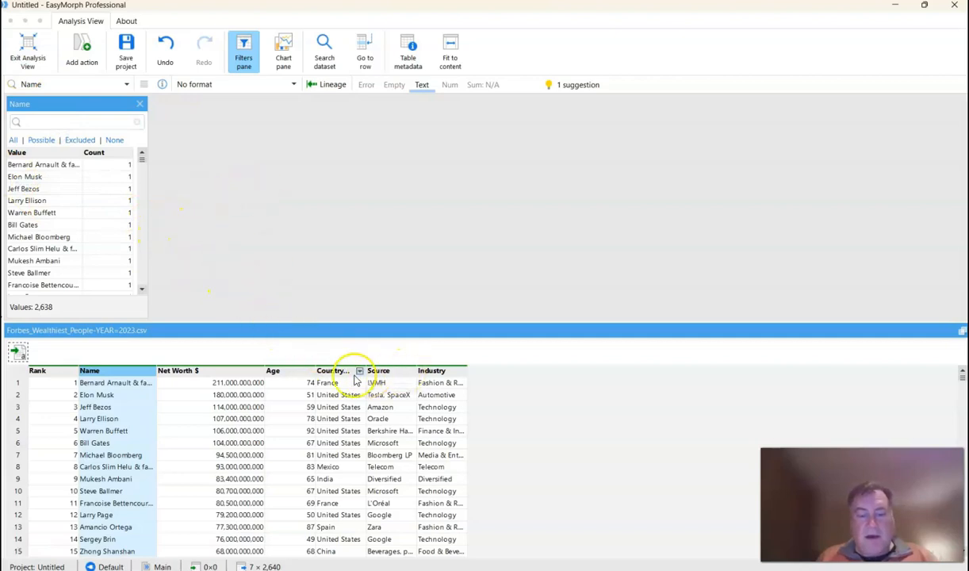
click(359, 370)
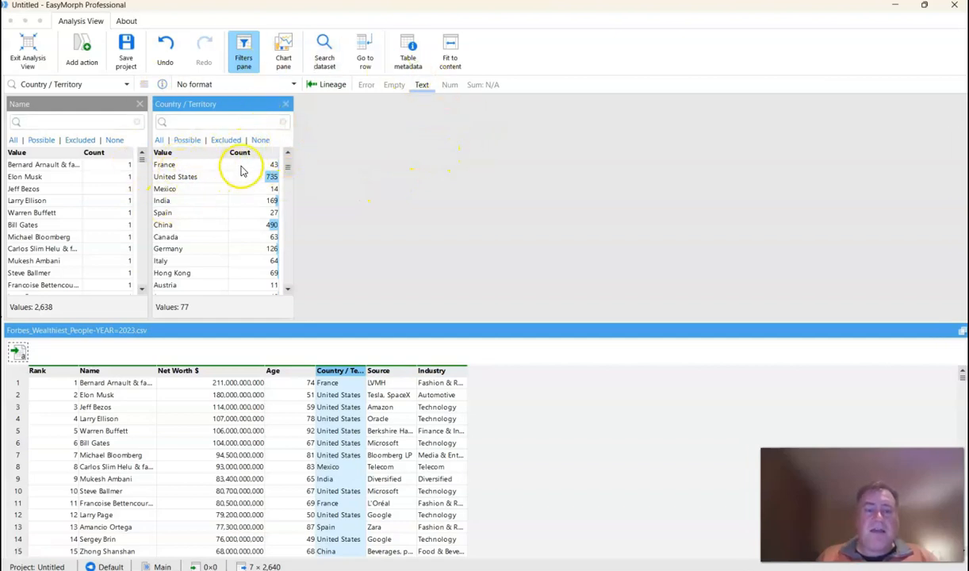
click(240, 152)
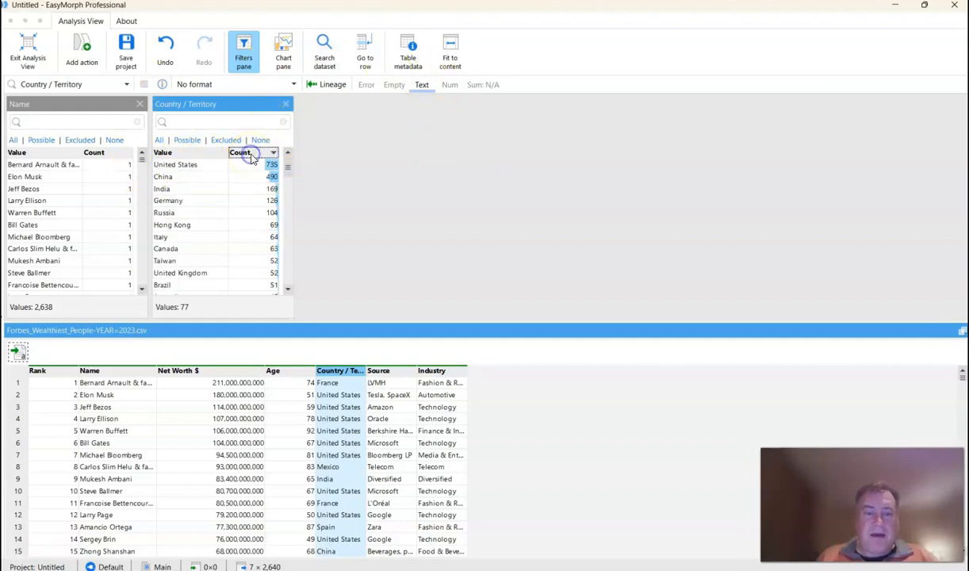
mouse_move(205, 167)
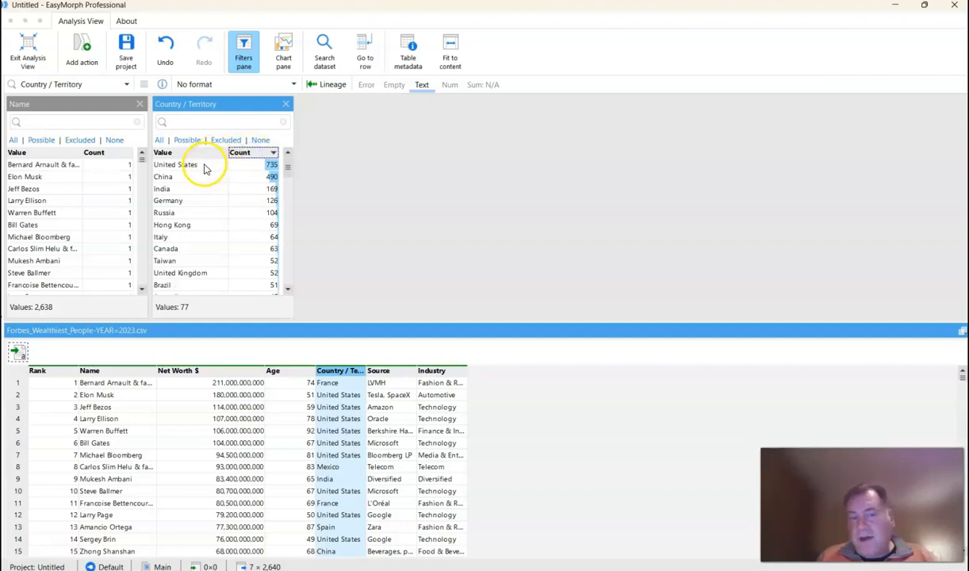
mouse_move(252, 166)
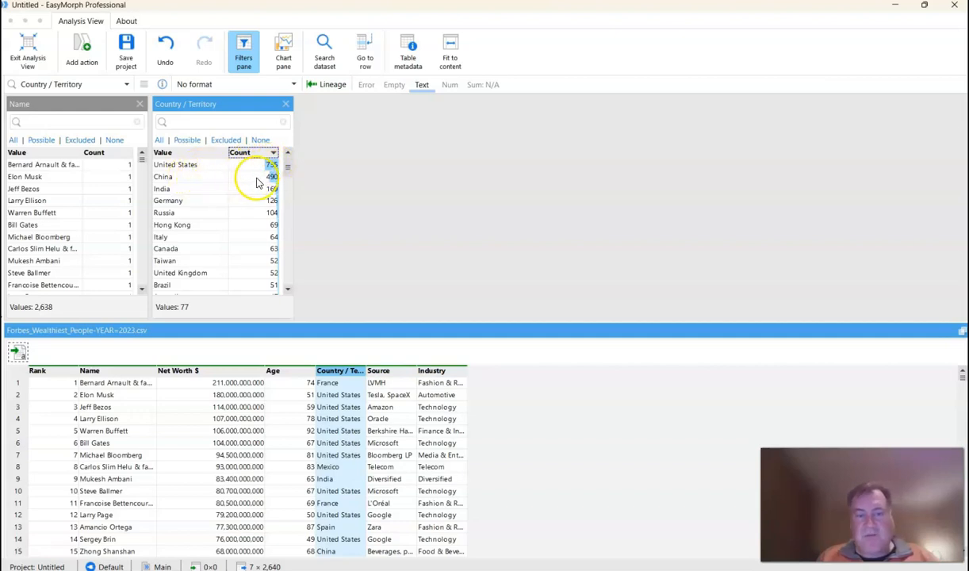
mouse_move(264, 230)
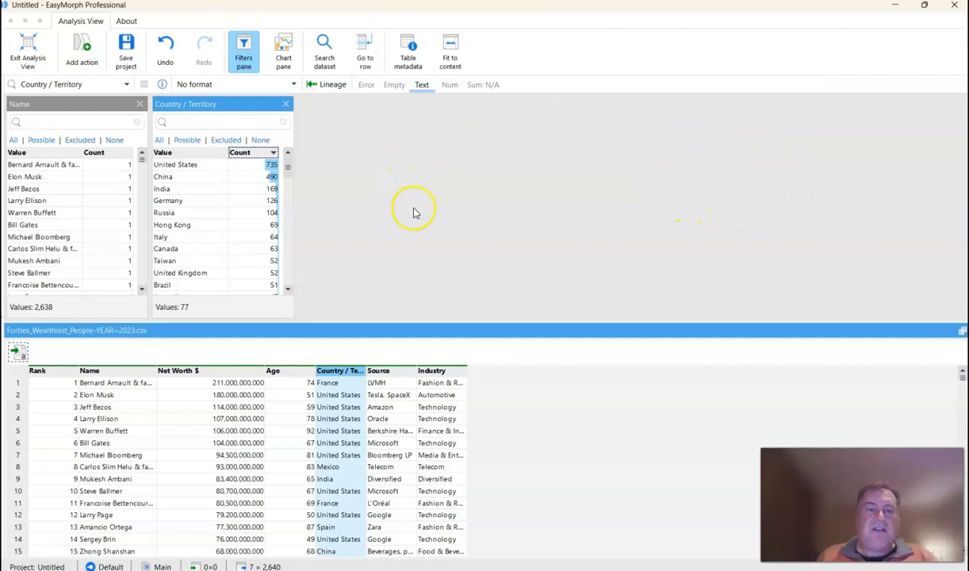
mouse_move(111, 170)
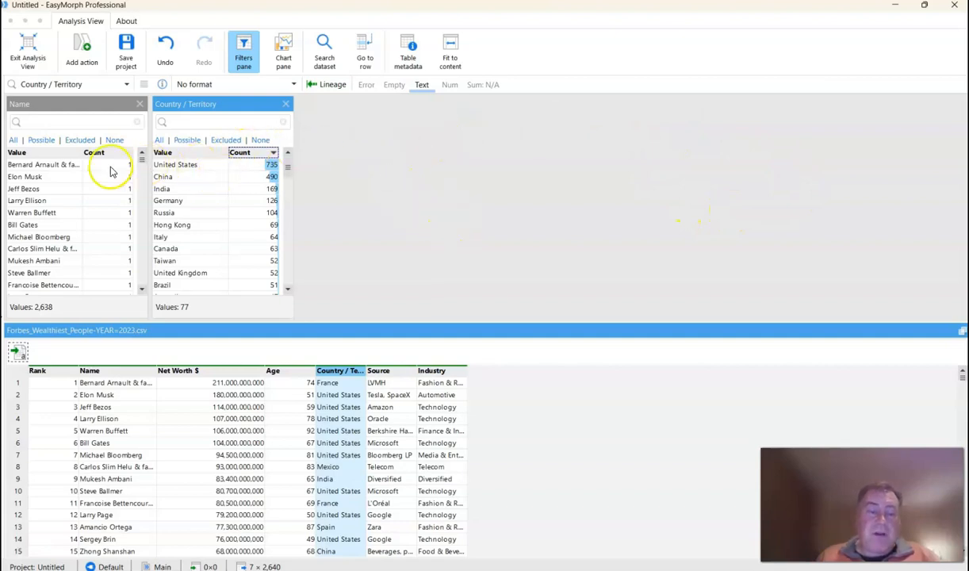
mouse_move(246, 171)
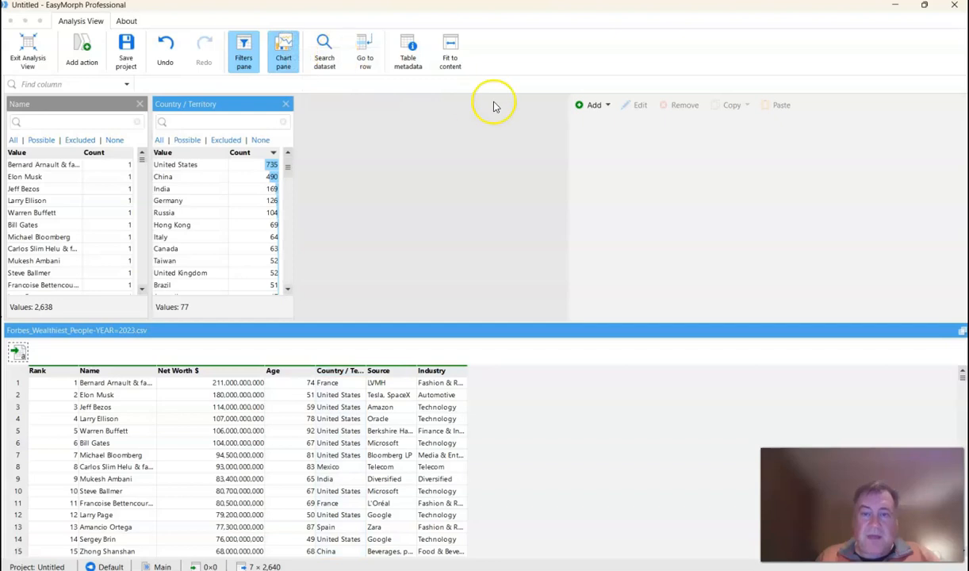
Add a chart of Net Worth $ by Country / Territory, bars sorted descending.
click(594, 104)
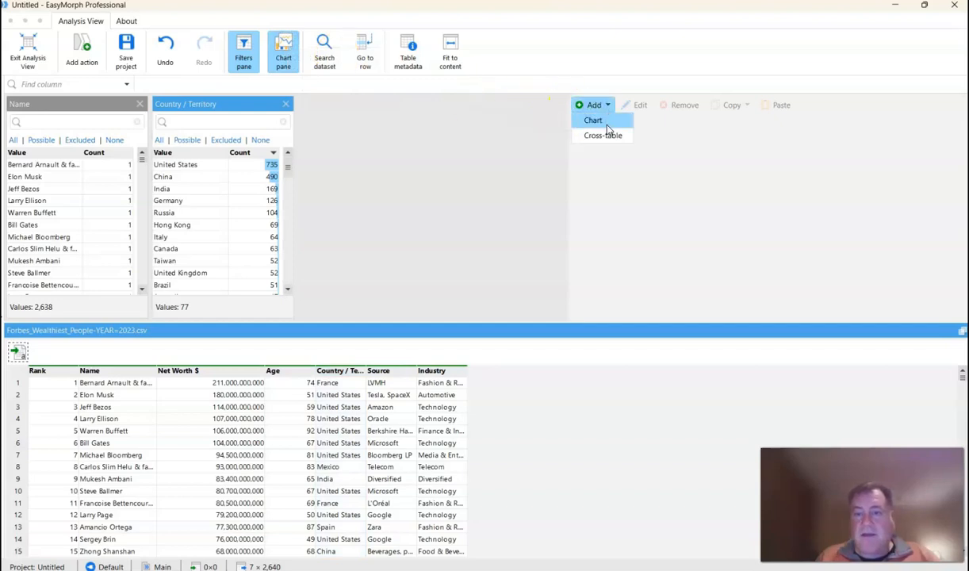
click(593, 119)
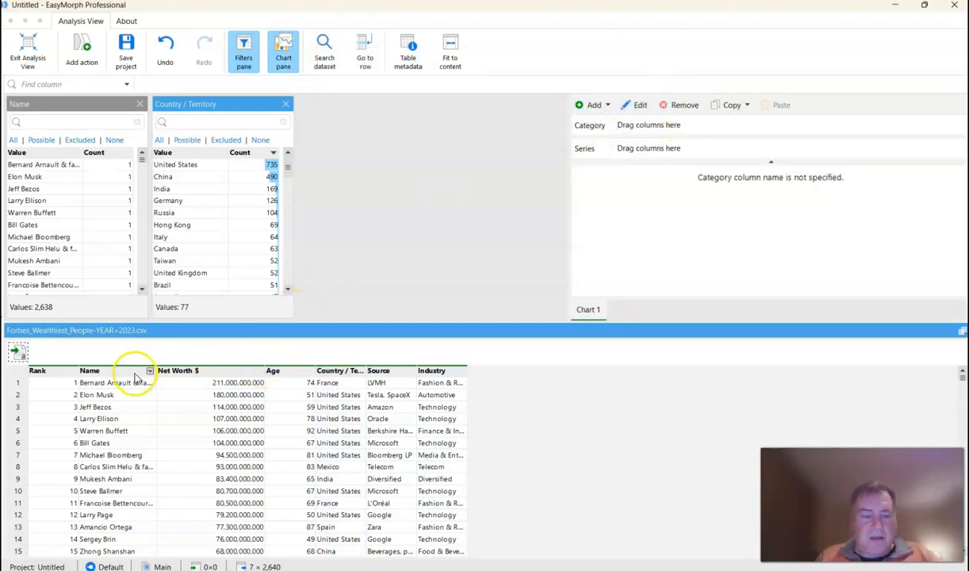
click(340, 370)
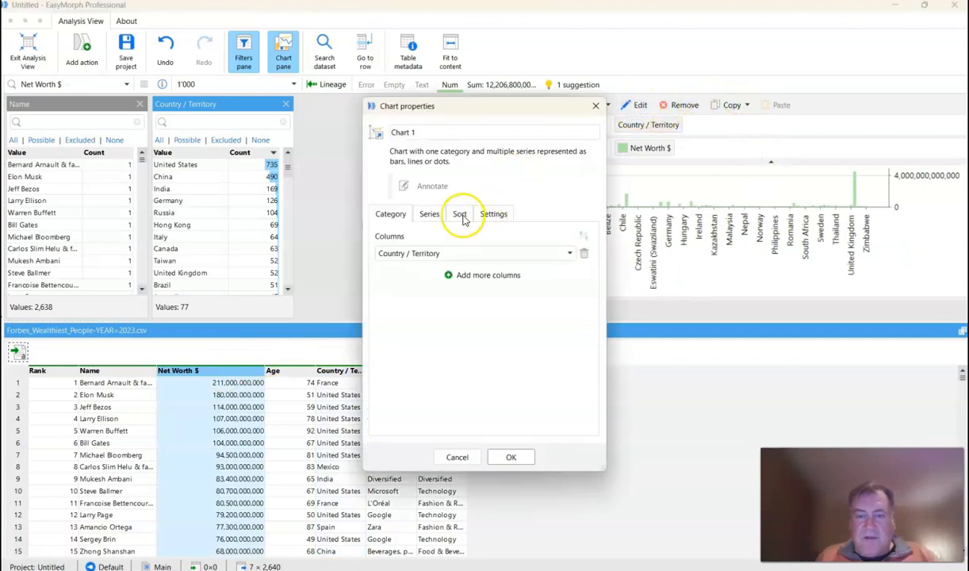
click(460, 214)
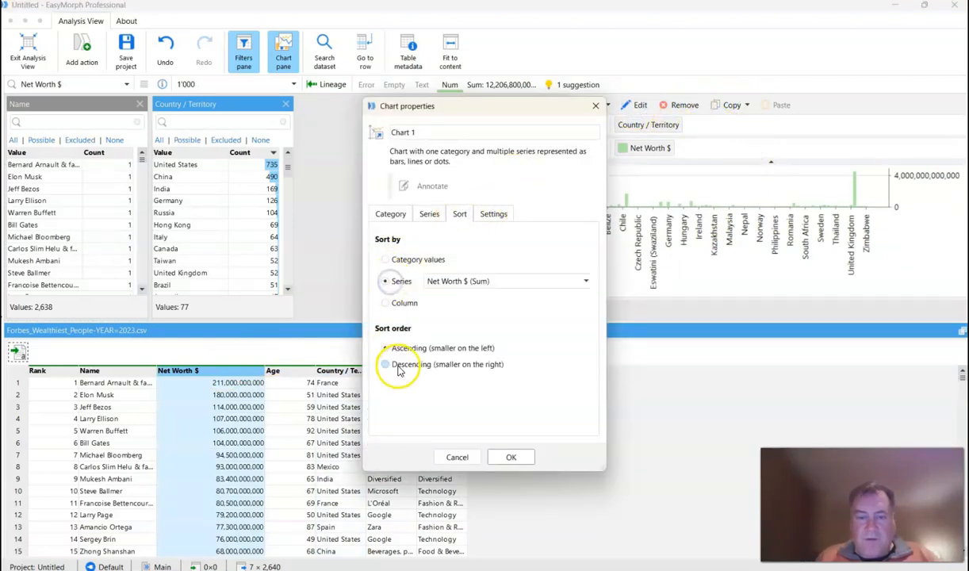
click(510, 457)
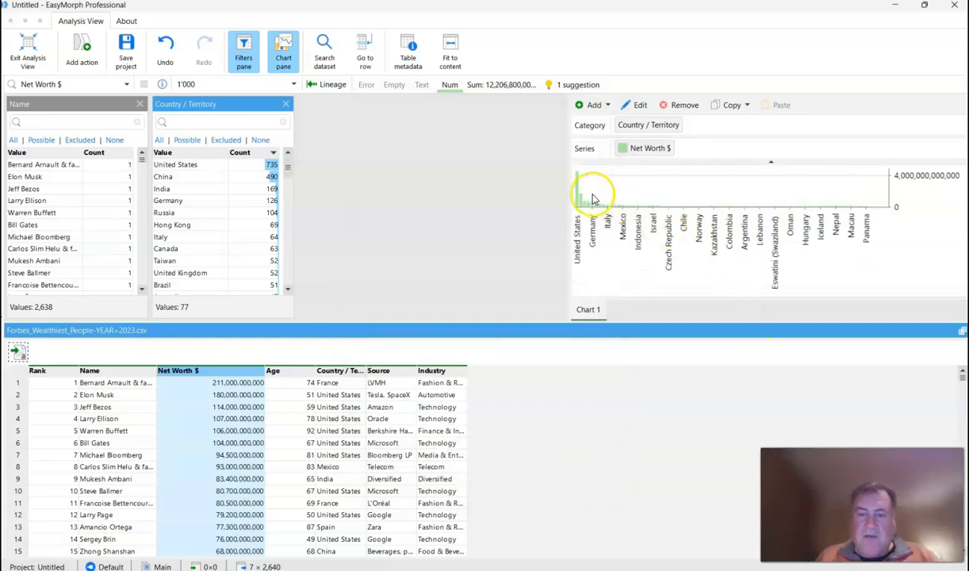
mouse_move(590, 192)
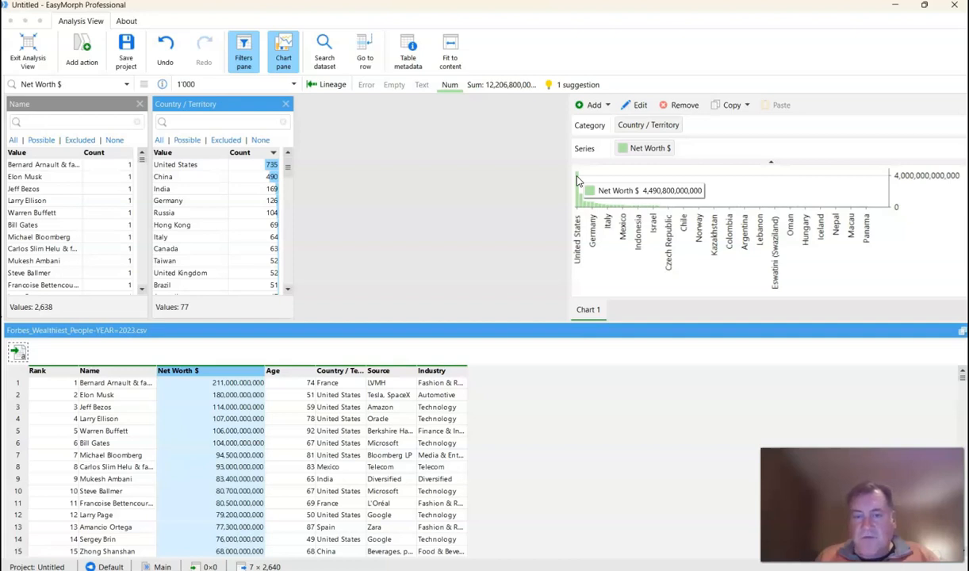
Add a cross-table summing Net Worth $ by Country / Territory, rows sorted descending.
click(593, 104)
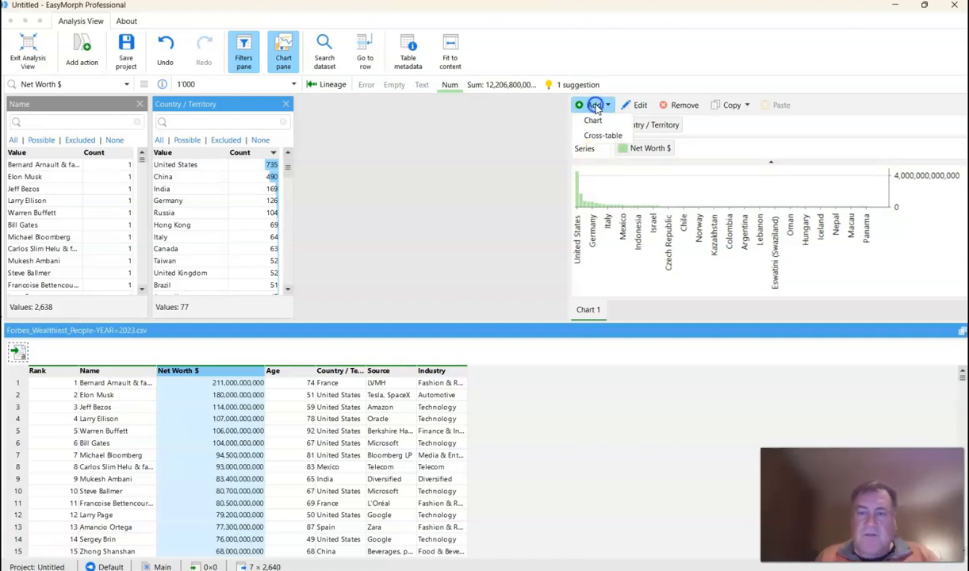
click(604, 135)
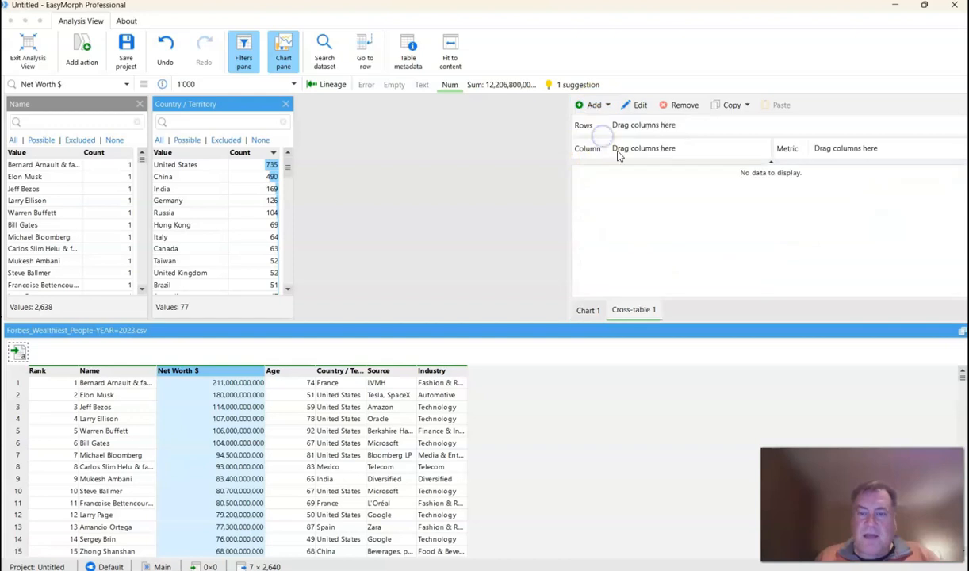
mouse_move(640, 257)
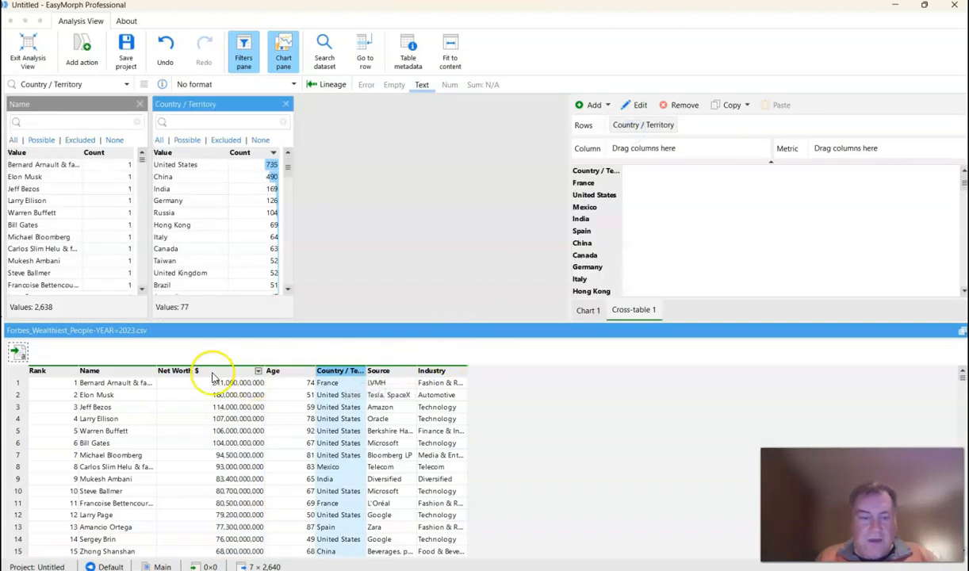
click(174, 370)
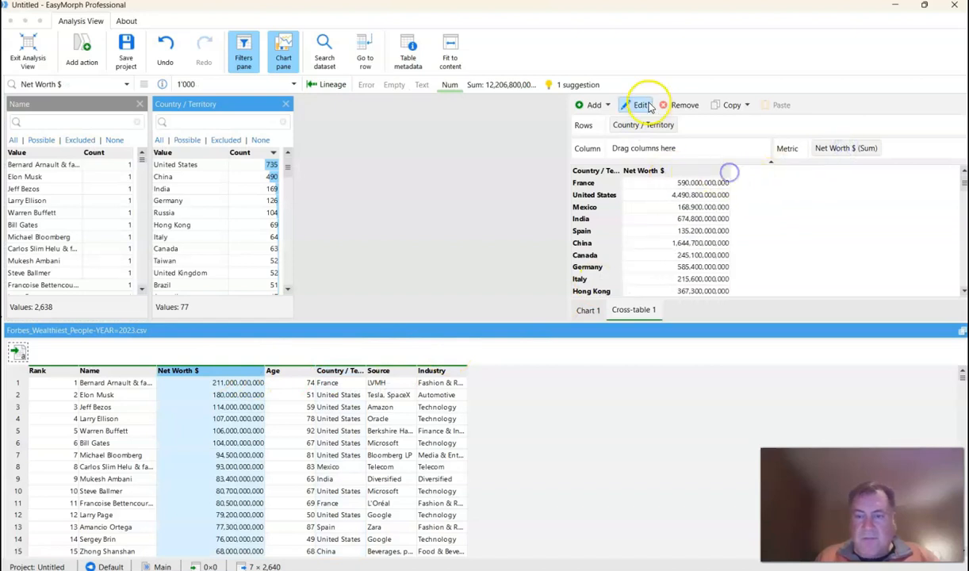
click(640, 105)
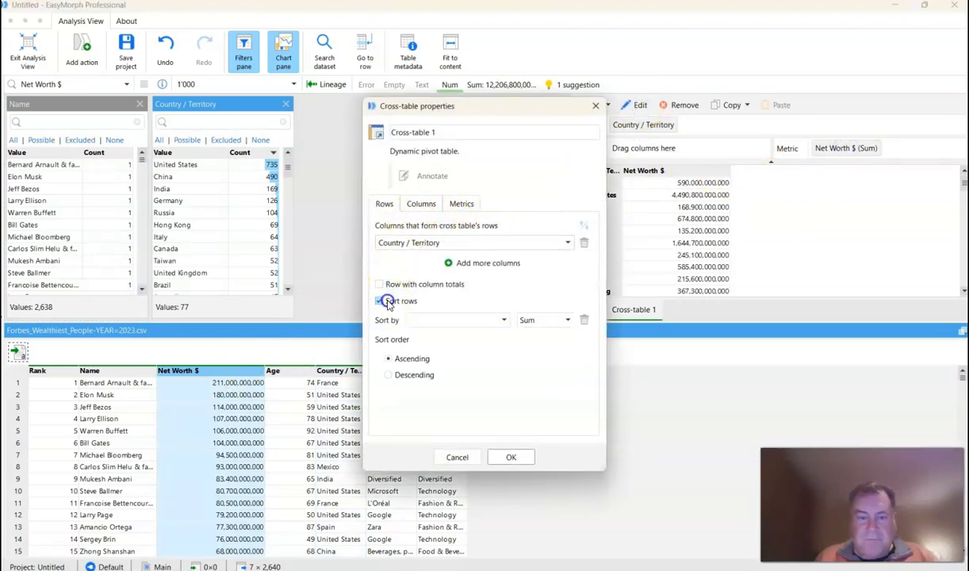
click(379, 301)
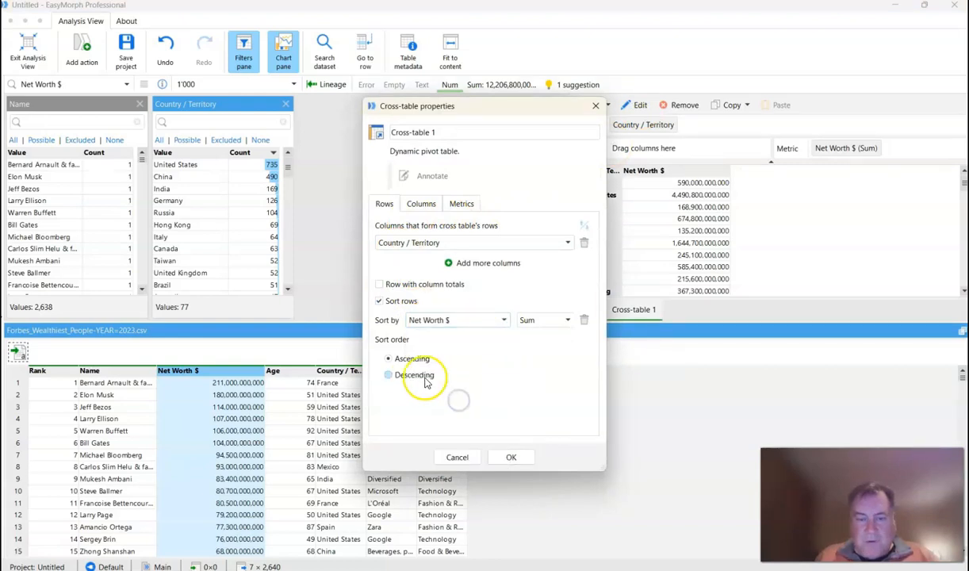
click(511, 457)
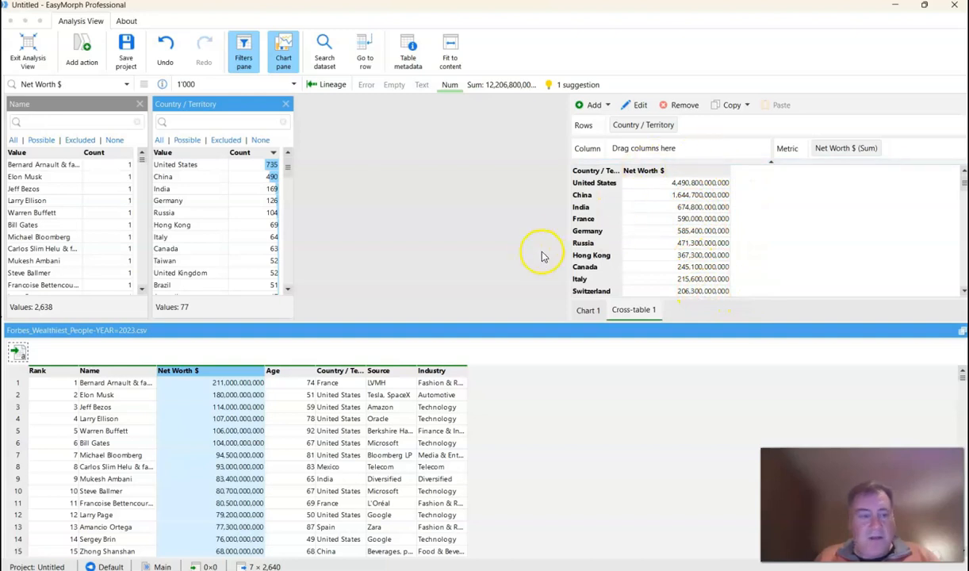
mouse_move(458, 305)
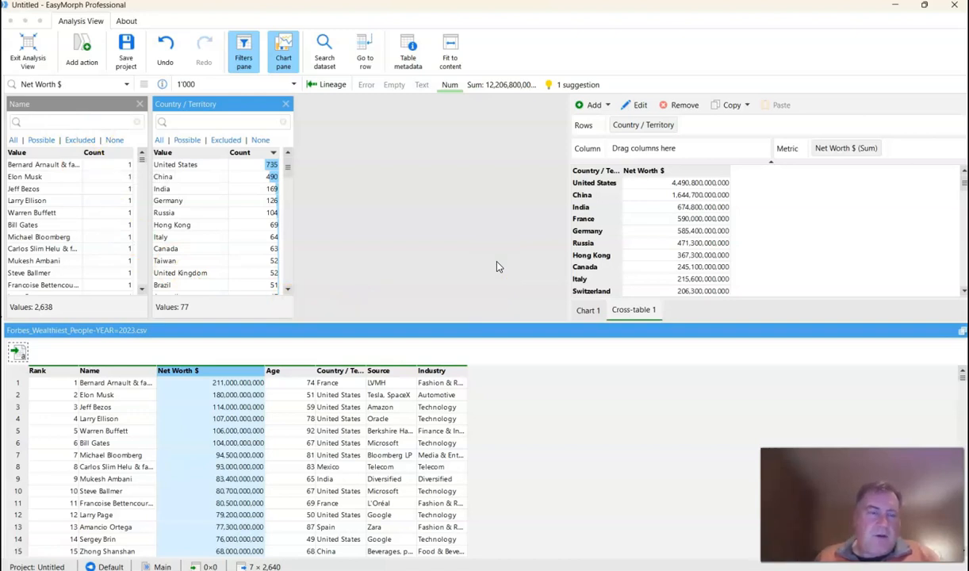
mouse_move(275, 131)
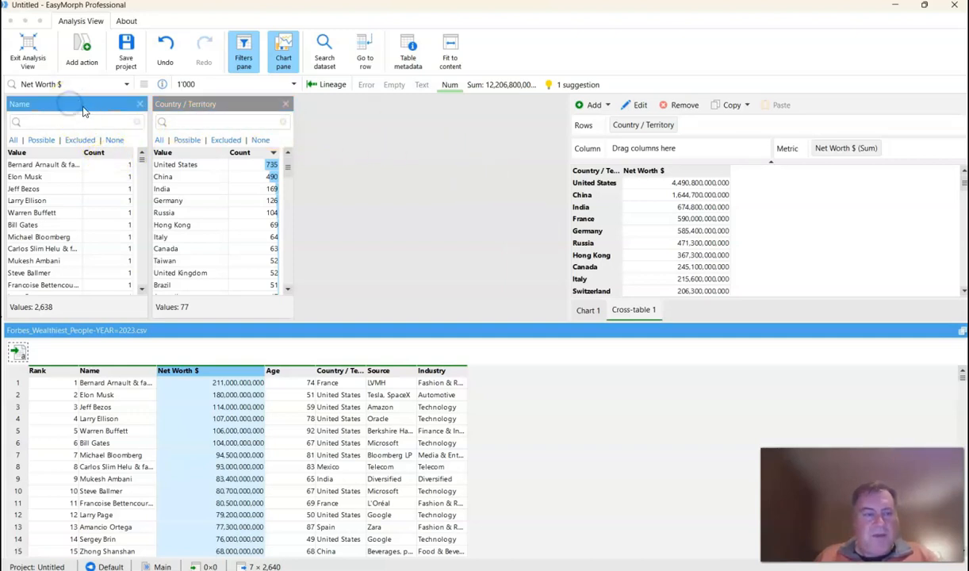
click(99, 152)
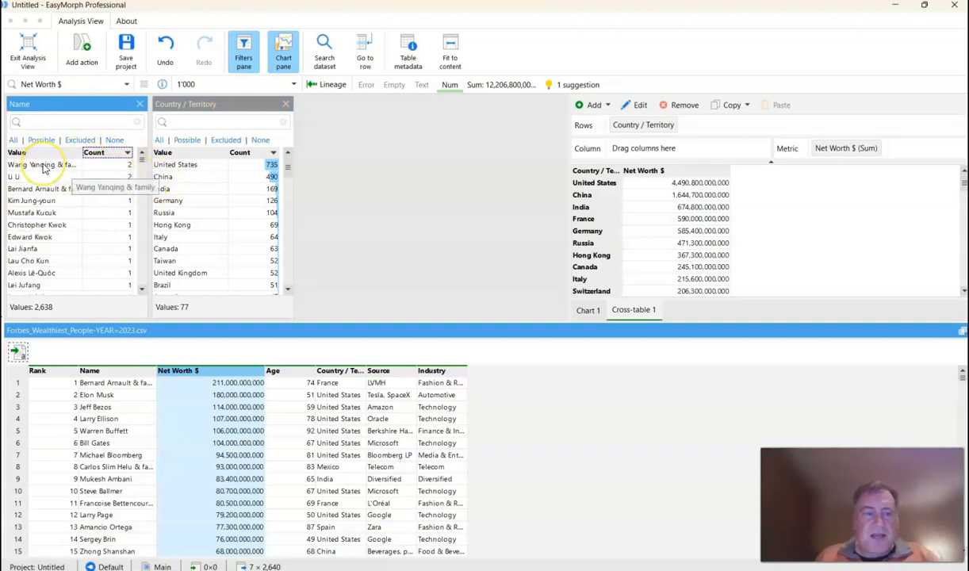
click(41, 164)
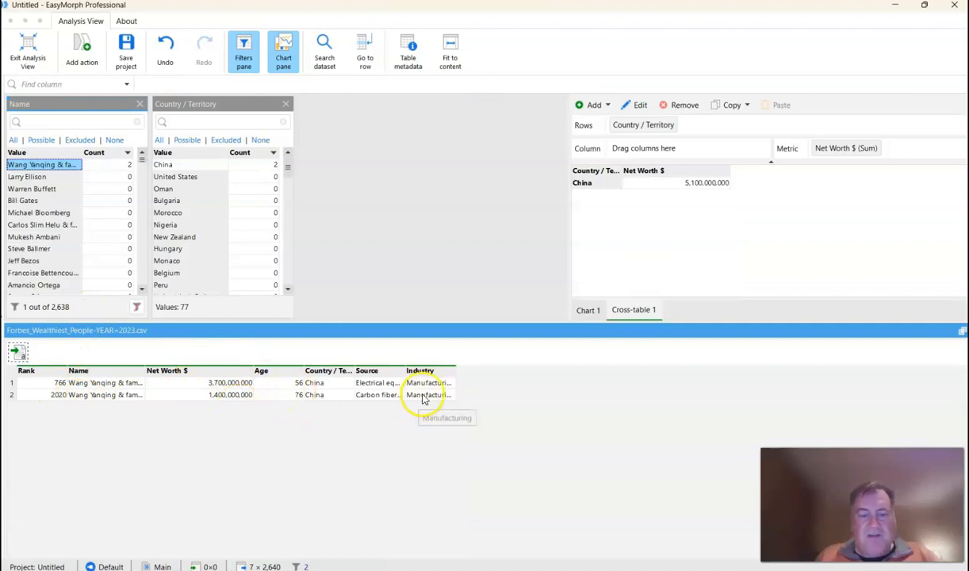
mouse_move(232, 401)
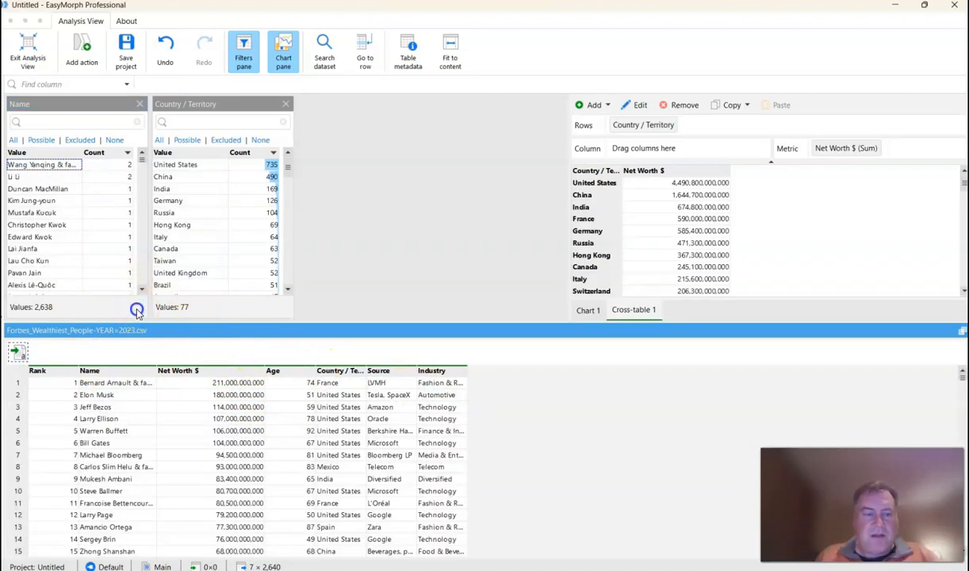
click(40, 176)
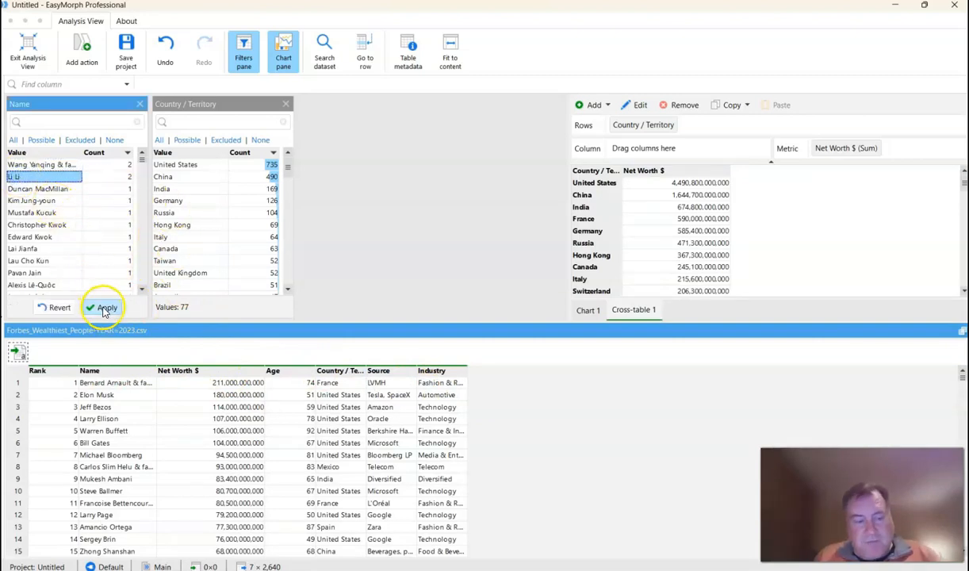
click(102, 307)
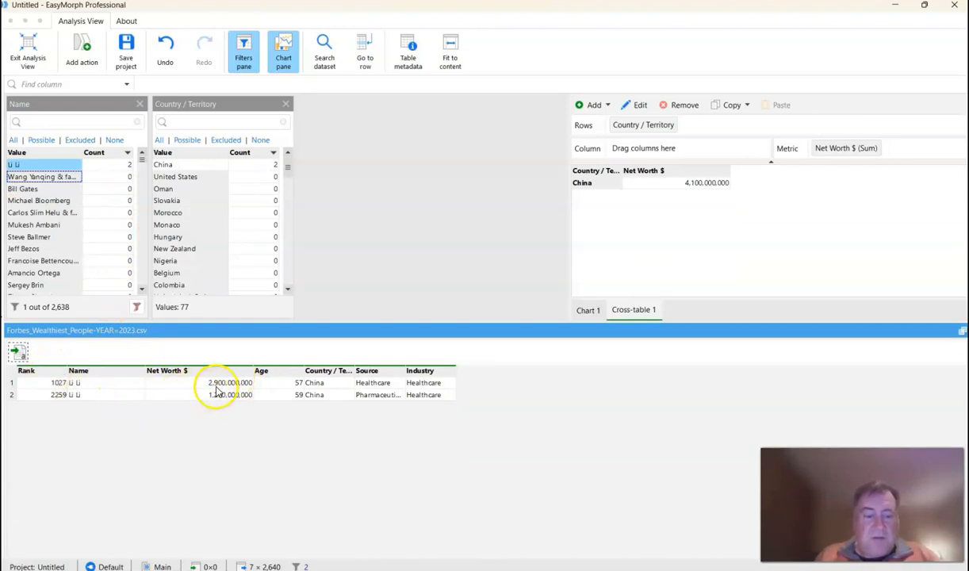
mouse_move(293, 389)
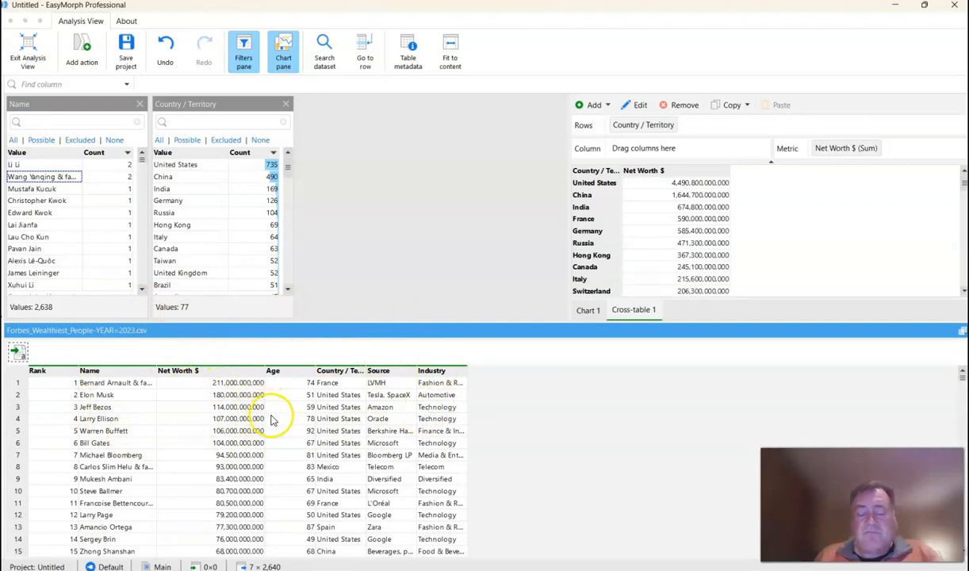
mouse_move(283, 388)
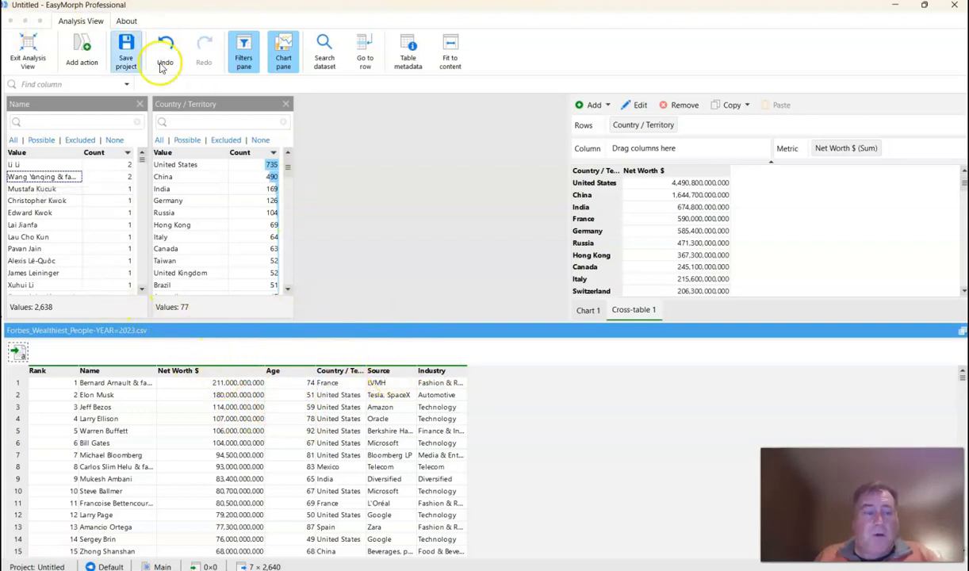
mouse_move(29, 52)
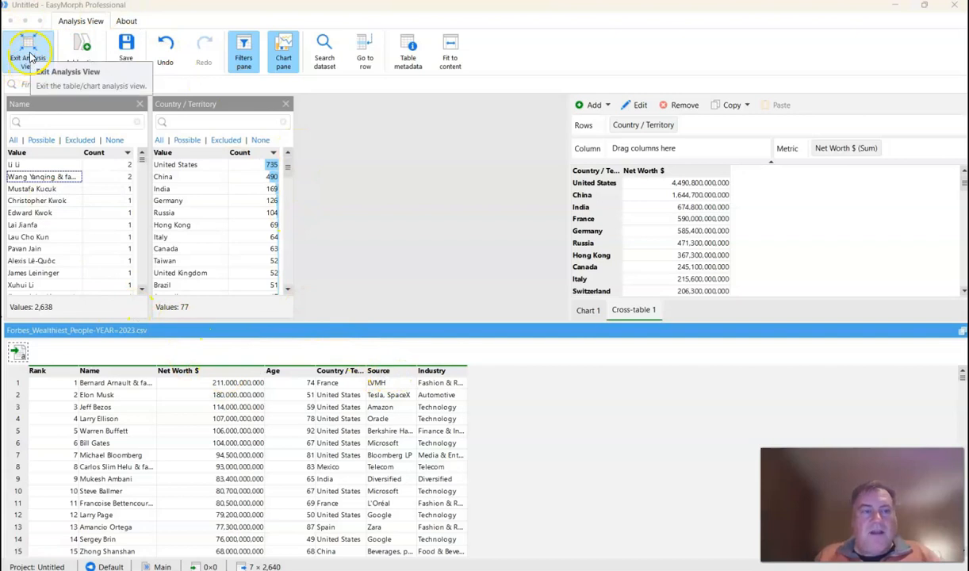
Exit the analysis view and scroll through the Transform actions for the Forbes table.
click(30, 49)
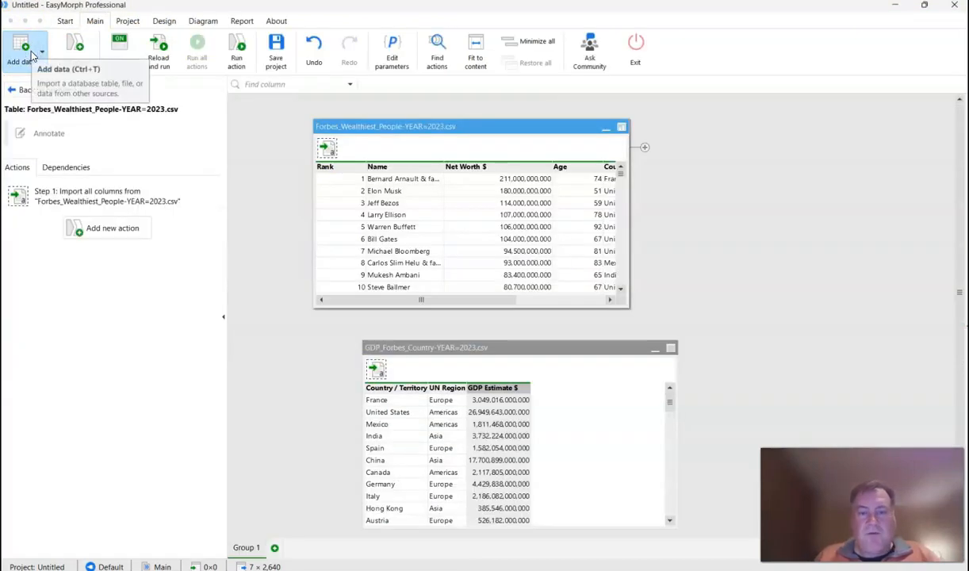
mouse_move(601, 306)
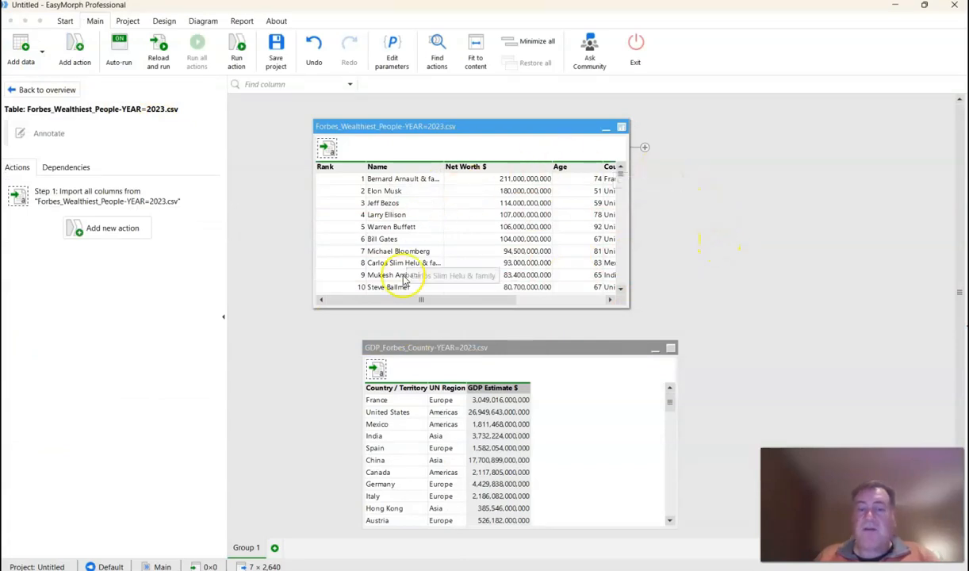
mouse_move(768, 207)
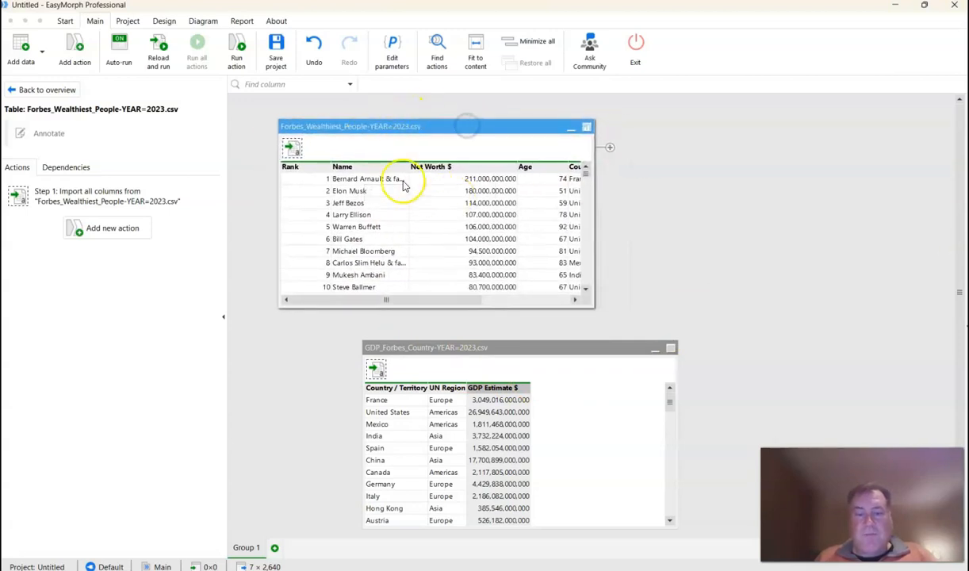
mouse_move(429, 133)
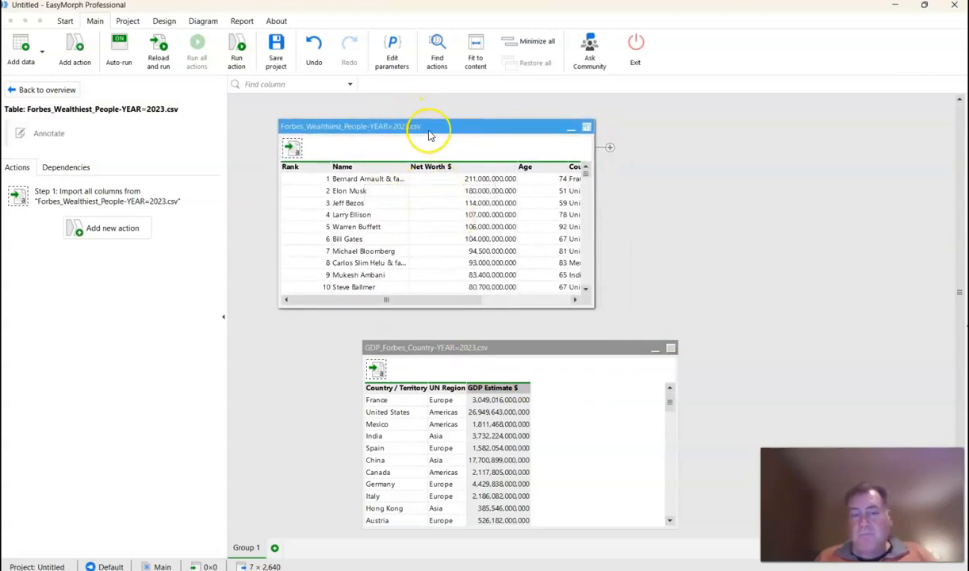
mouse_move(310, 127)
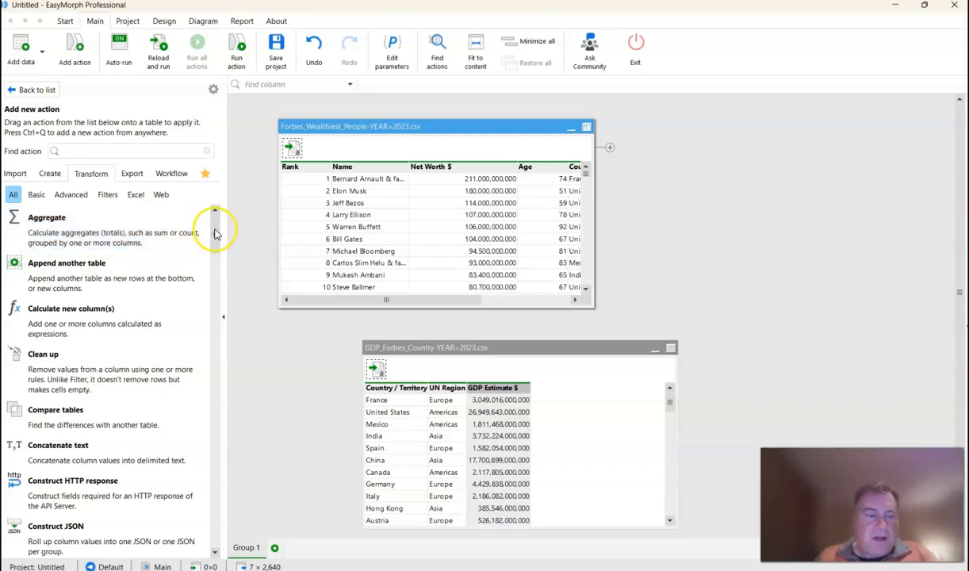
scroll(down, 3)
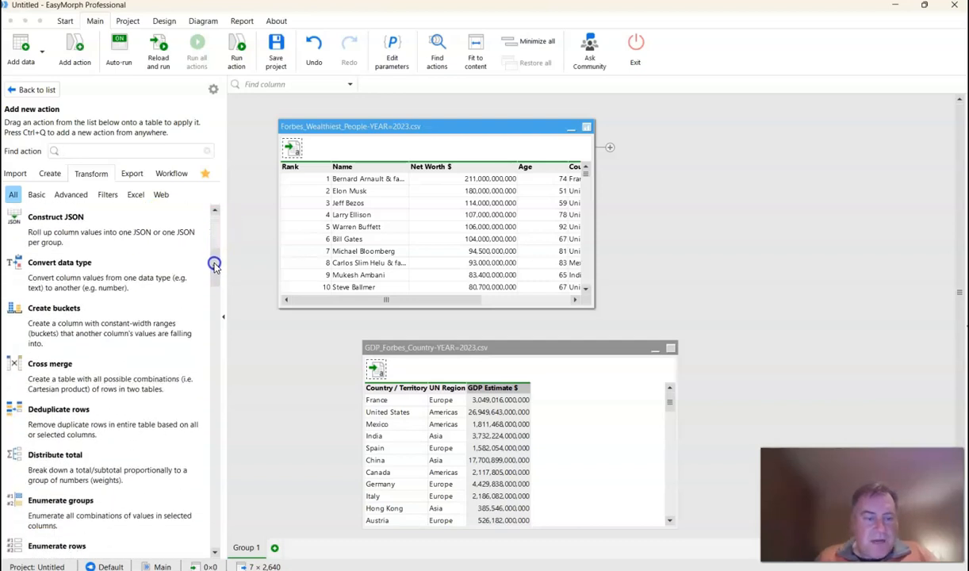
scroll(down, 3)
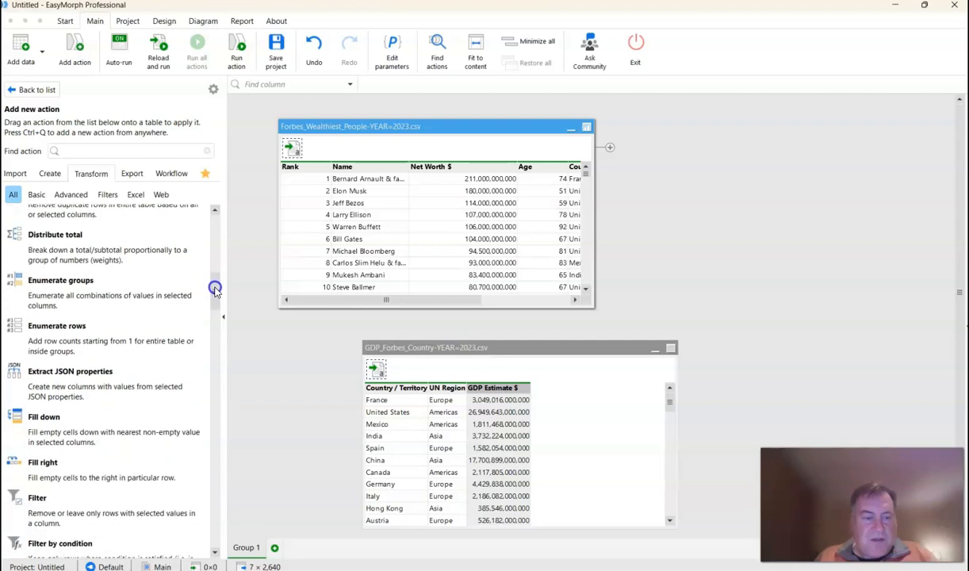
scroll(down, 3)
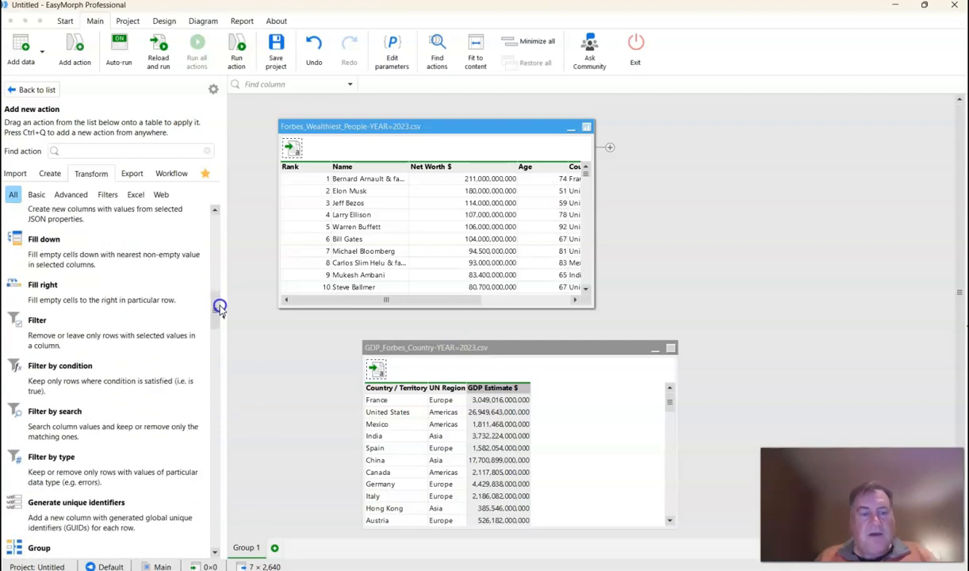
scroll(down, 3)
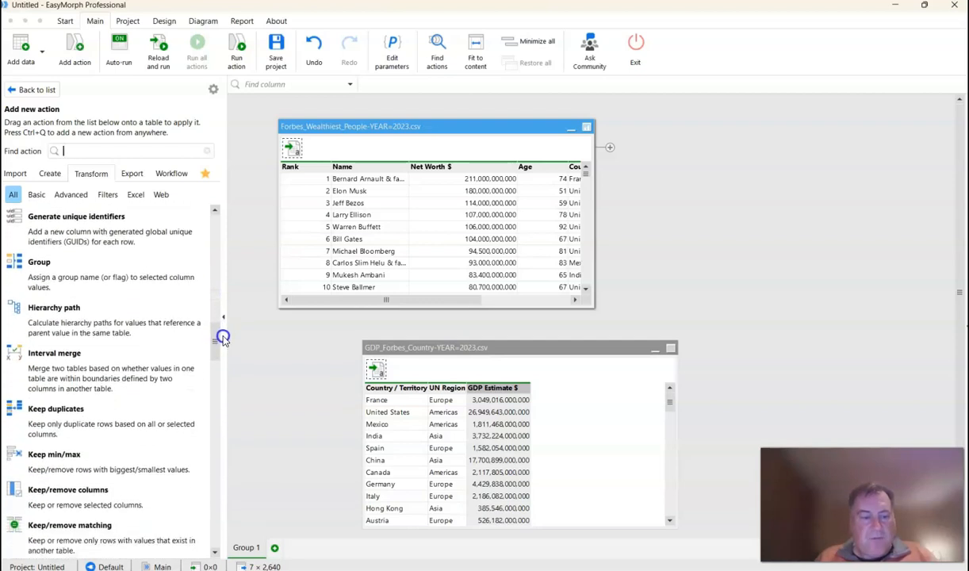
scroll(down, 3)
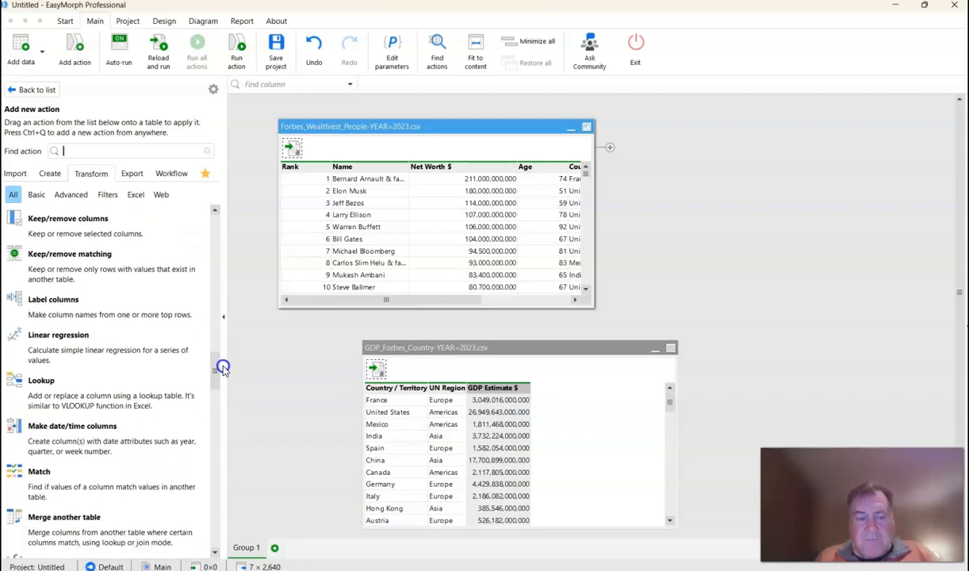
scroll(down, 3)
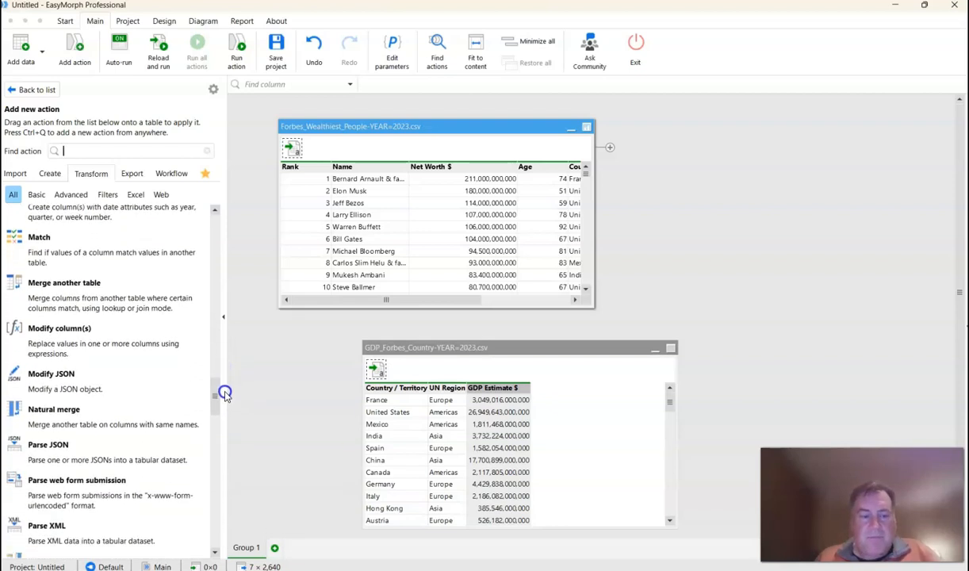
scroll(down, 3)
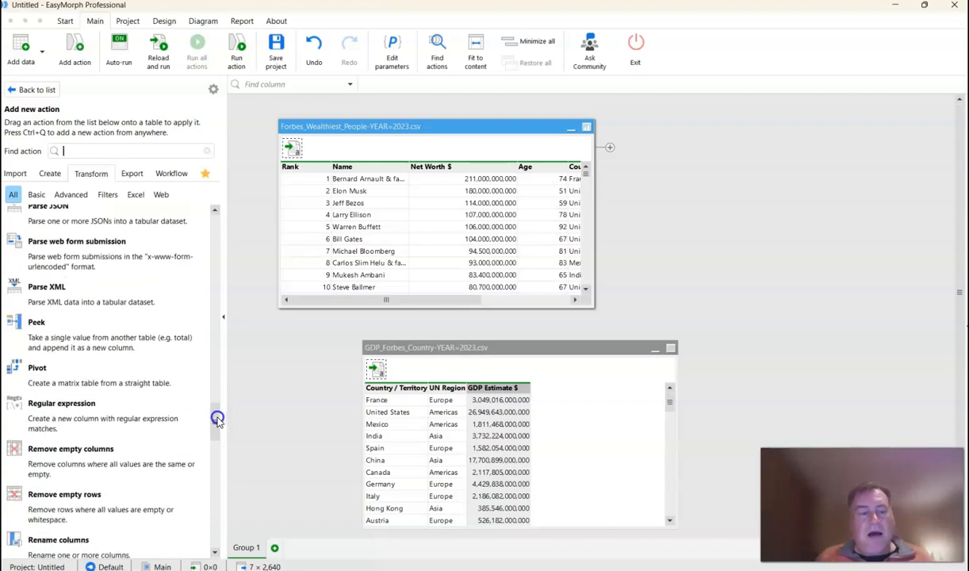
scroll(down, 3)
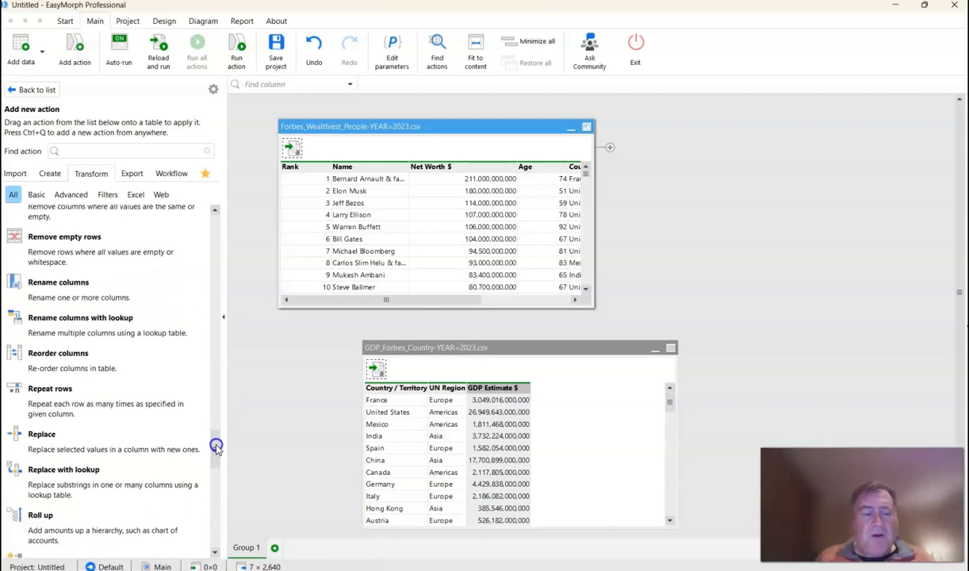
scroll(down, 3)
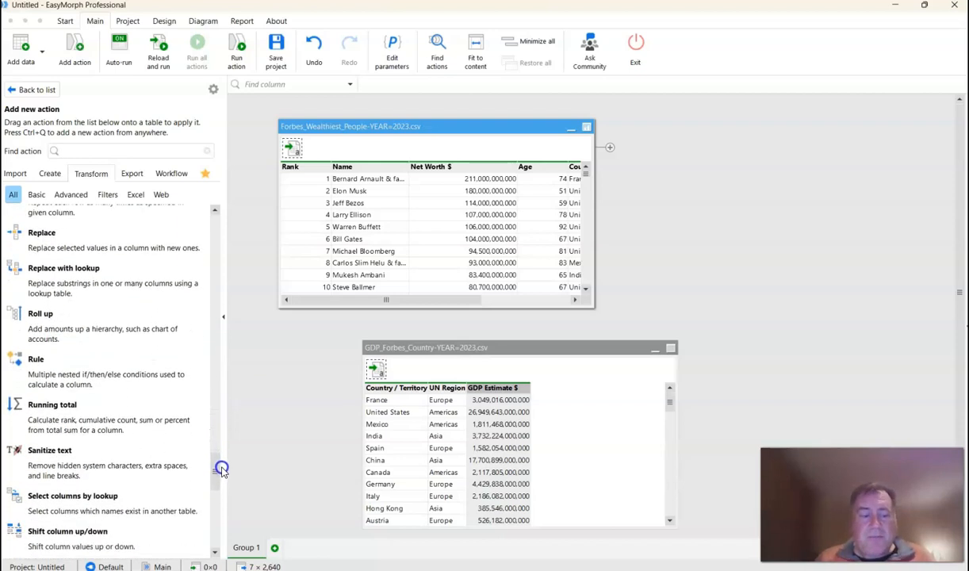
scroll(down, 3)
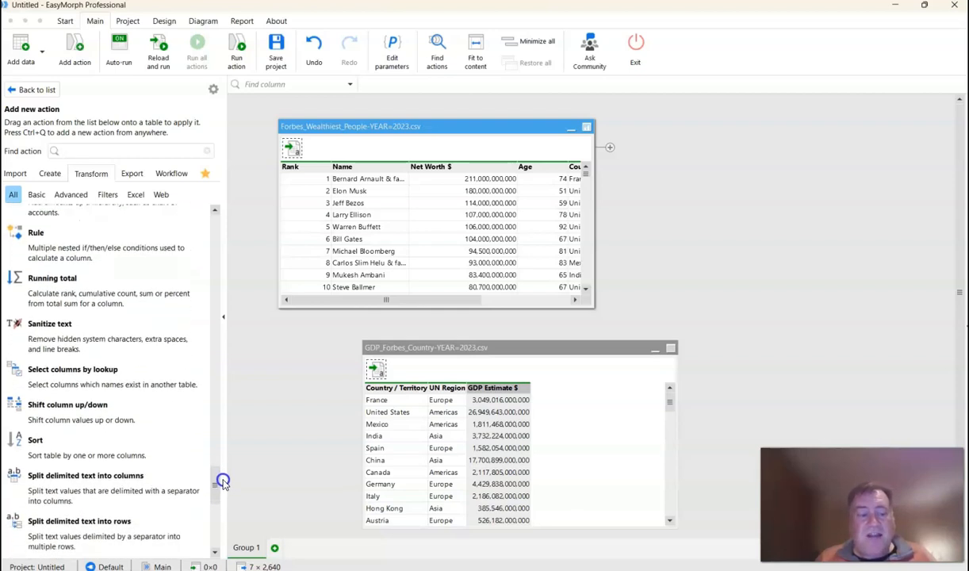
scroll(down, 3)
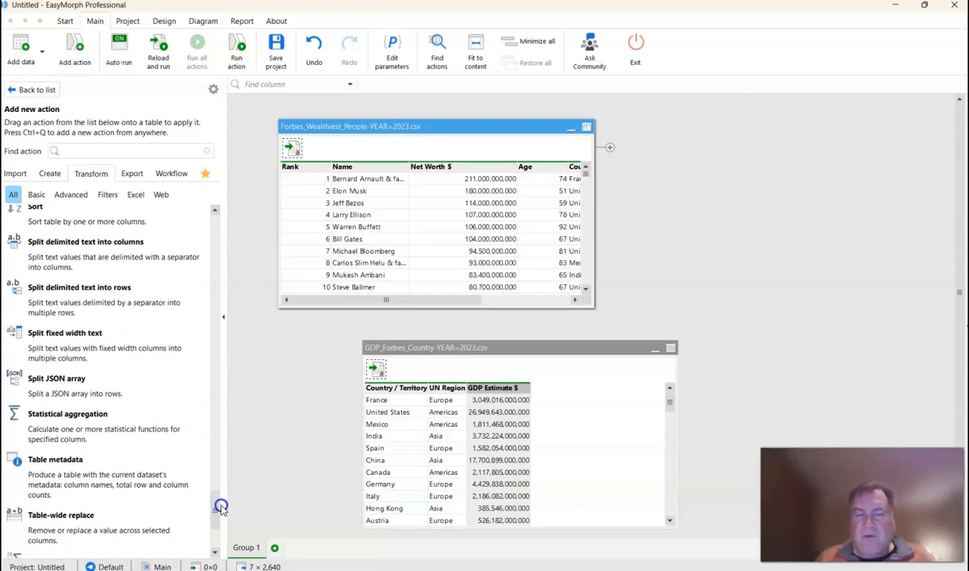
scroll(down, 3)
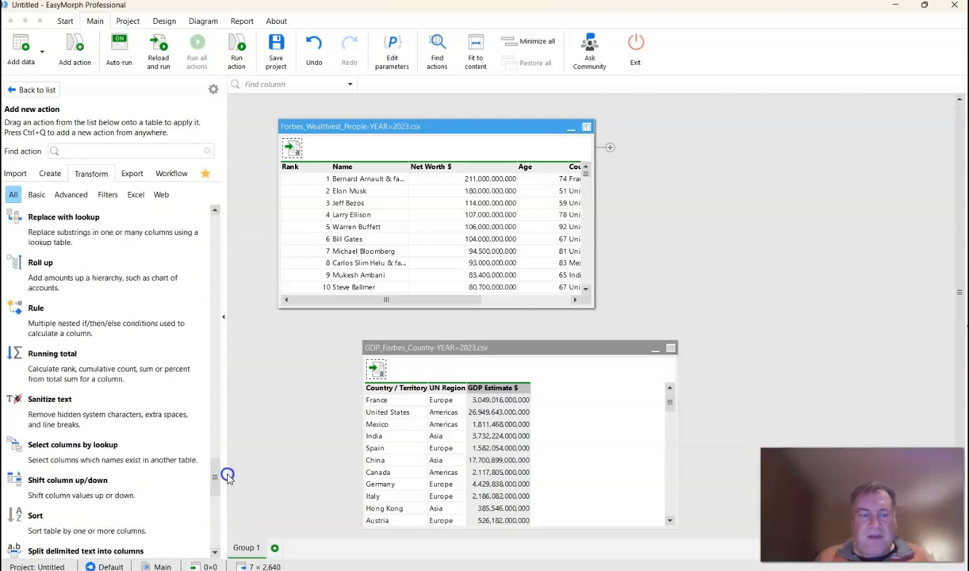
scroll(down, 3)
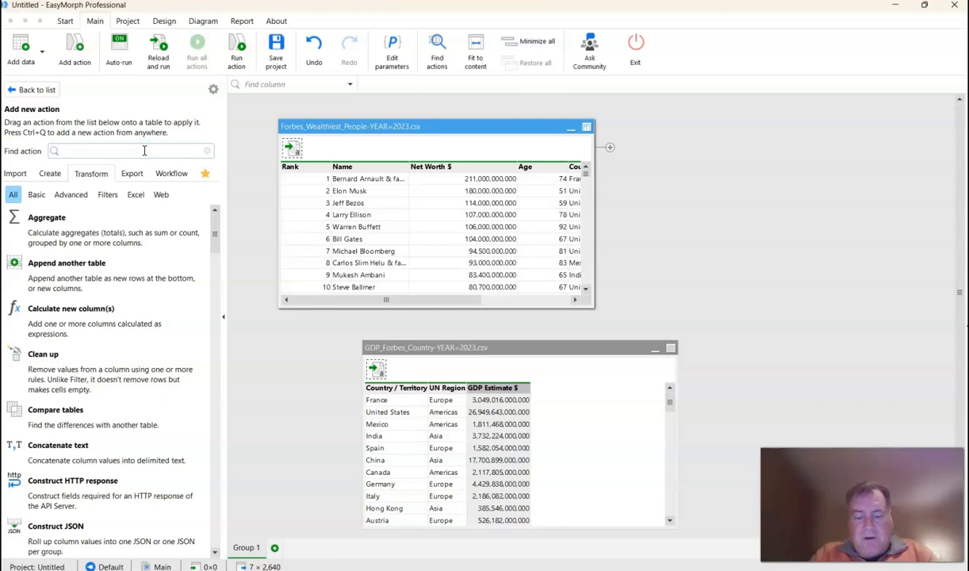
Add a Merge action bringing GDP Estimate $ in by Country / Territory.
text(merg)
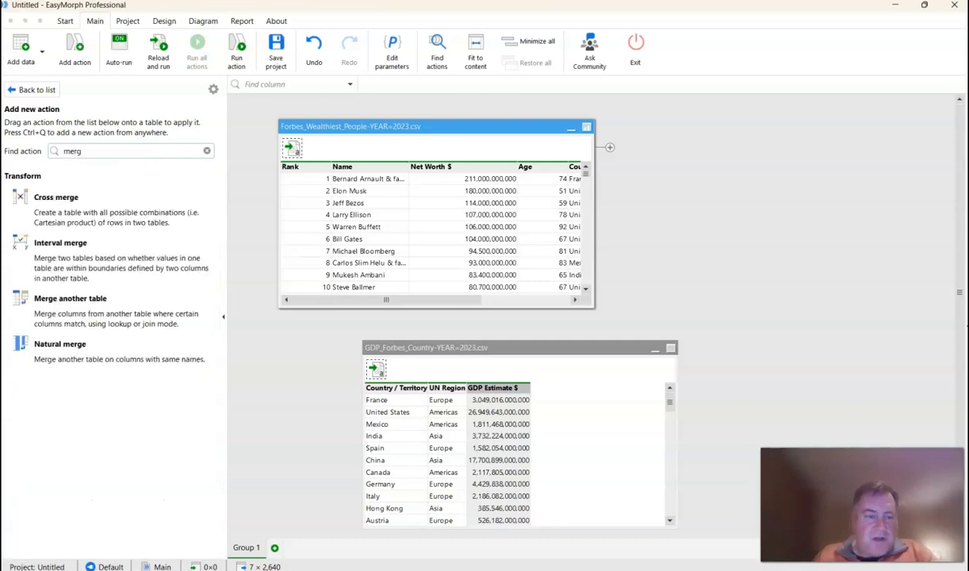
click(70, 298)
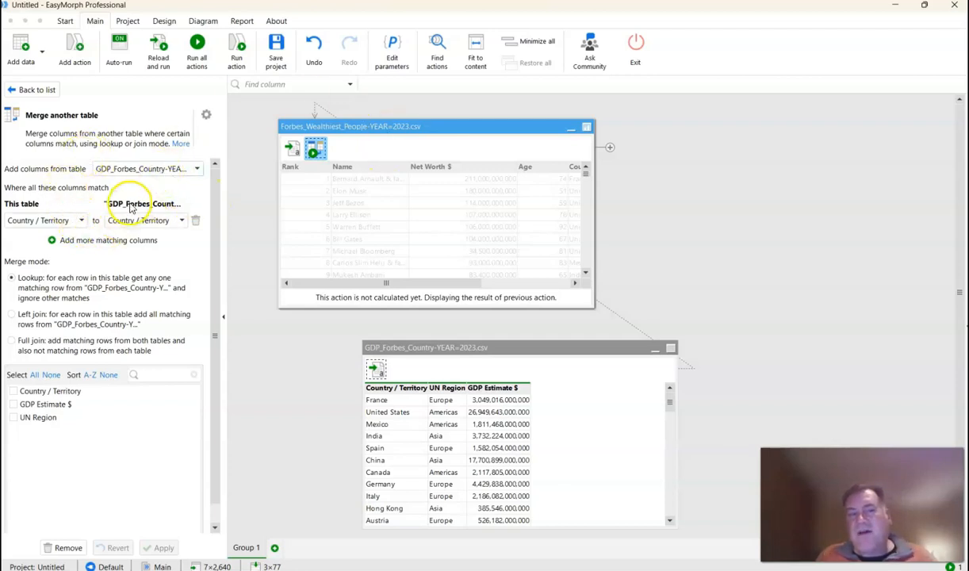
mouse_move(100, 167)
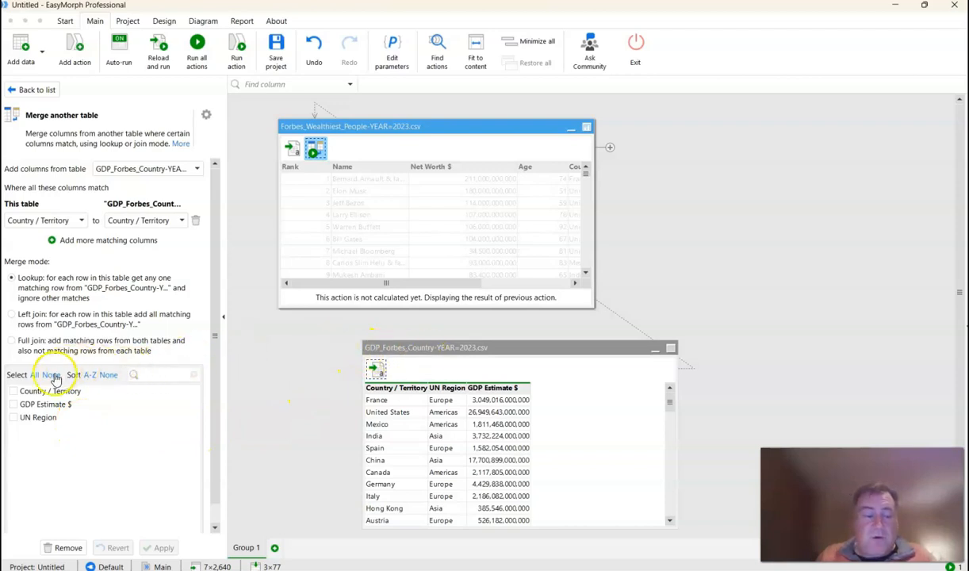
click(13, 404)
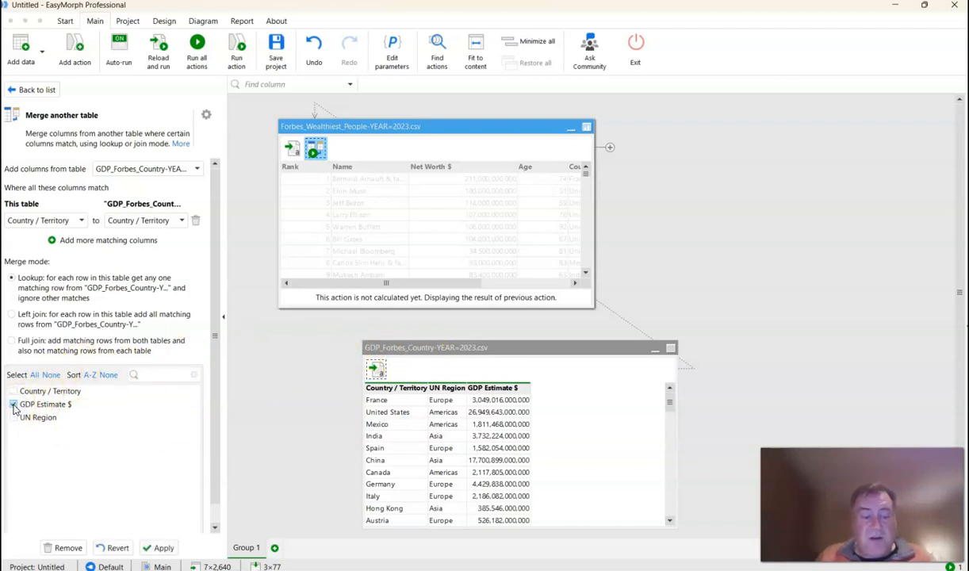
click(13, 405)
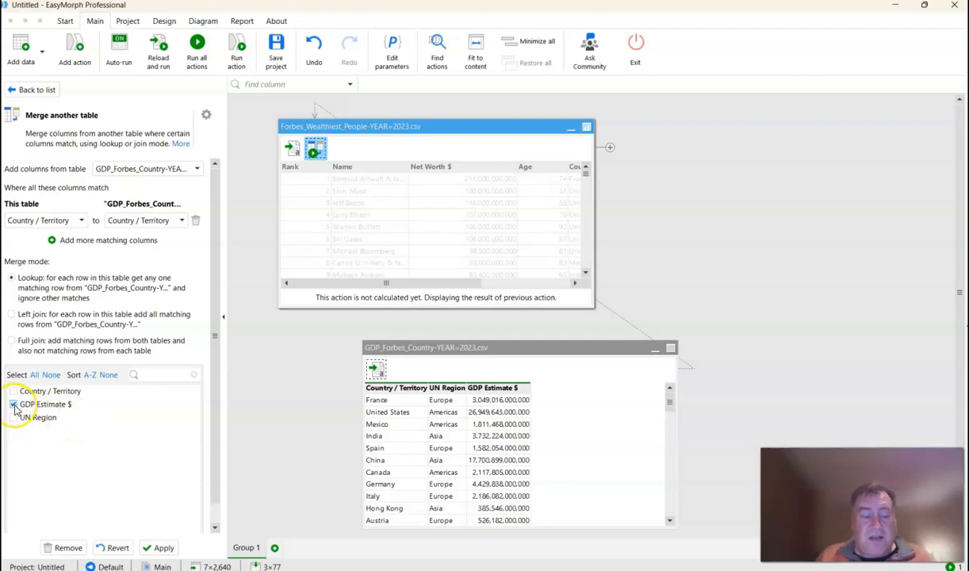
click(164, 547)
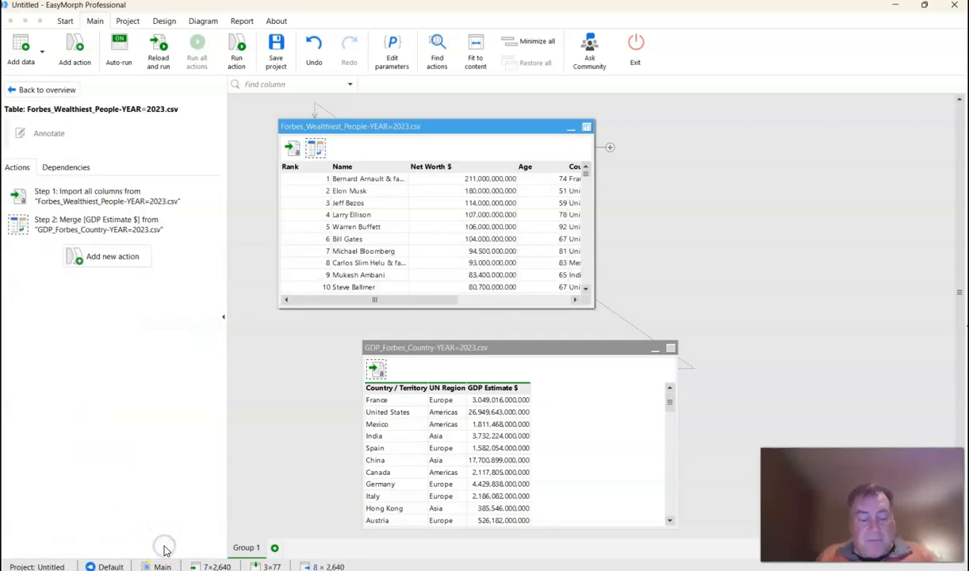
mouse_move(604, 236)
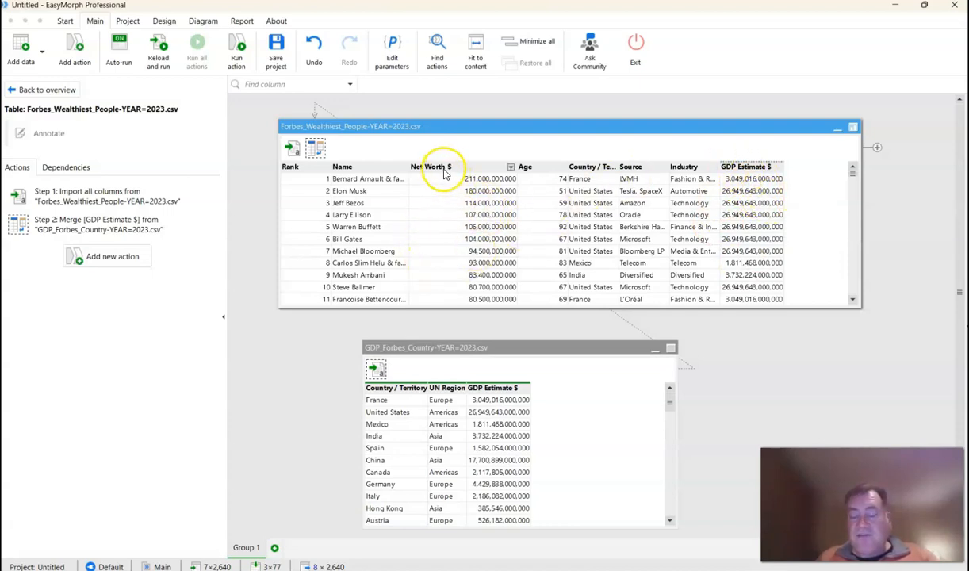
mouse_move(568, 126)
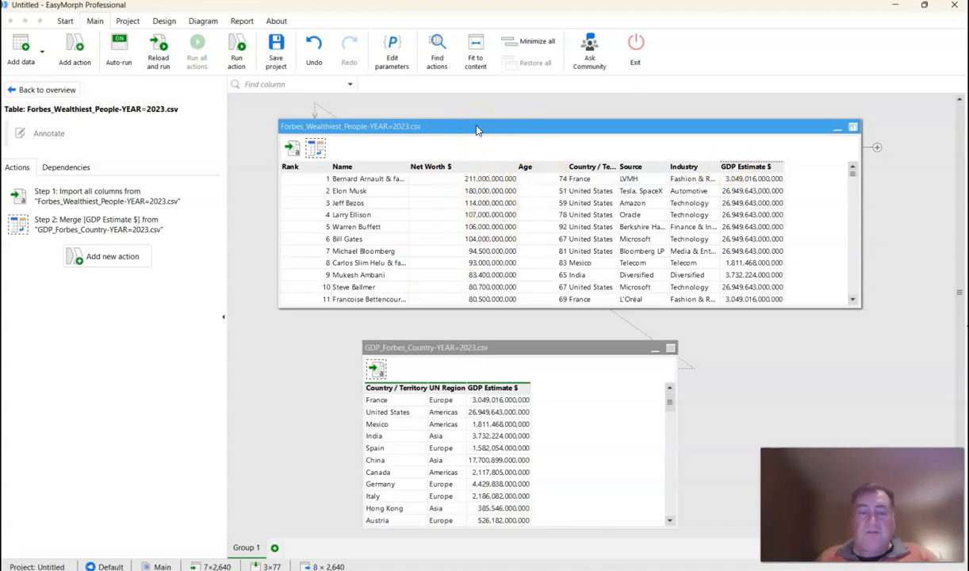
mouse_move(634, 130)
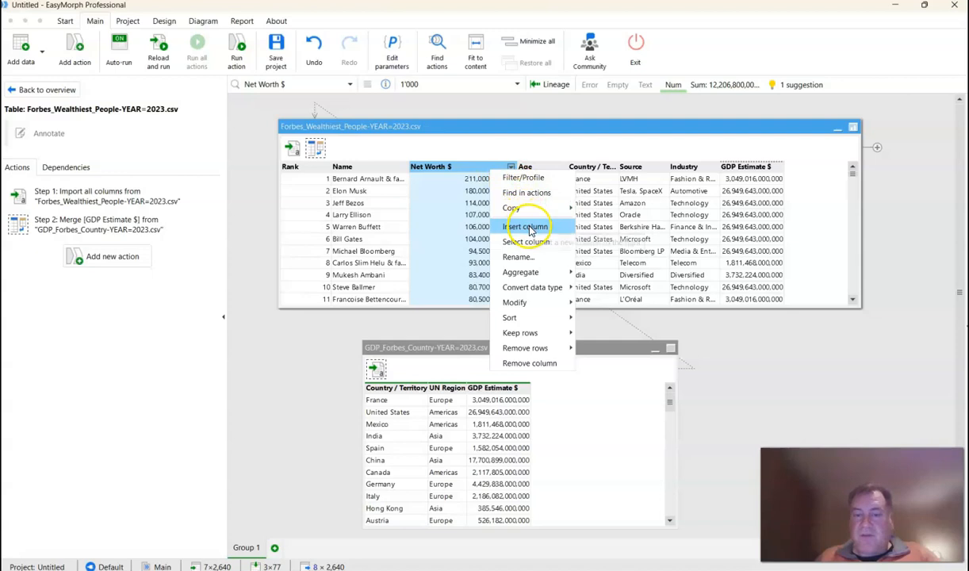
Insert column Net Worth % GDP with expression [Net Worth $] / [GDP Estimate $].
click(525, 226)
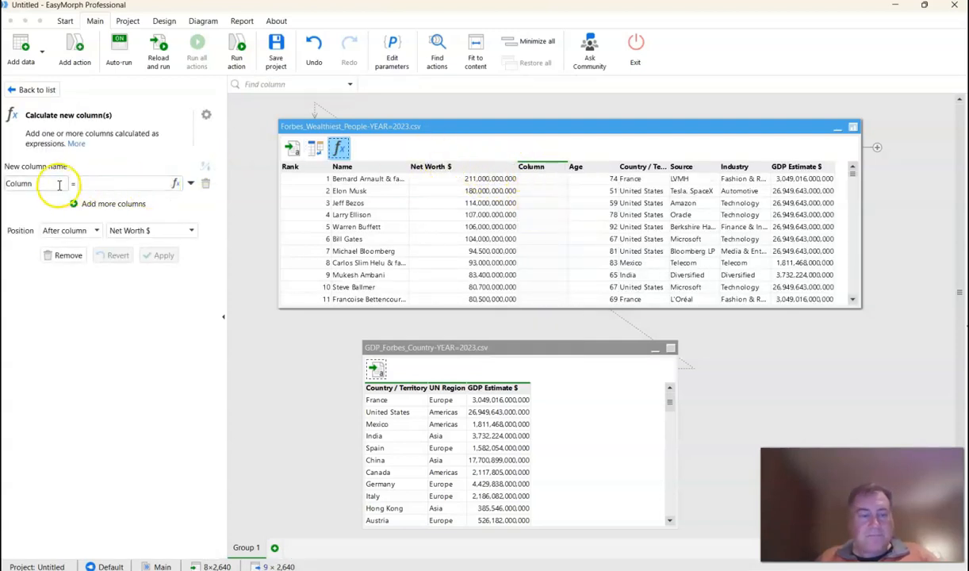
text(N)
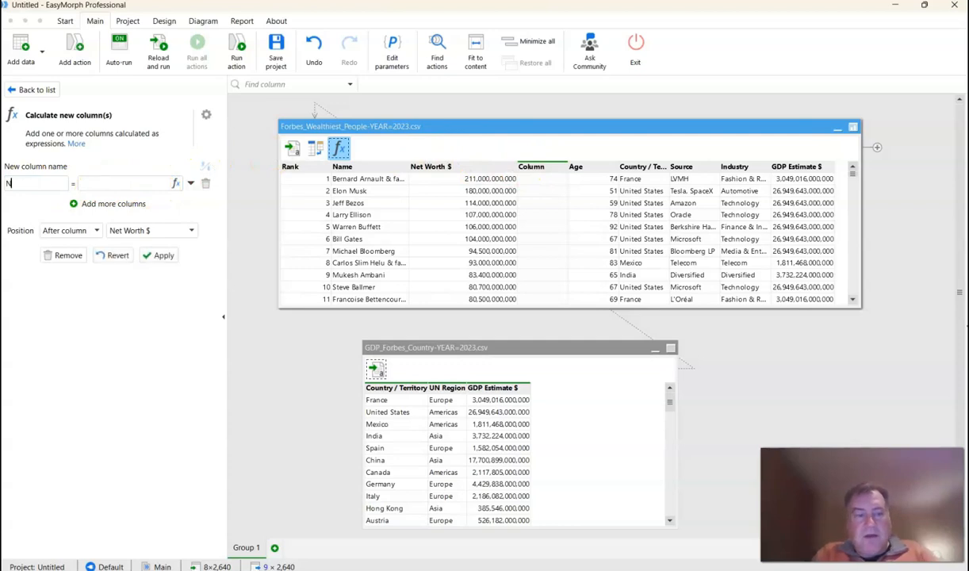
text(Net Worth % GDP)
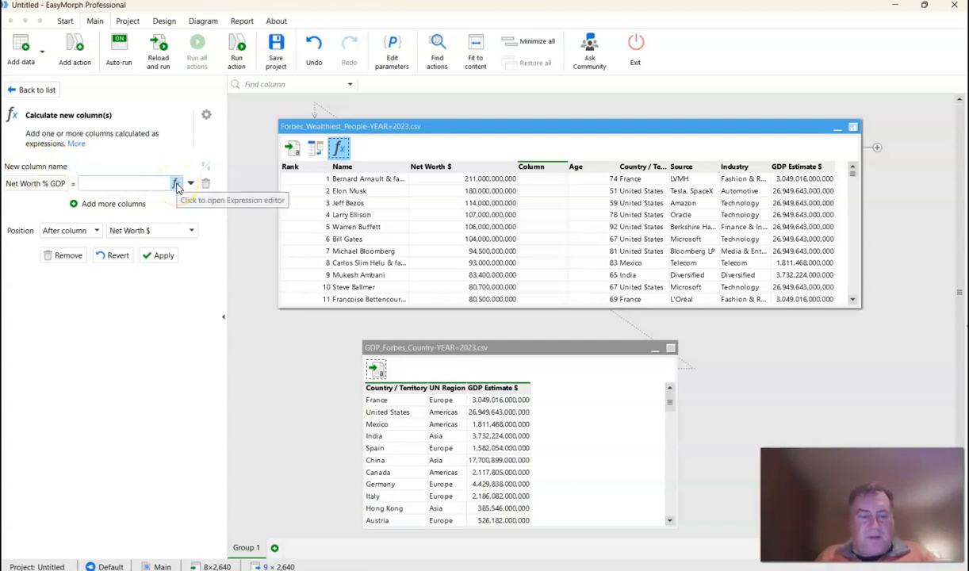
click(175, 183)
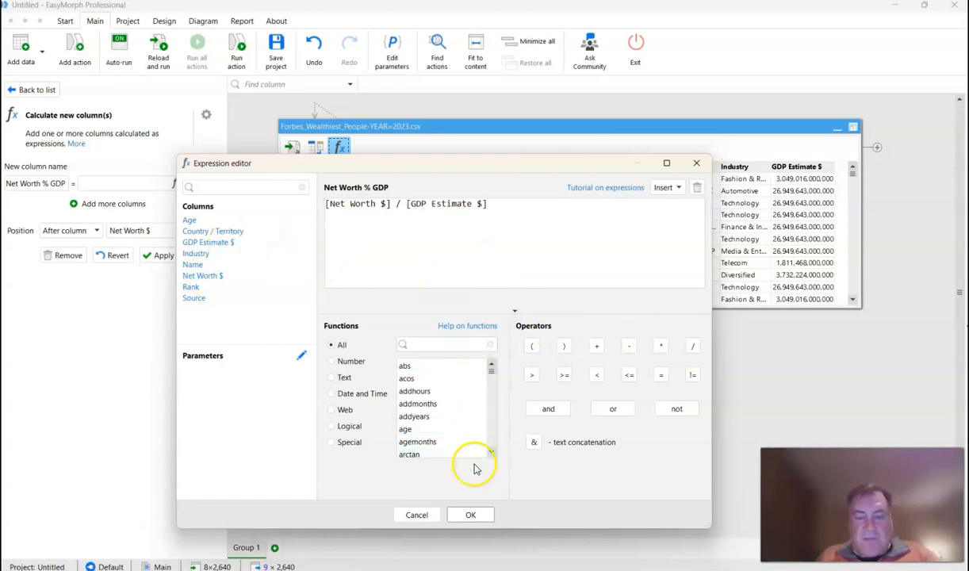
click(470, 514)
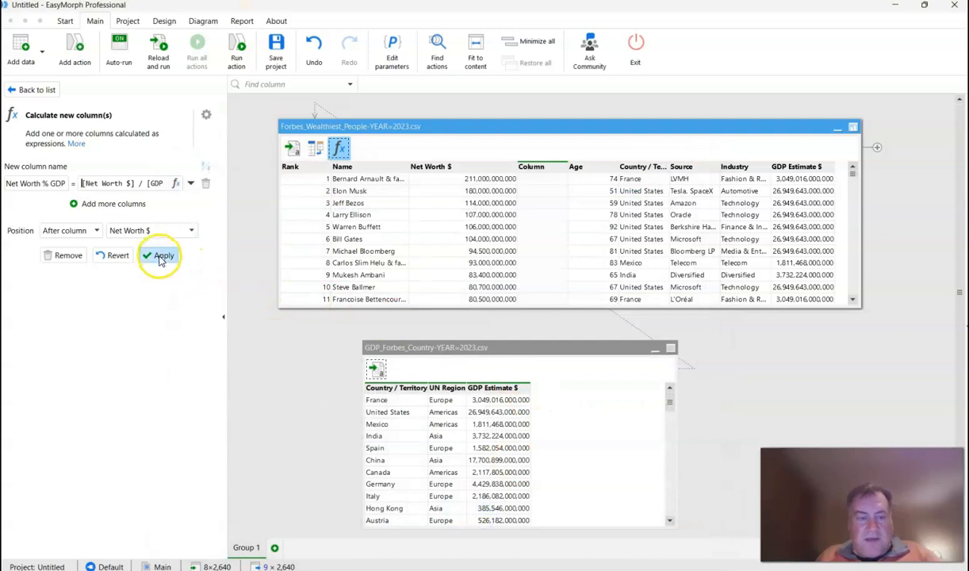
click(163, 255)
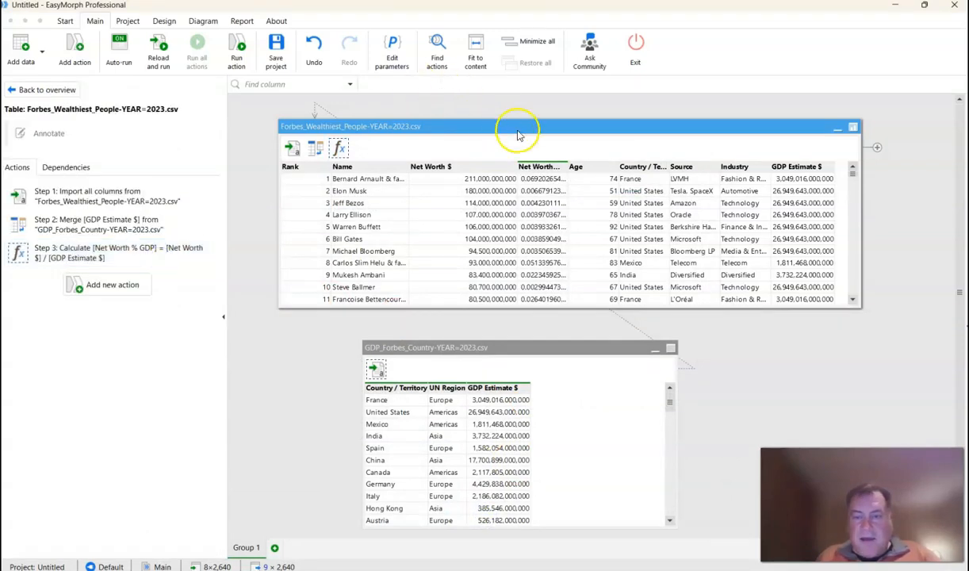
Select the Net Worth % GDP column and format it as 100.00%.
click(539, 167)
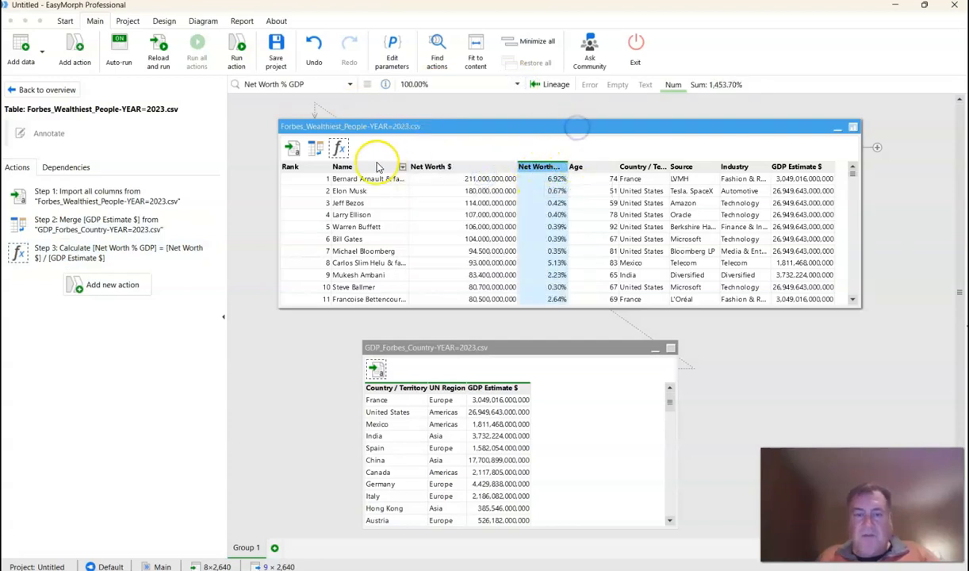
mouse_move(357, 179)
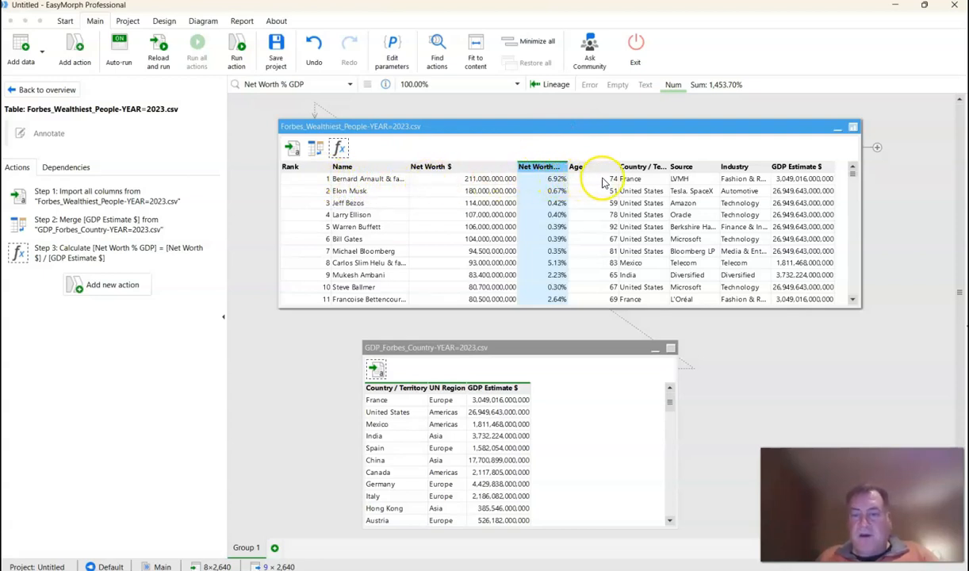
mouse_move(692, 131)
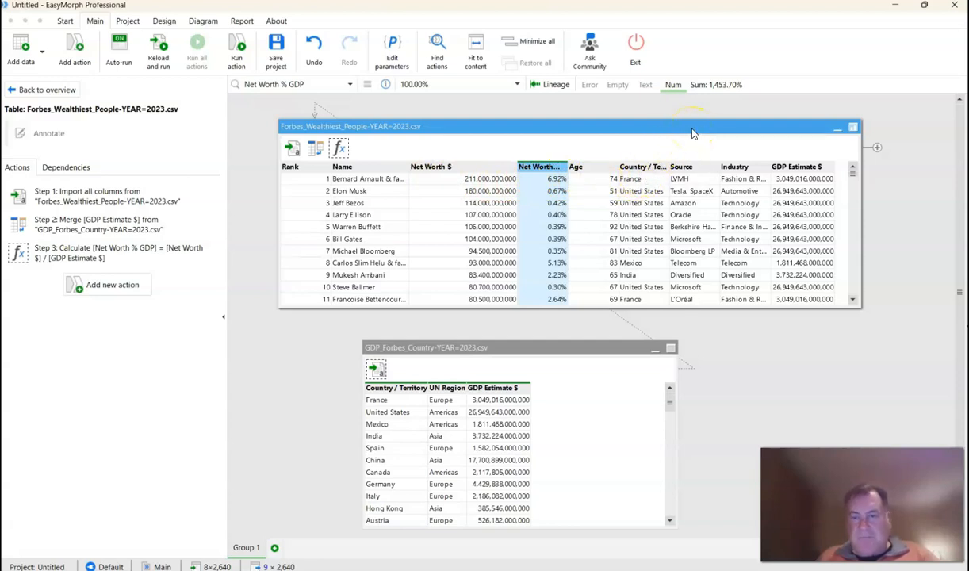
mouse_move(865, 164)
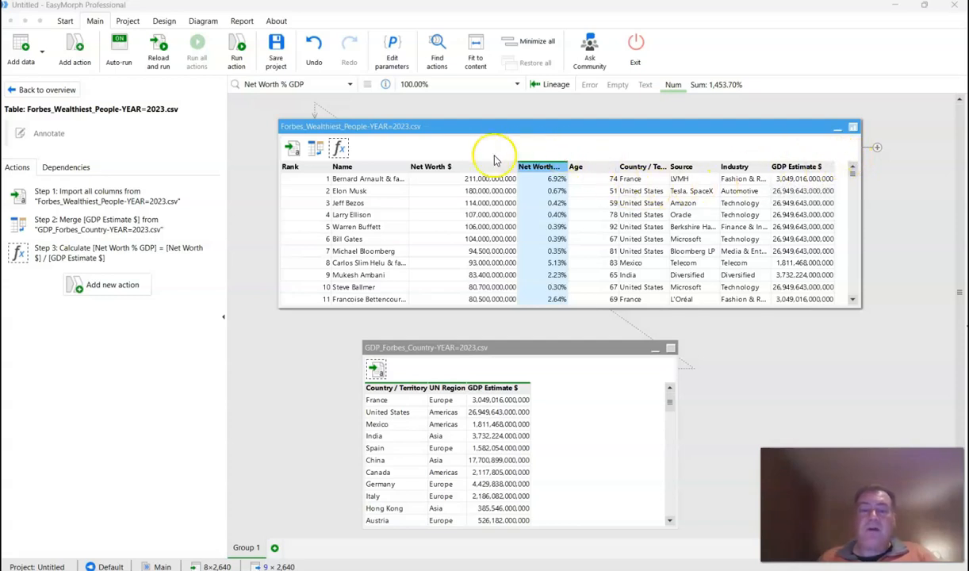
mouse_move(466, 158)
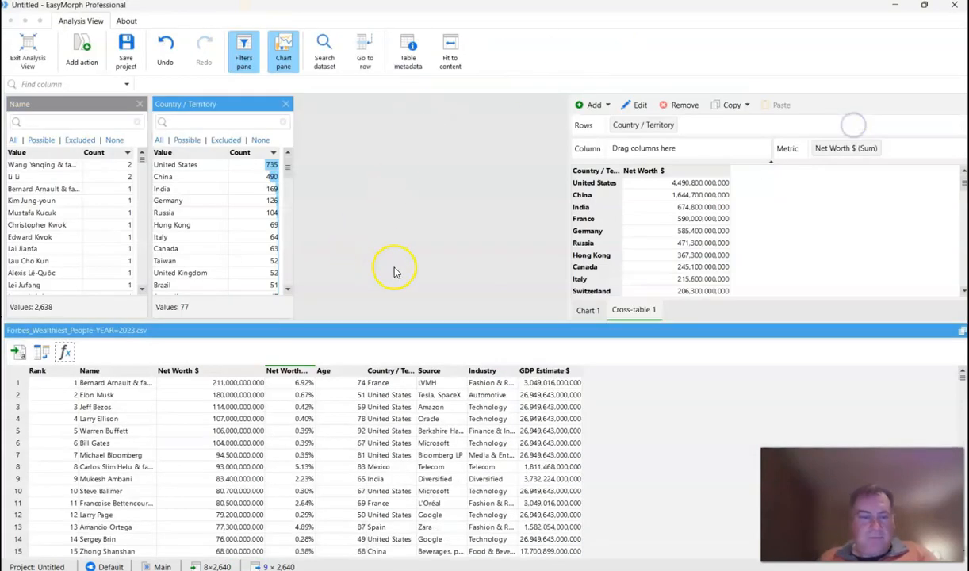
mouse_move(345, 230)
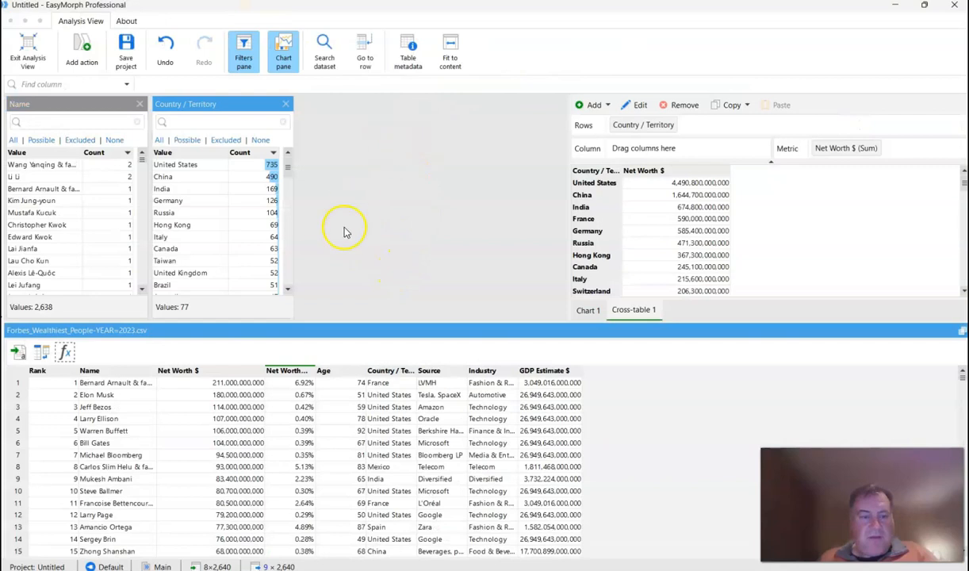
Filter Net Worth % GDP to values above 5% and save it as an action.
click(289, 371)
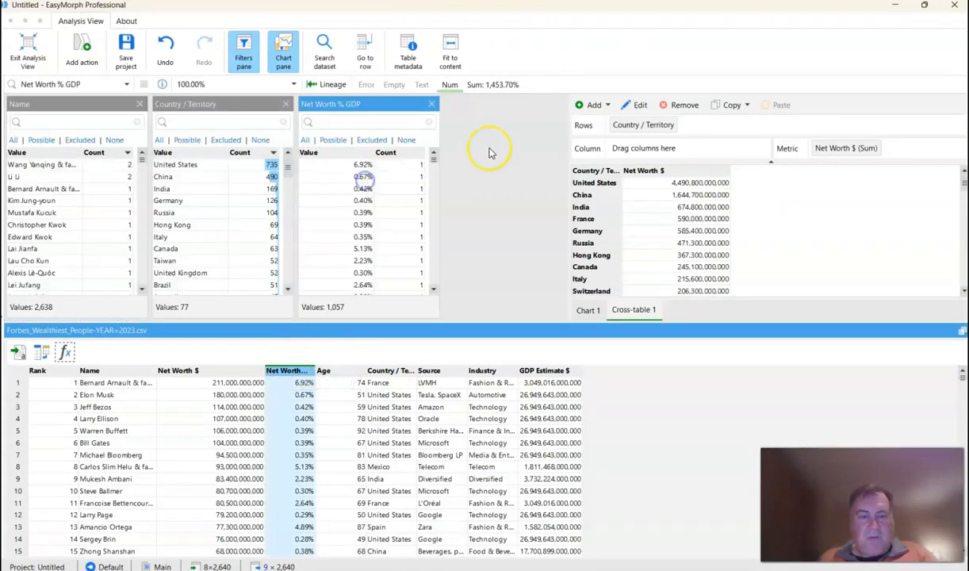
click(333, 153)
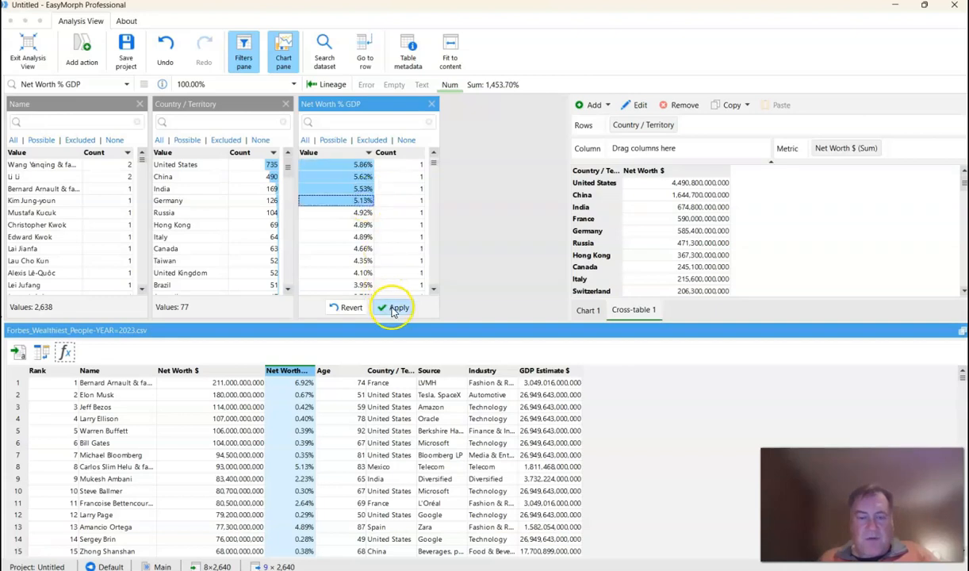
click(397, 307)
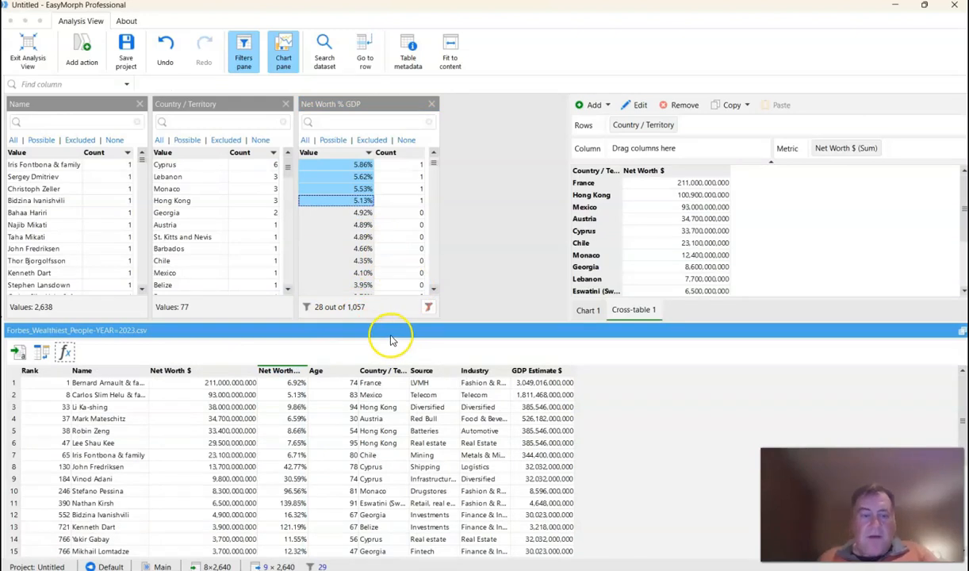
click(369, 104)
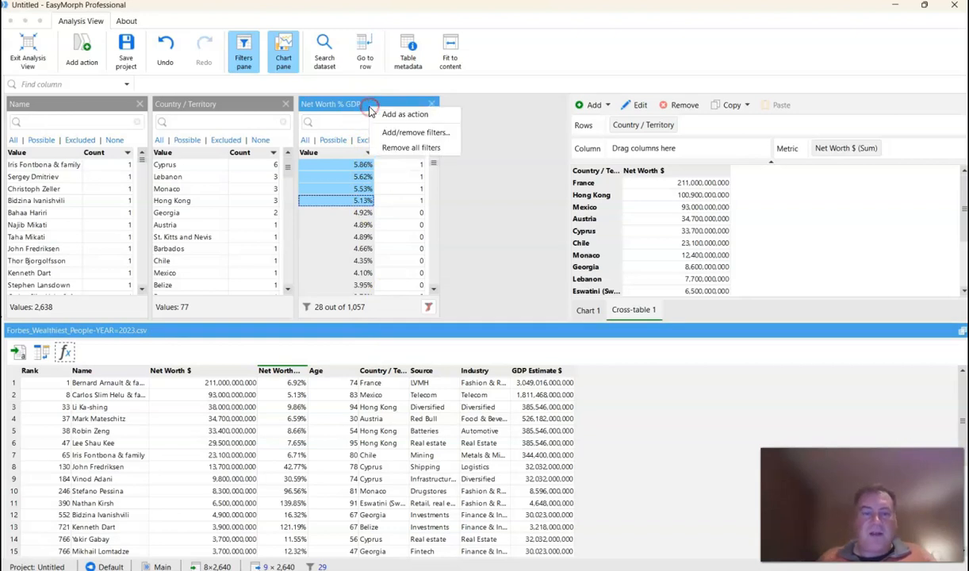
click(411, 147)
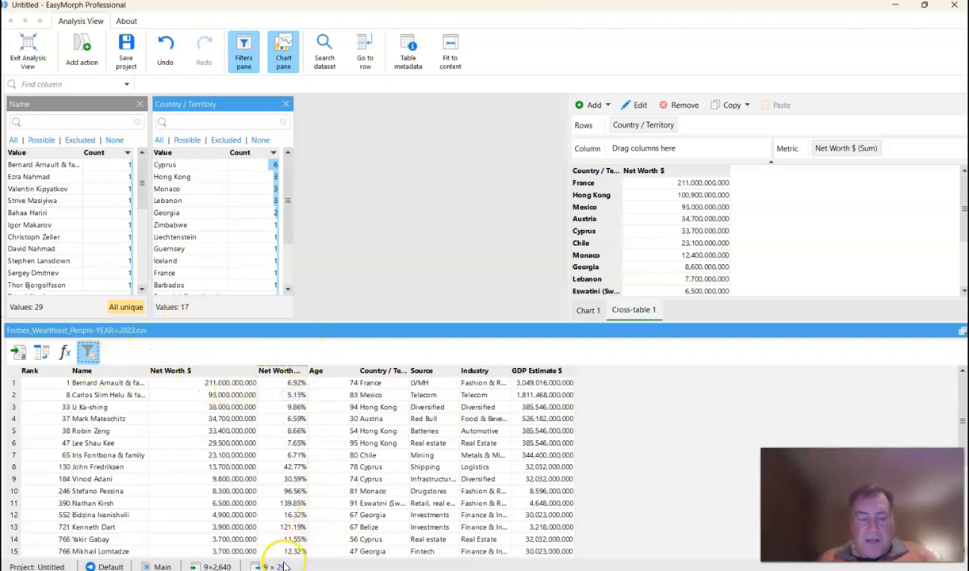
Sort billionaires by Net Worth % GDP descending so Nathan Kirsh (139.85%) is first, then exit Analysis View.
scroll(down, 3)
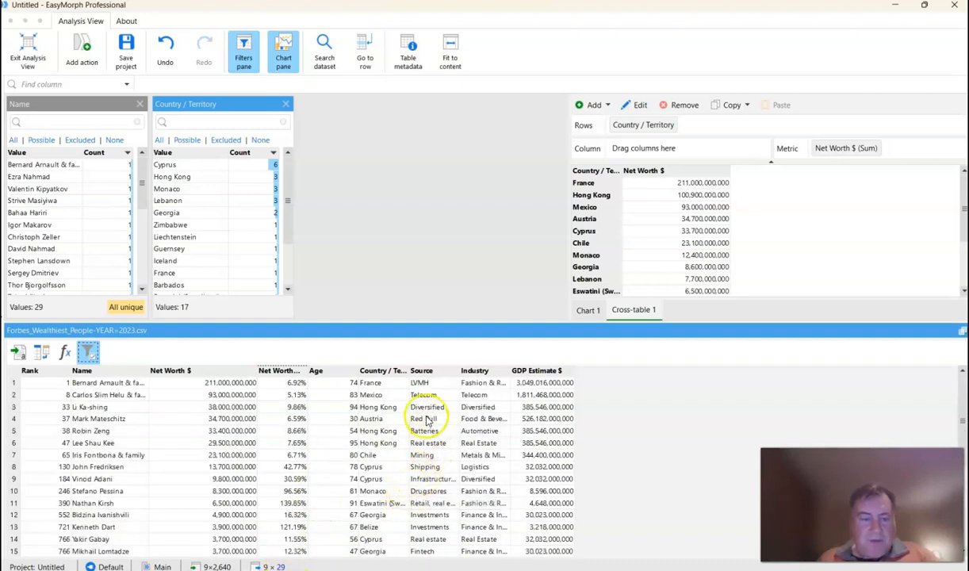
mouse_move(286, 360)
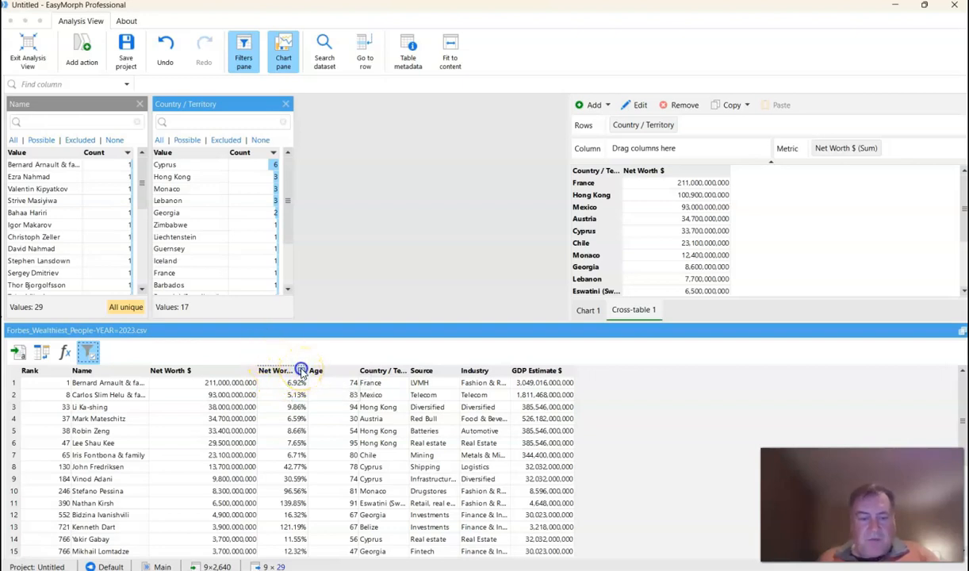
right_click(275, 370)
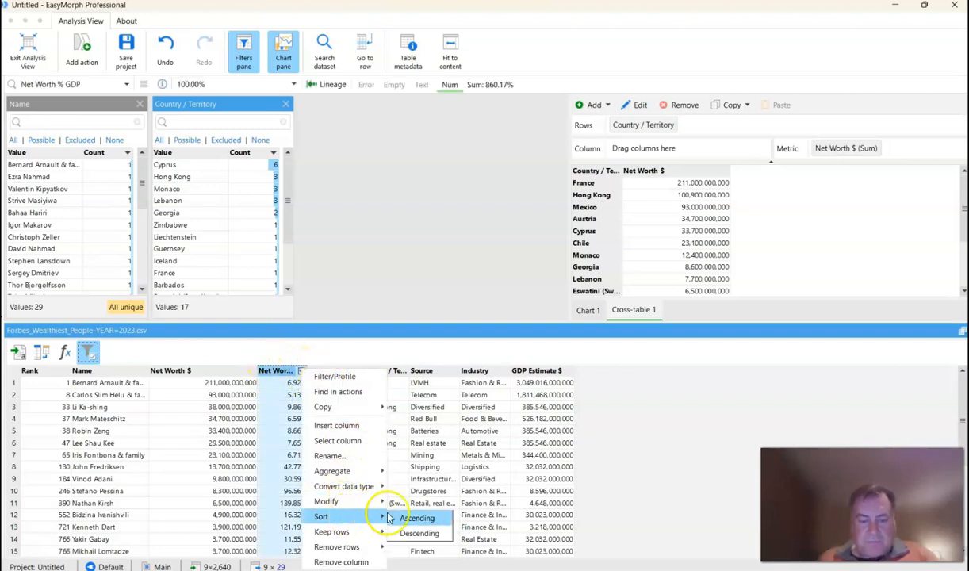
click(419, 517)
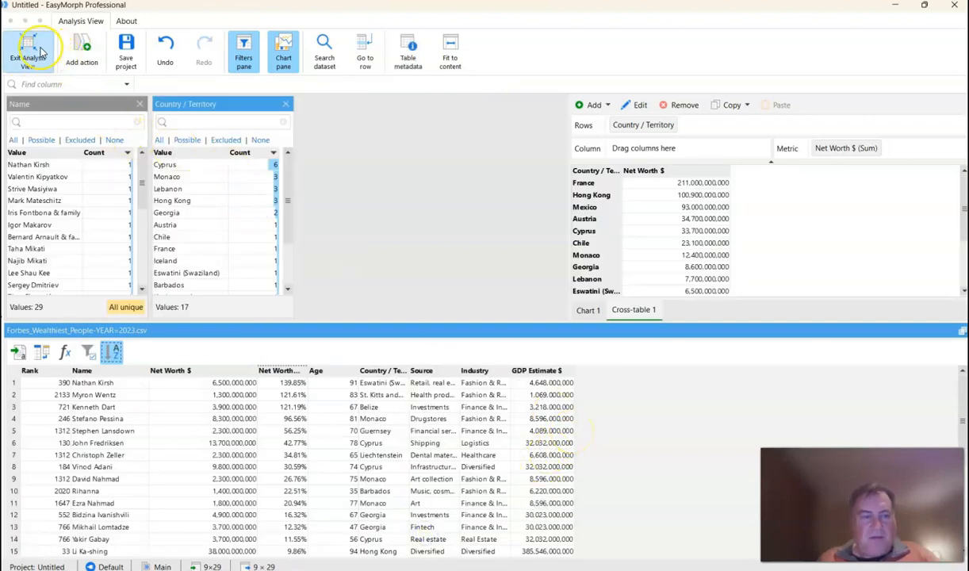
click(32, 50)
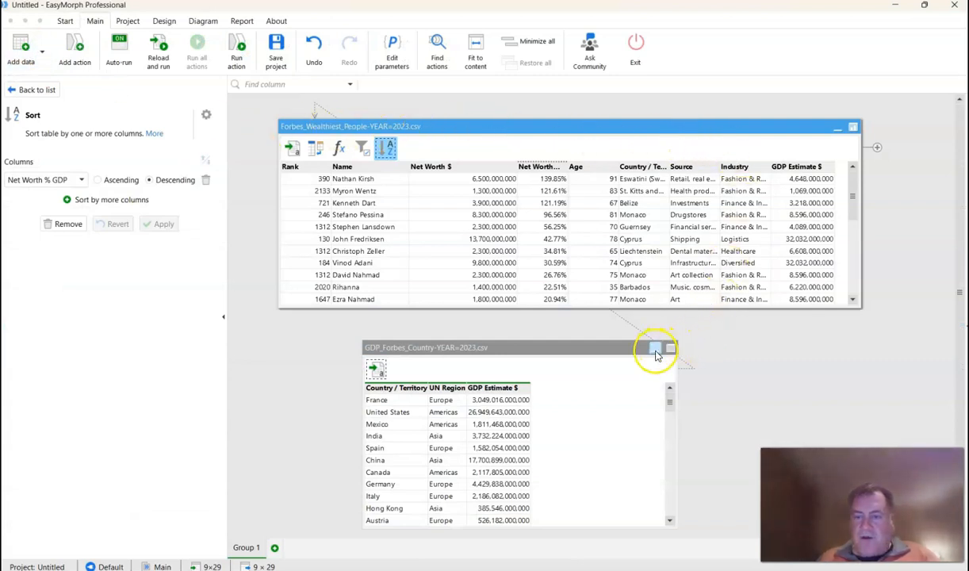
Collapse the GDP table and place a derived billionaires table below the original.
click(655, 351)
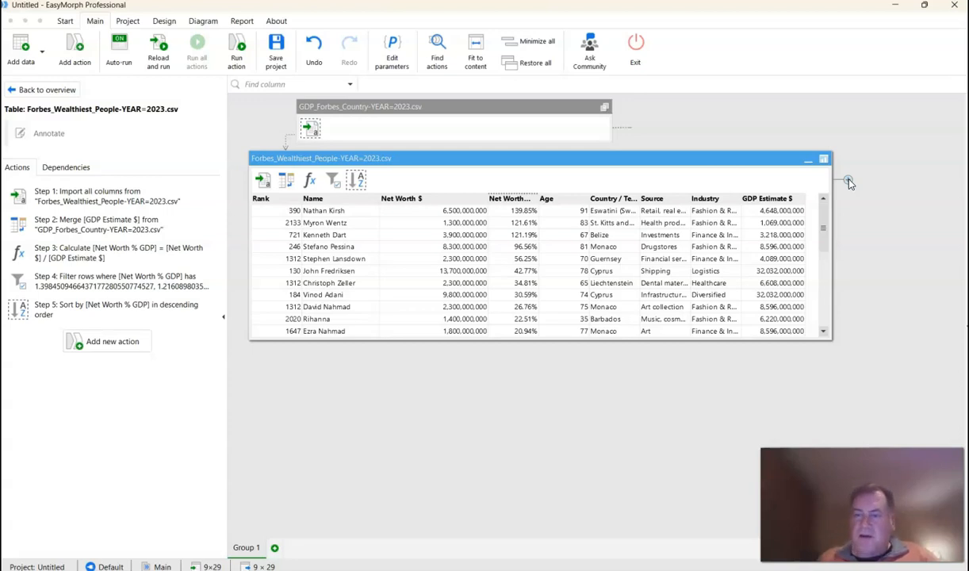
click(847, 180)
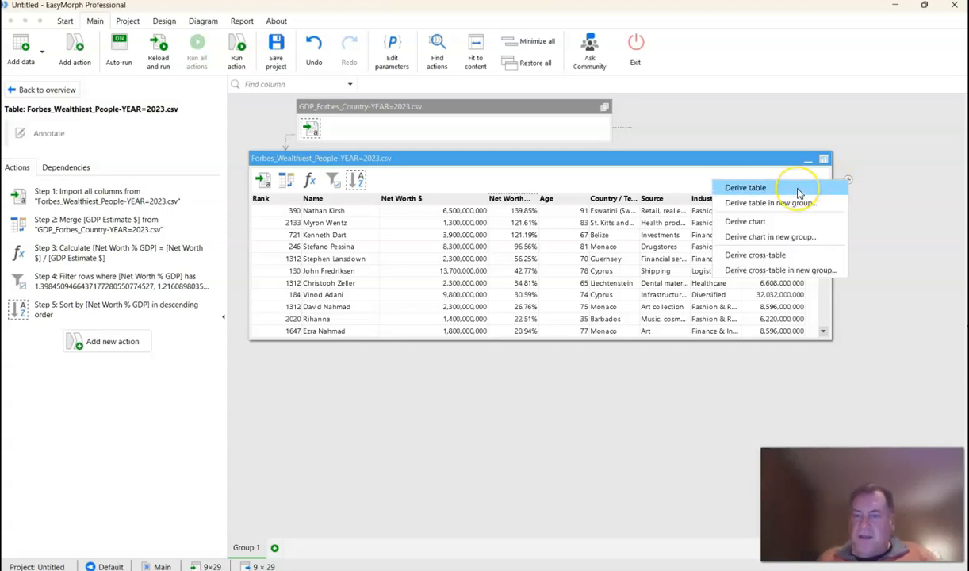
click(744, 187)
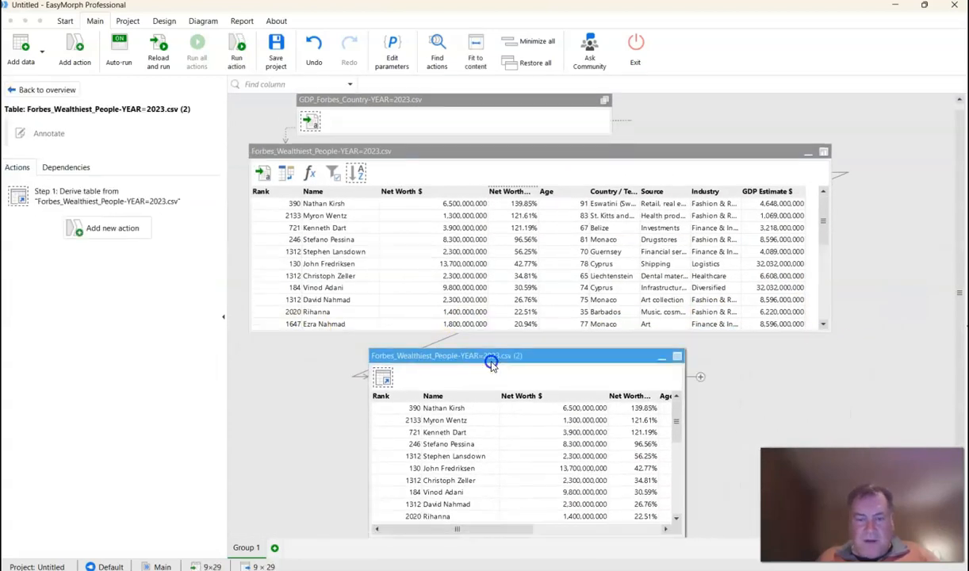
drag(490, 355, 397, 345)
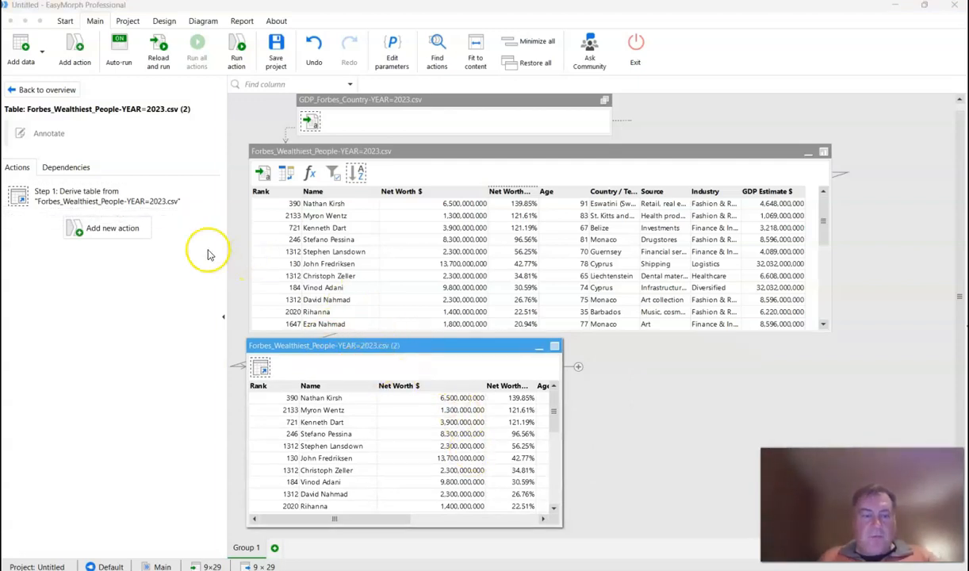
Add an Excel export step to 'Forbes Billionaires GT 5% of GDP.xlsx', replacing the existing file.
click(112, 227)
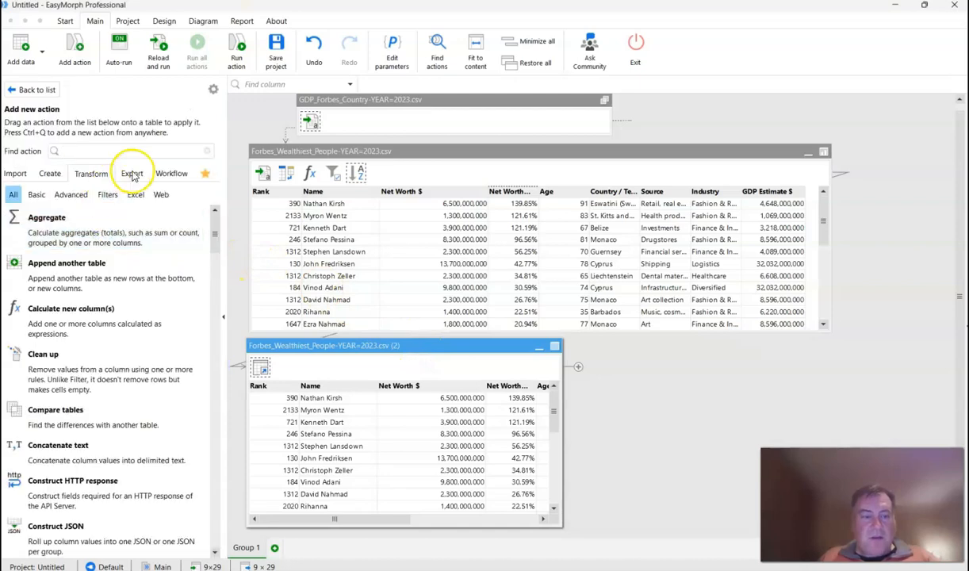
click(132, 174)
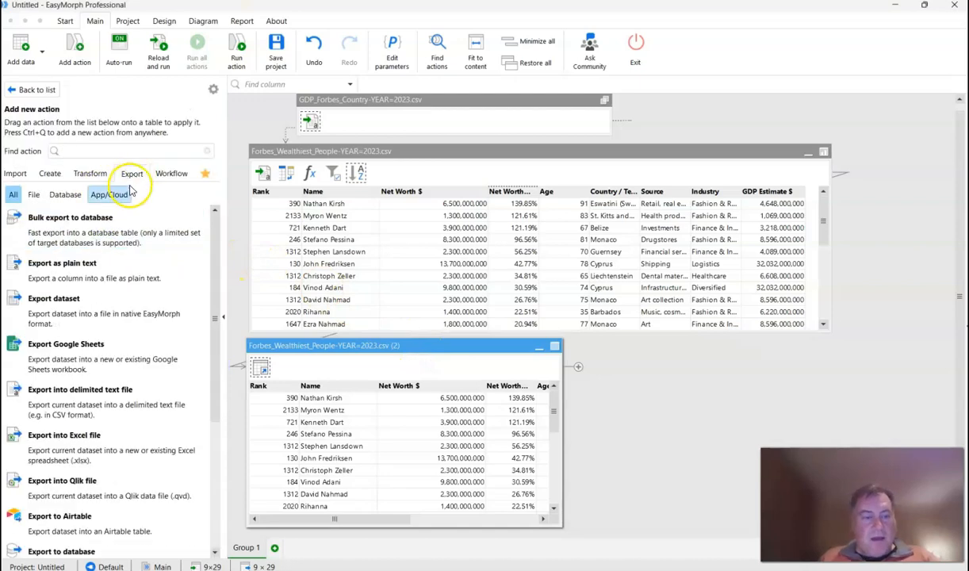
click(64, 434)
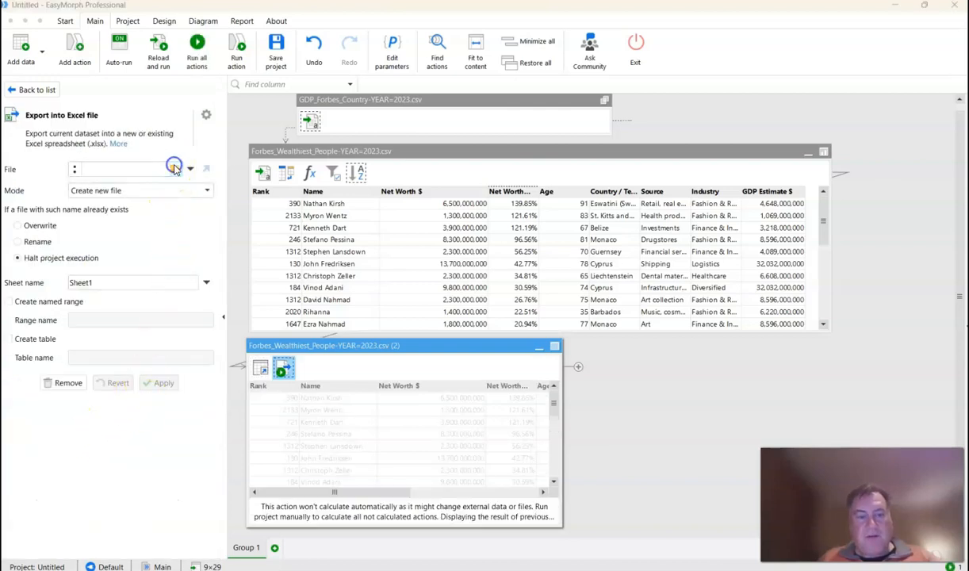
click(174, 168)
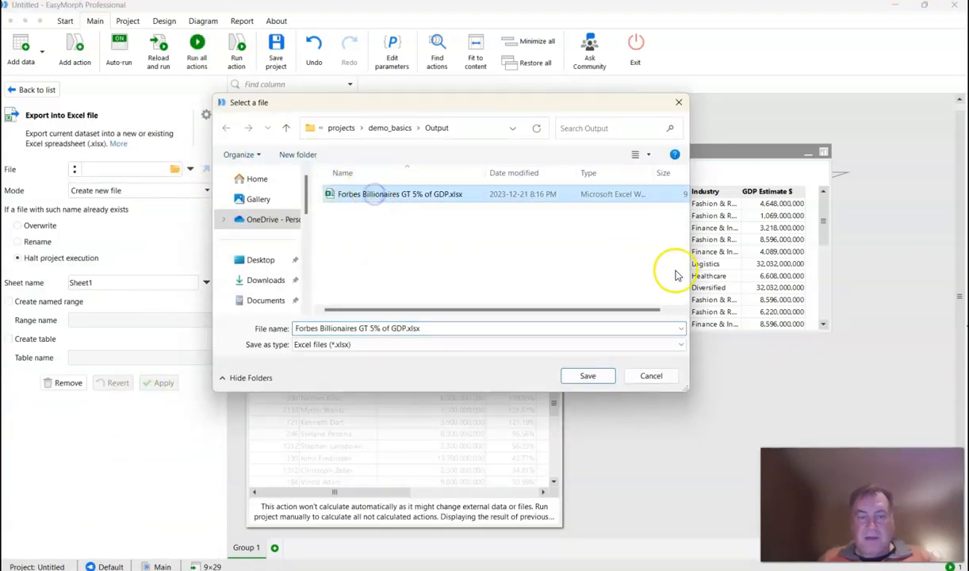
click(588, 375)
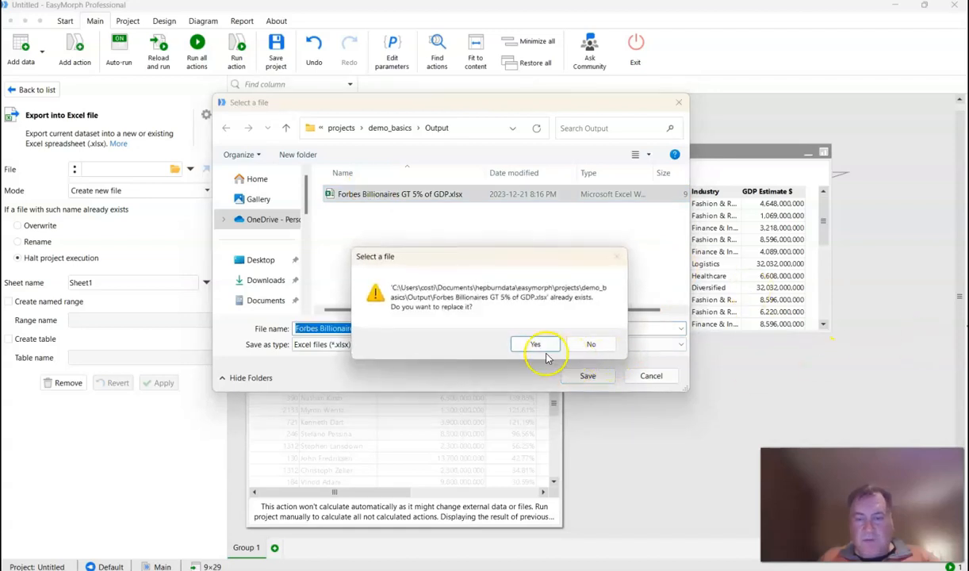
click(536, 343)
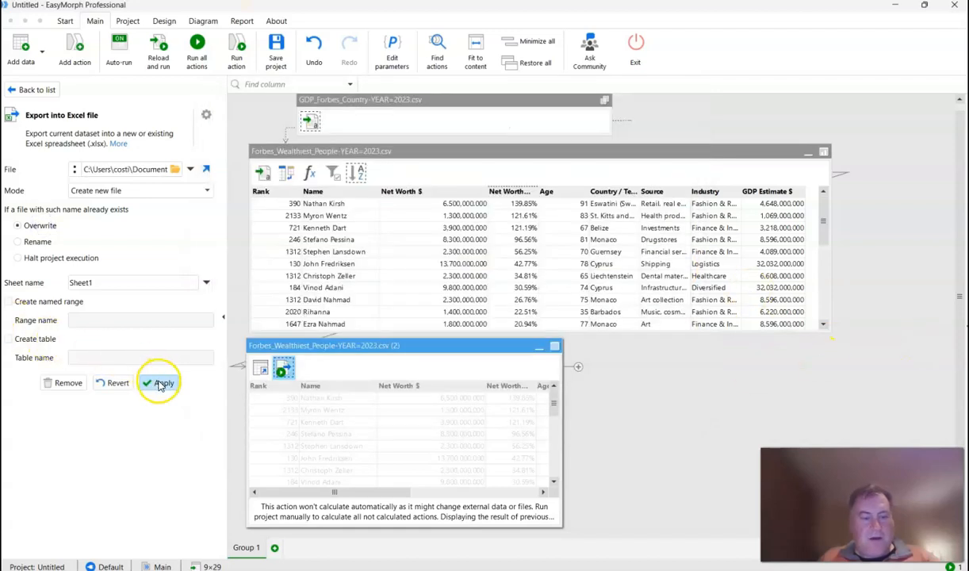
click(161, 383)
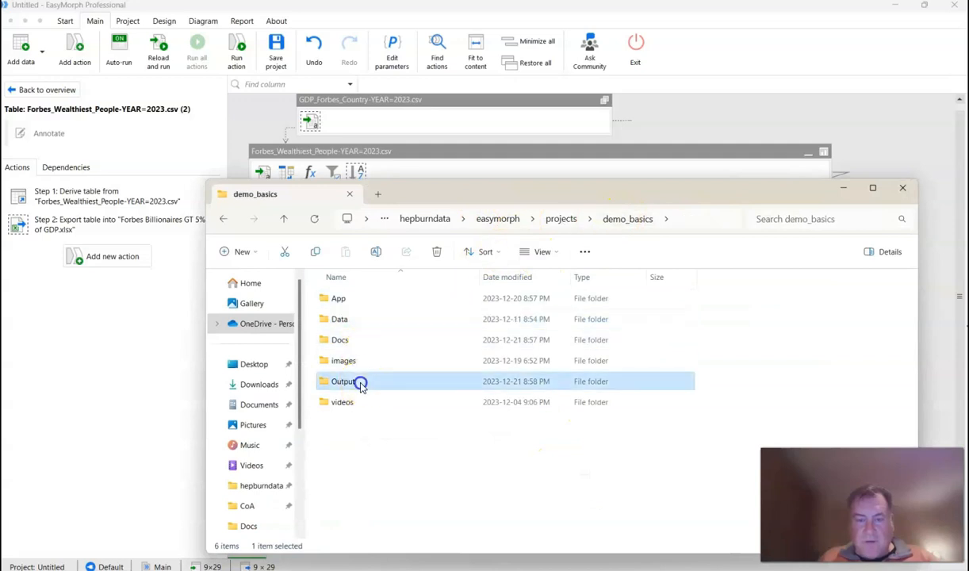
Open the demo_basics Output folder in File Explorer.
double_click(343, 381)
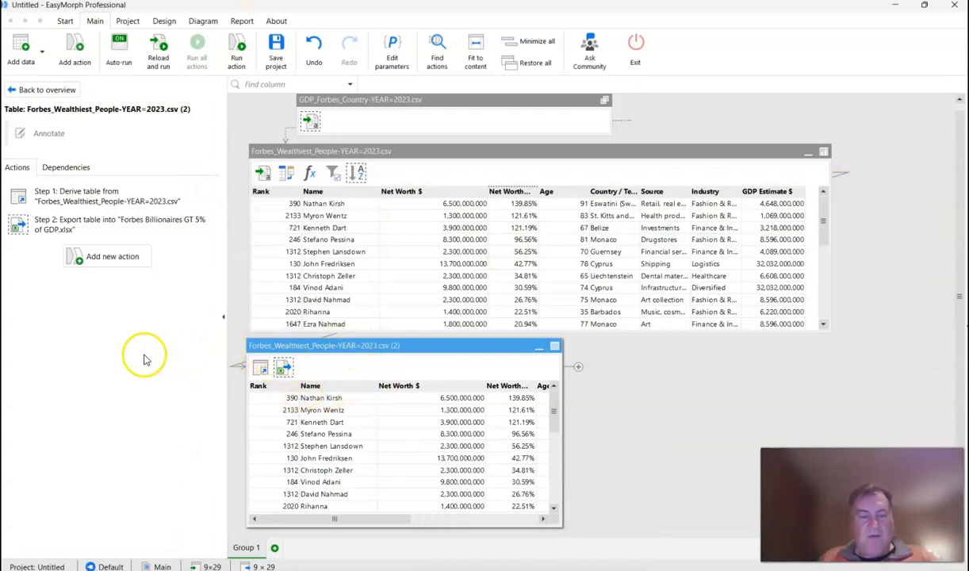
mouse_move(242, 344)
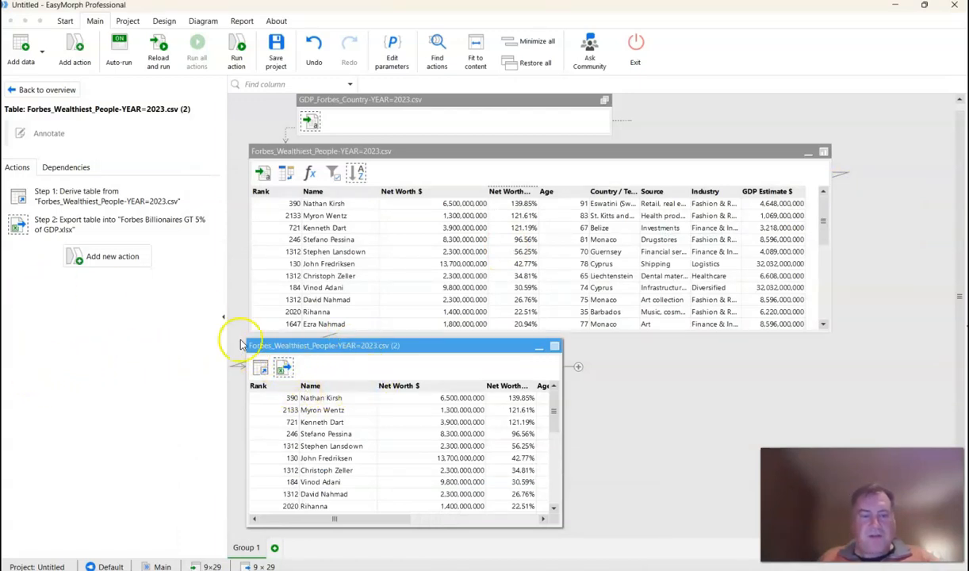
mouse_move(376, 360)
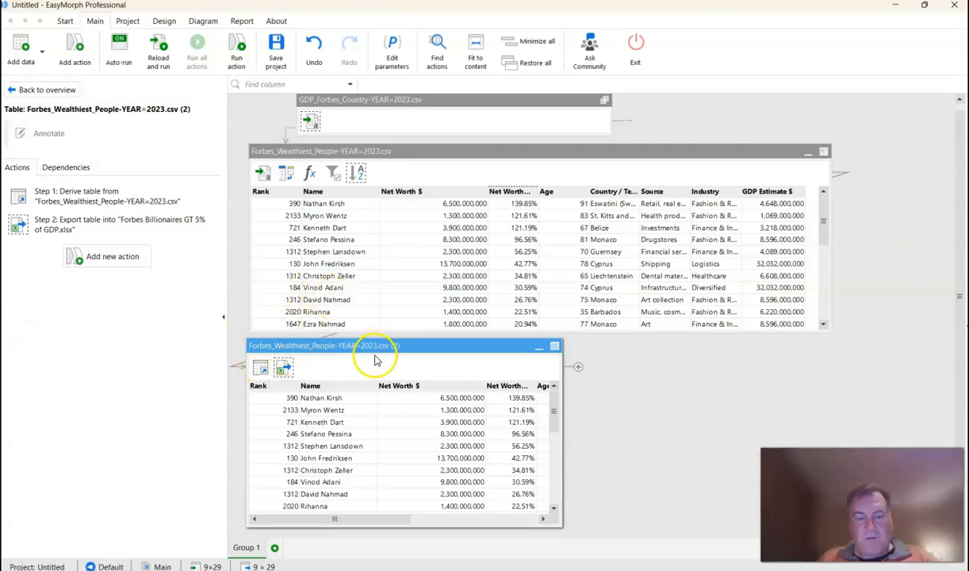
Browse the Workflow action list for the derived billionaires table.
click(112, 257)
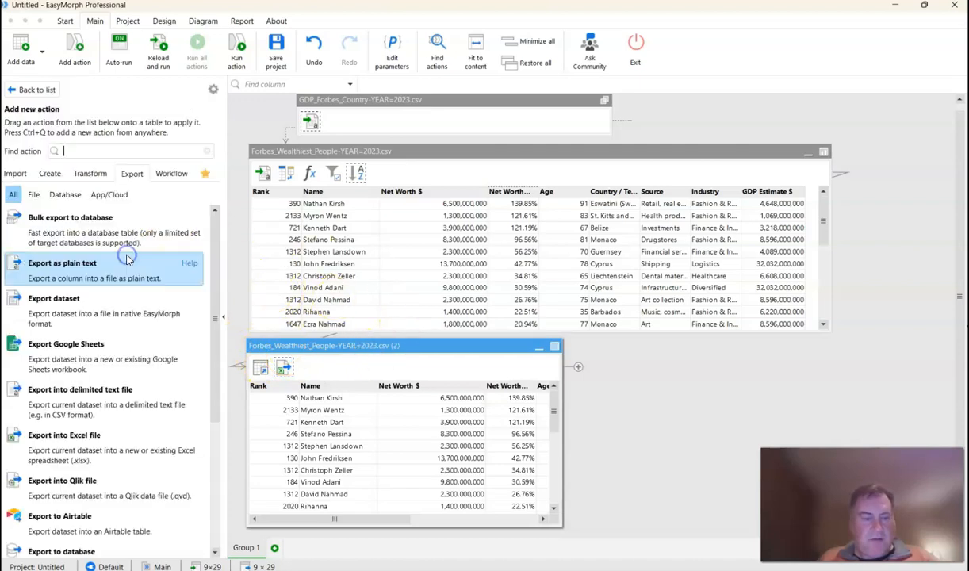
click(171, 173)
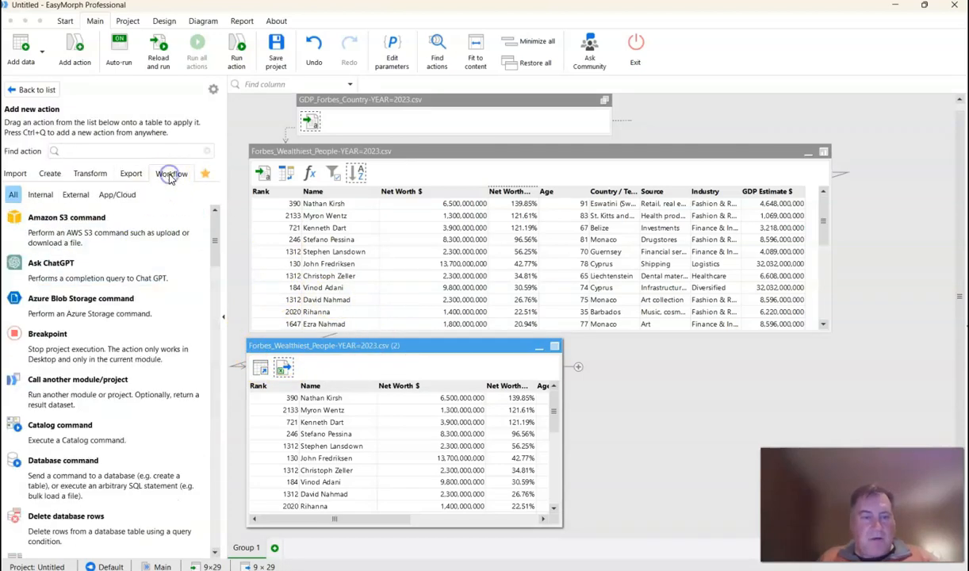
scroll(down, 3)
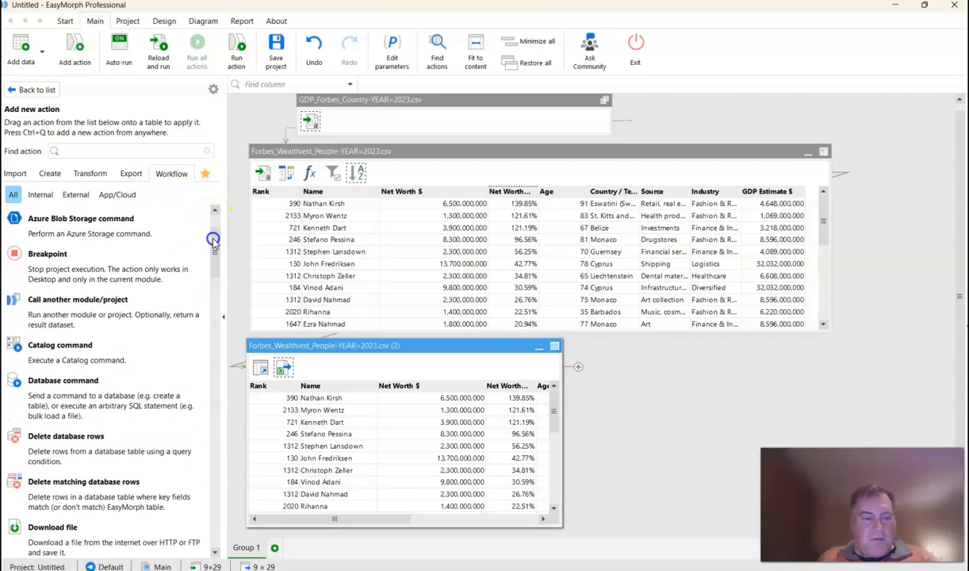
scroll(down, 3)
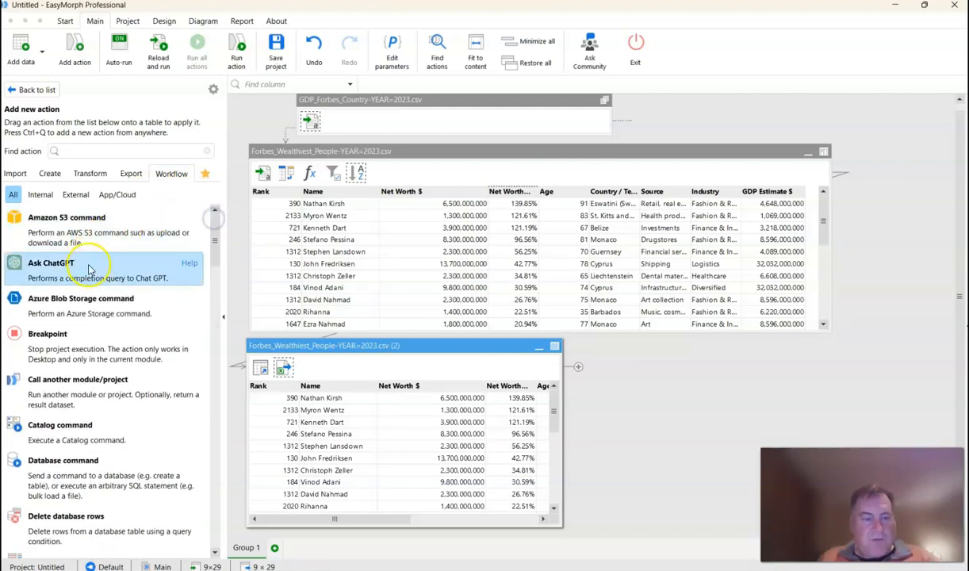
scroll(down, 3)
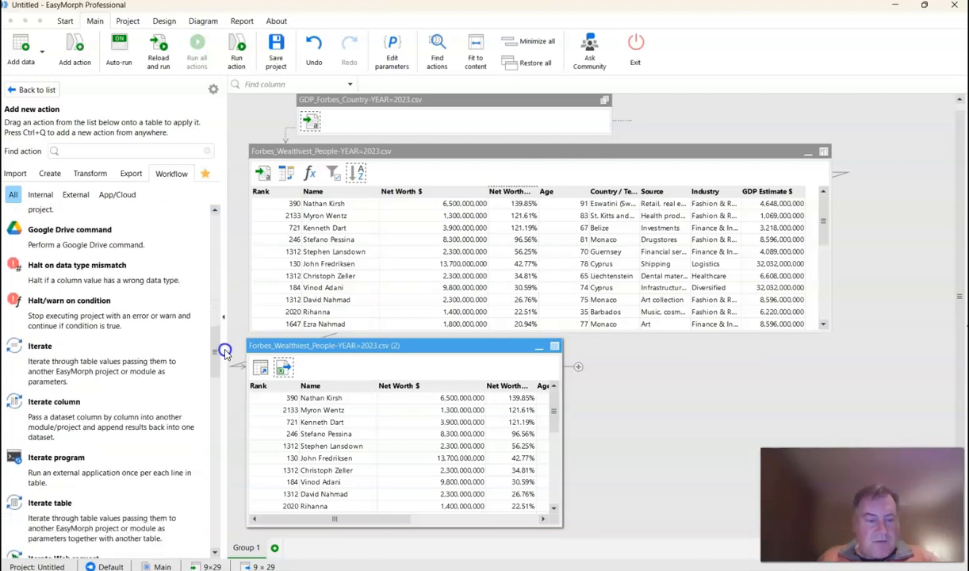
scroll(down, 3)
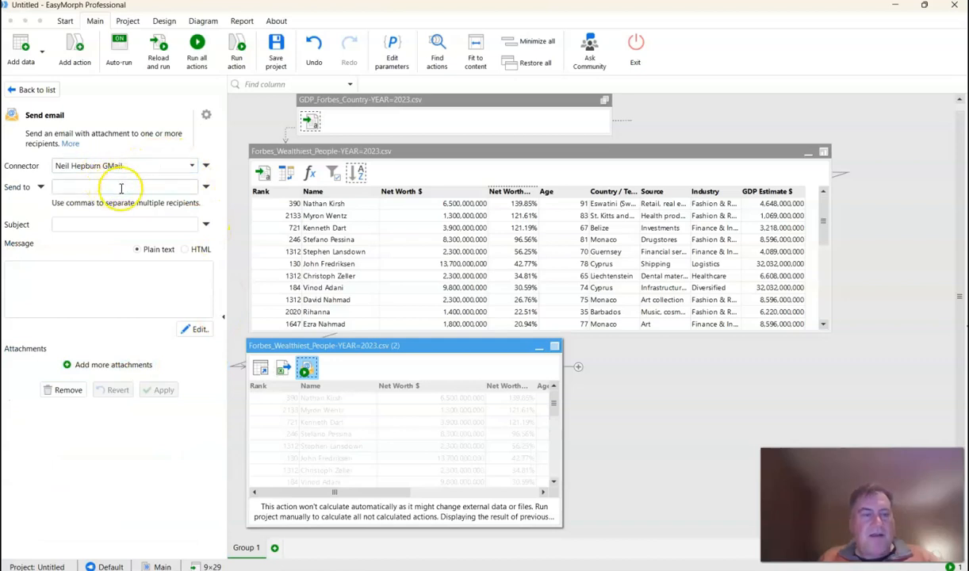
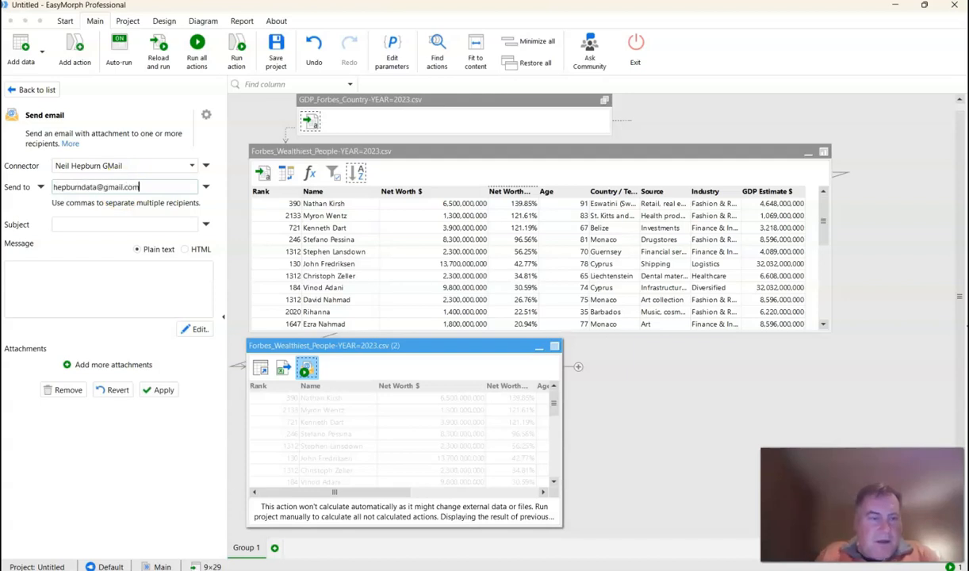
Email to hepburn with subject 'Billionaires with more than 5% of Country GDP', attach a file, and run it.
text(Be)
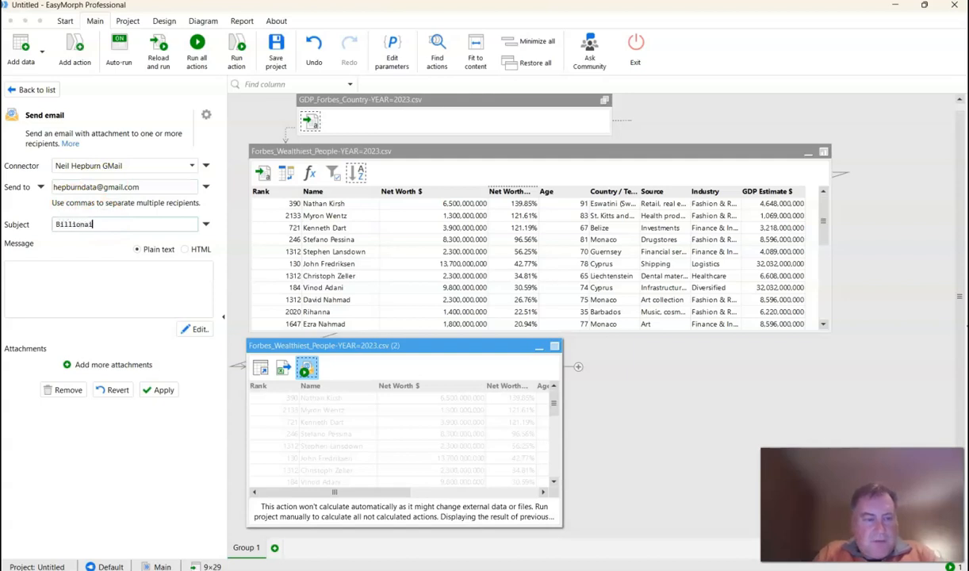
text(Billionaires with more)
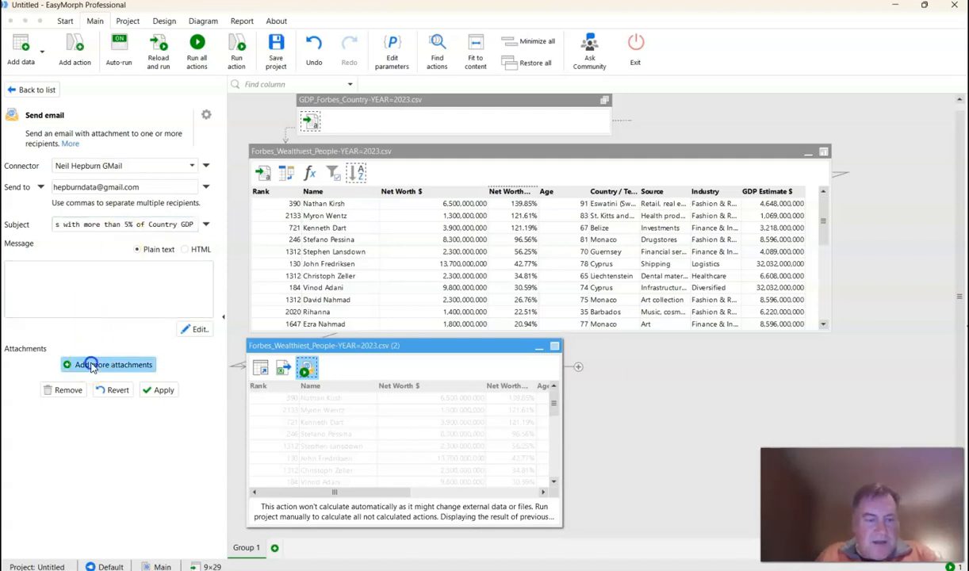
click(112, 364)
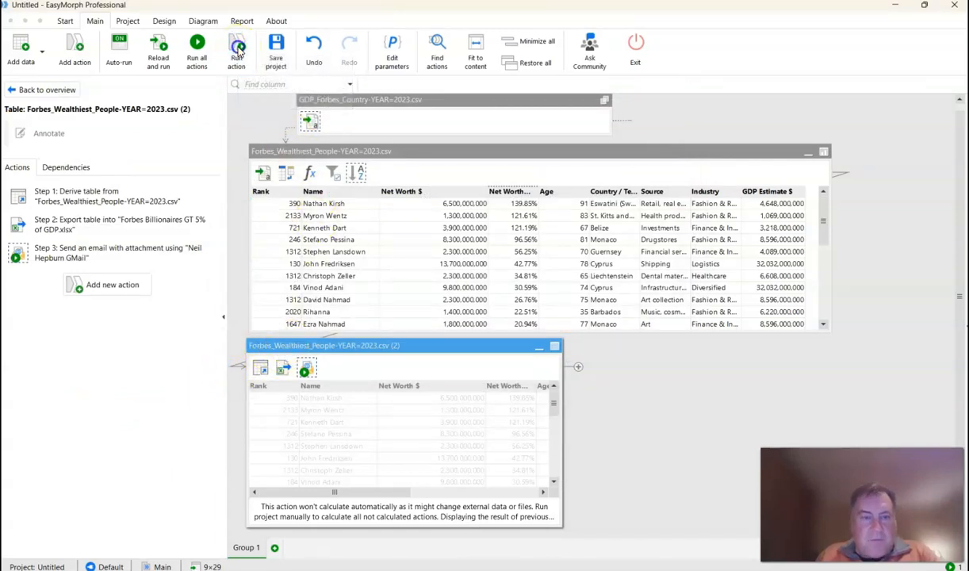
click(236, 47)
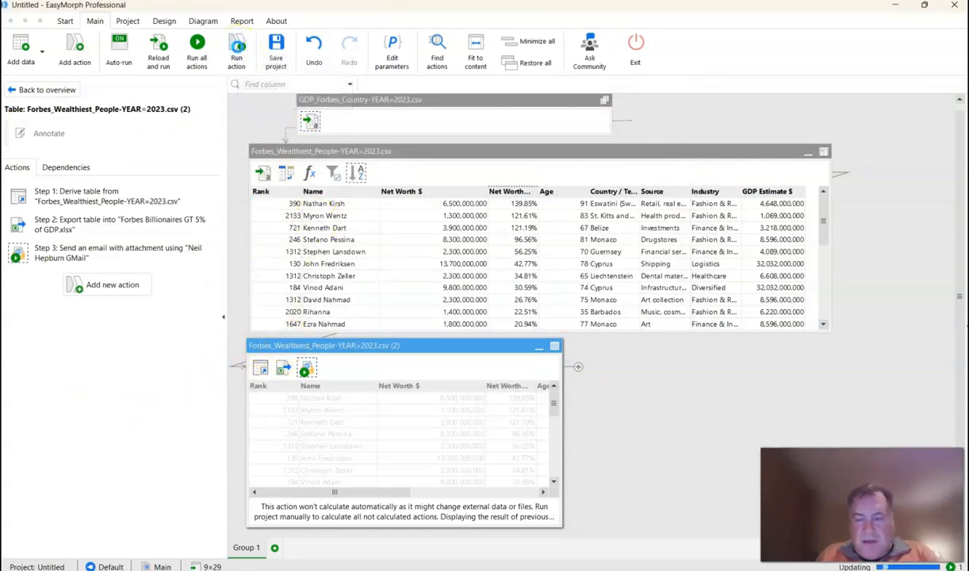